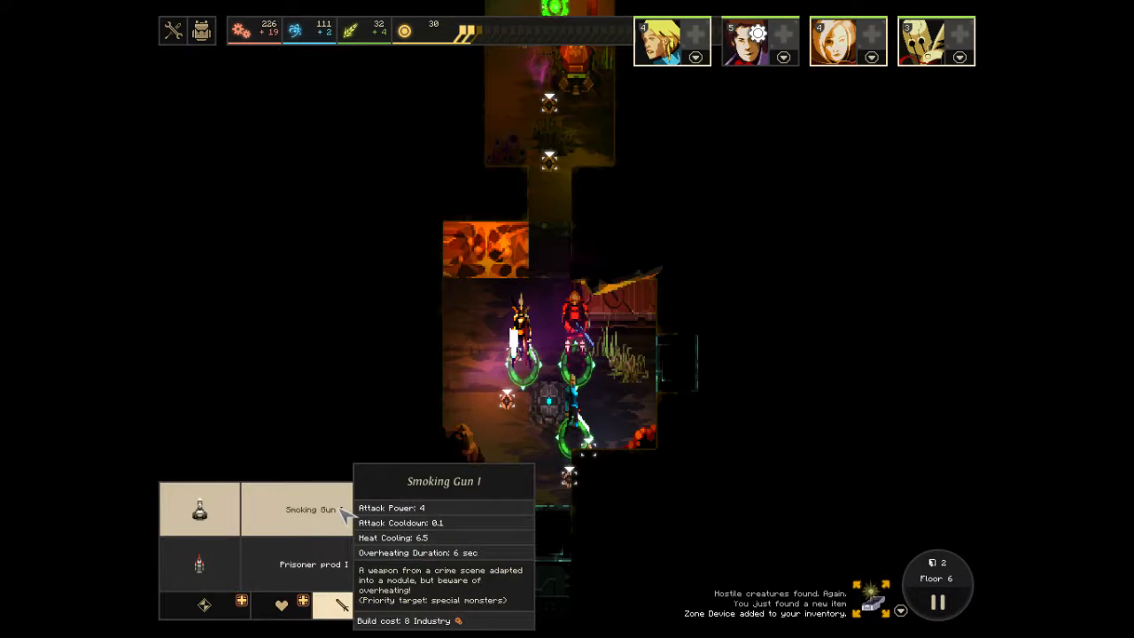
# Browse through the build menu's module categories.
pyautogui.click(283, 606)
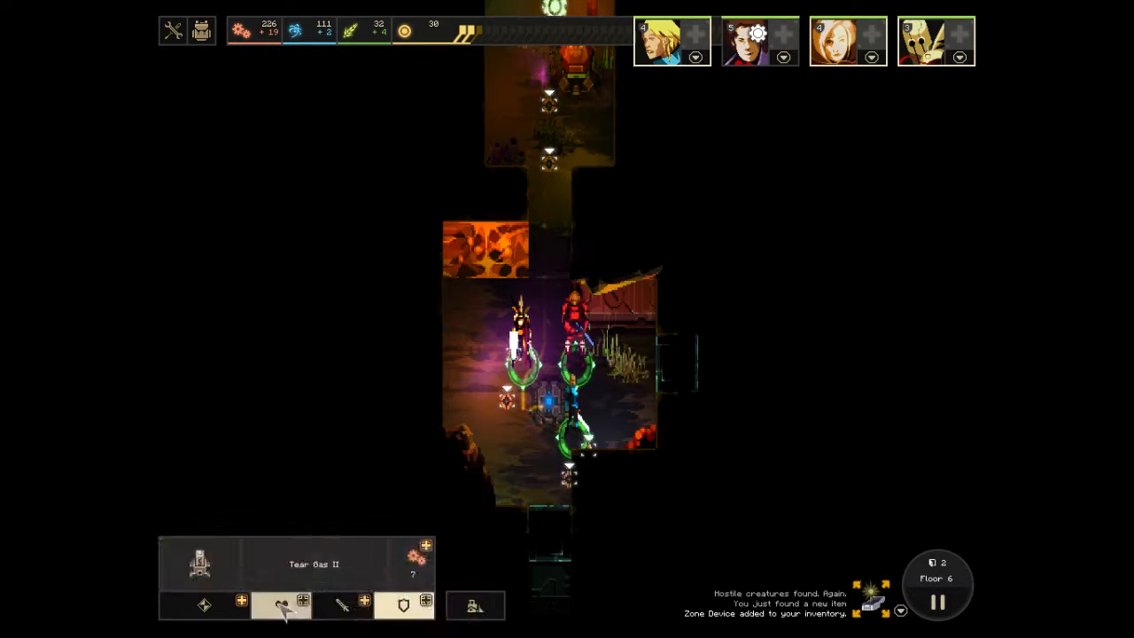
pyautogui.click(282, 606)
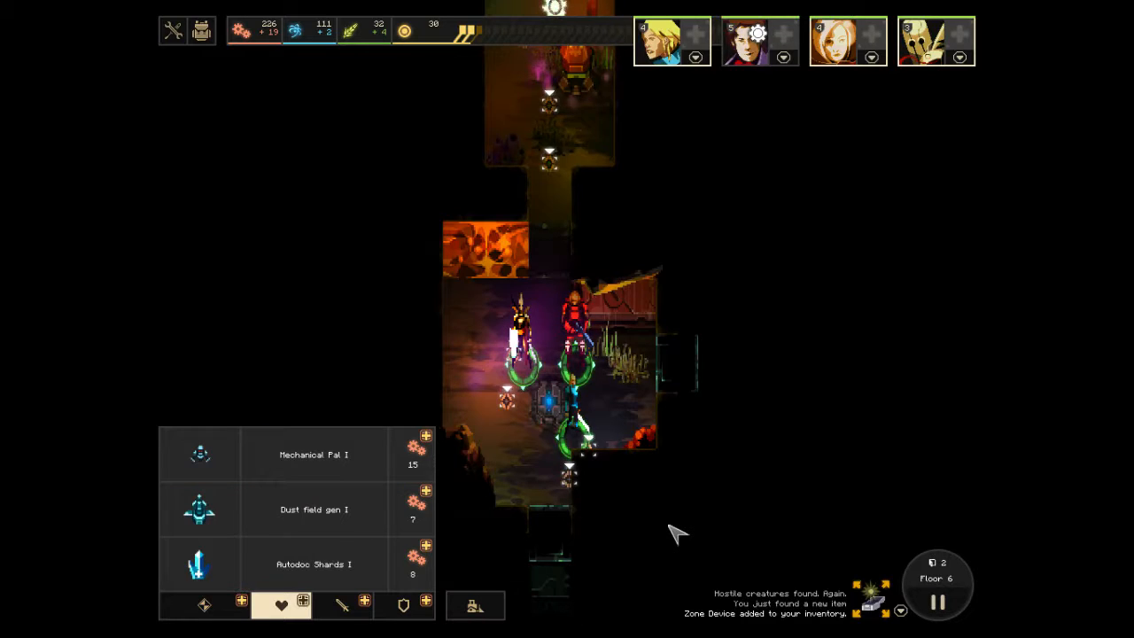
pyautogui.moveTo(620, 79)
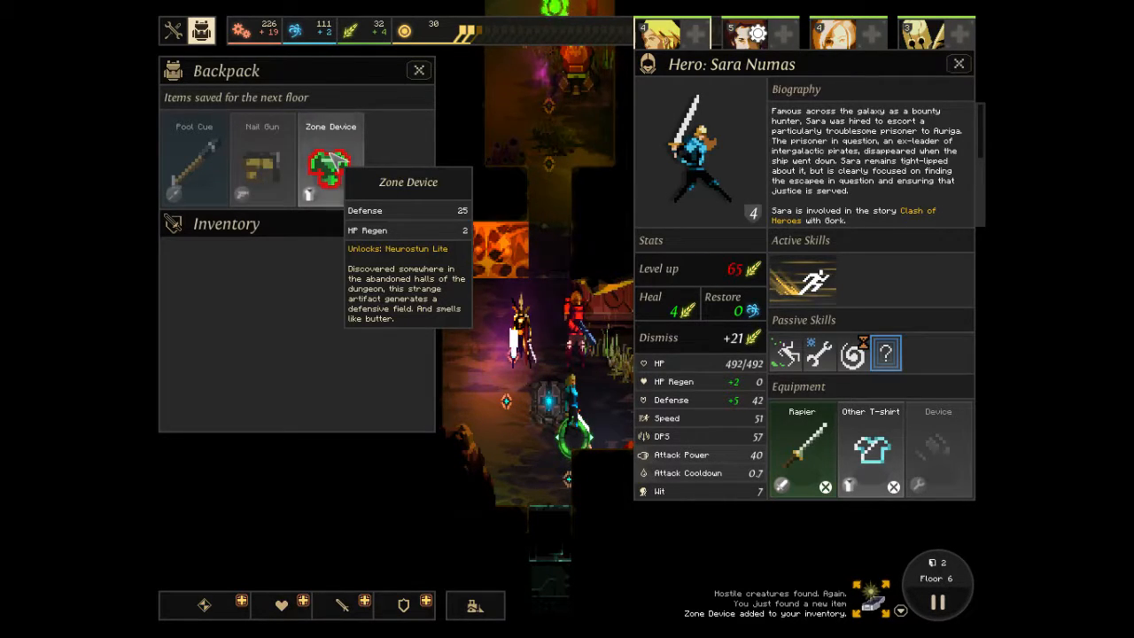
pyautogui.moveTo(870, 447)
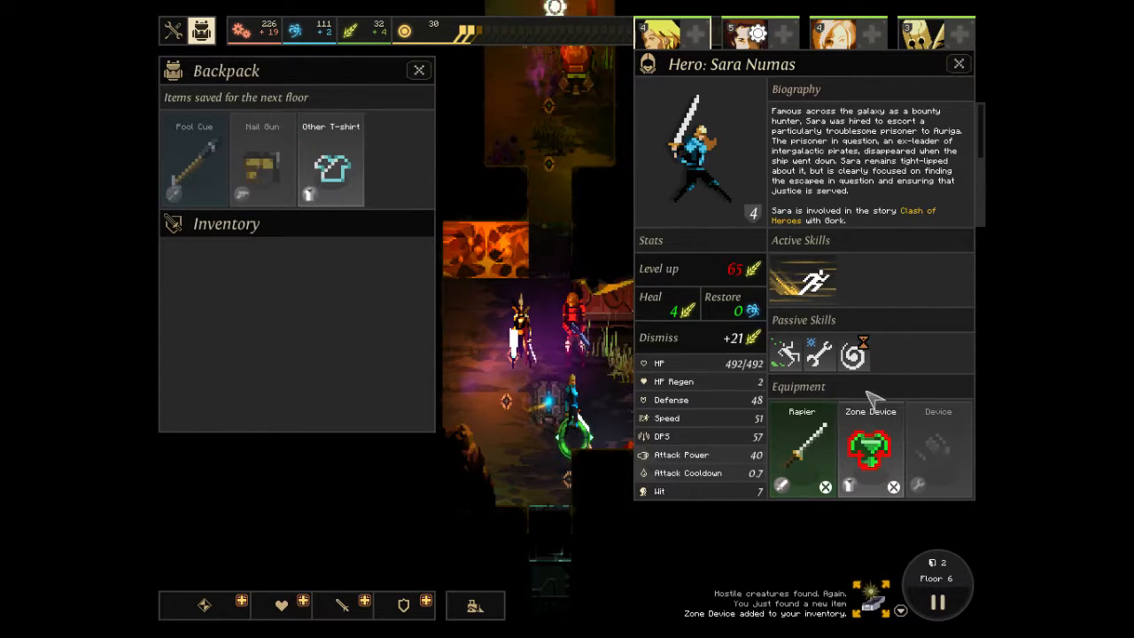
pyautogui.moveTo(854, 353)
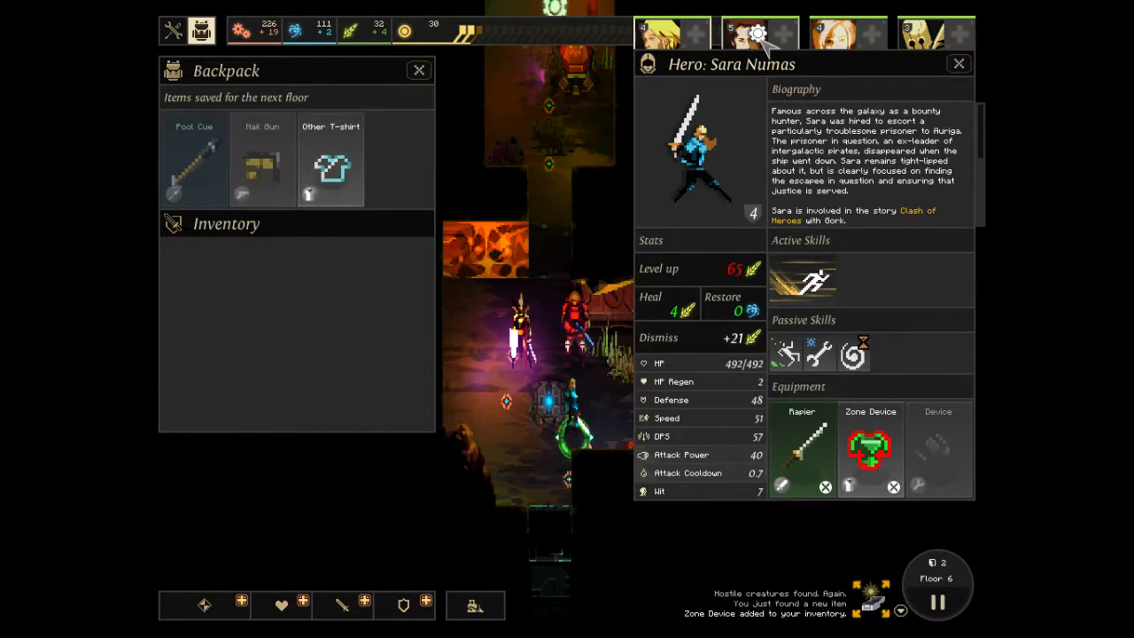
# Switch the hero panel to Lady Joleri Tulak and equip the Zone Device from the backpack.
pyautogui.click(932, 34)
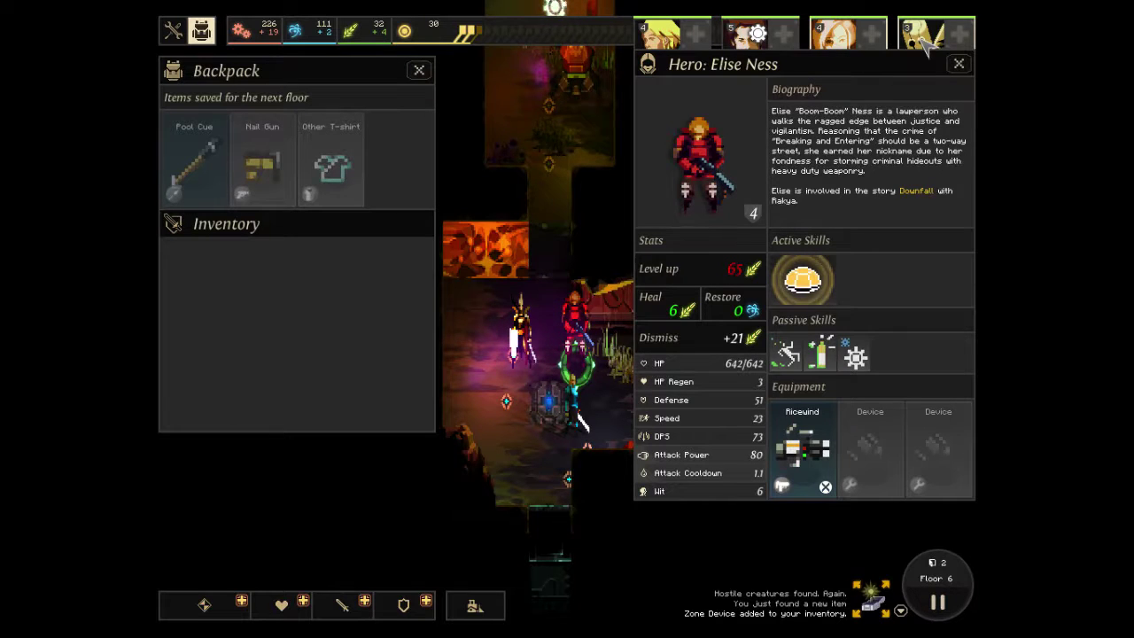
pyautogui.click(924, 29)
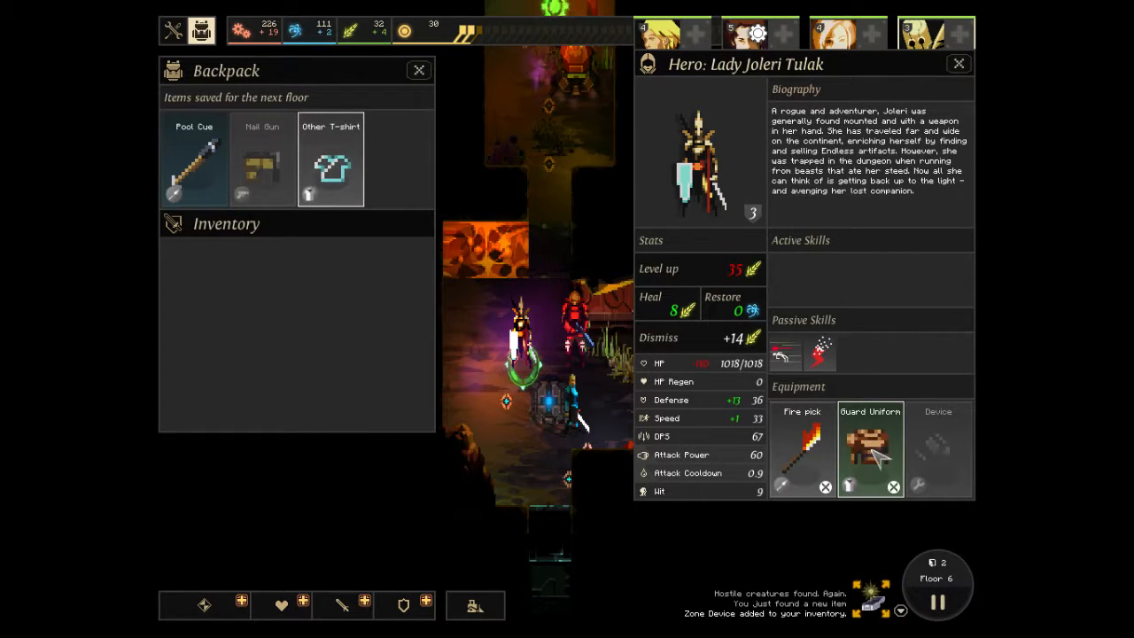
pyautogui.click(329, 159)
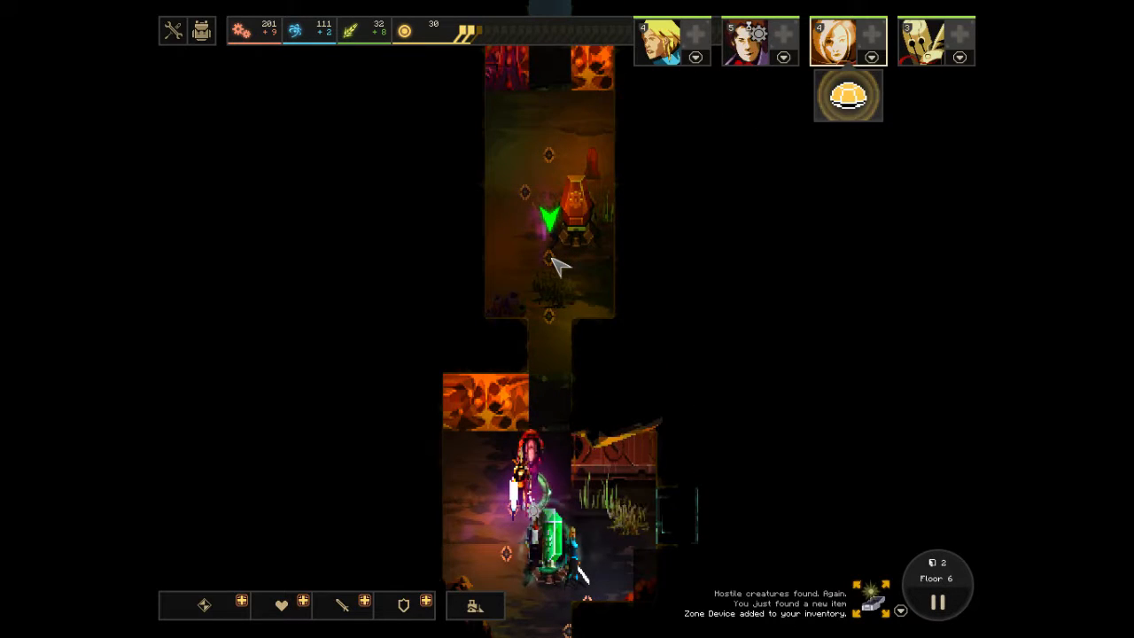
# Give Lady Joleri Tulak the Other T-shirt, leaving her Guard Uniform in the backpack.
pyautogui.click(844, 39)
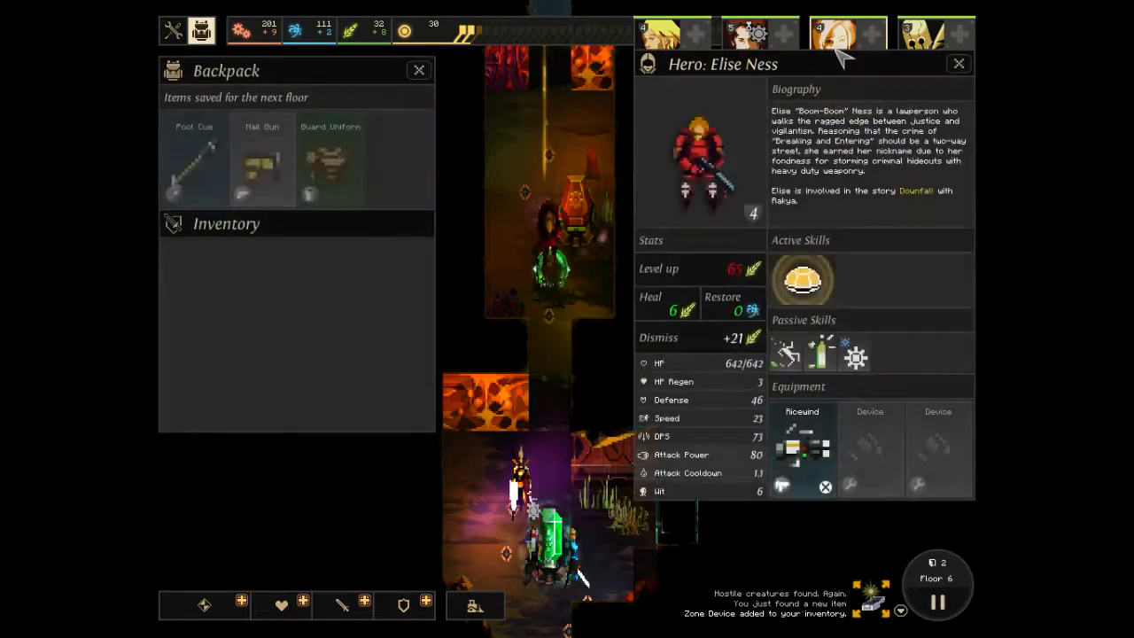
pyautogui.click(953, 64)
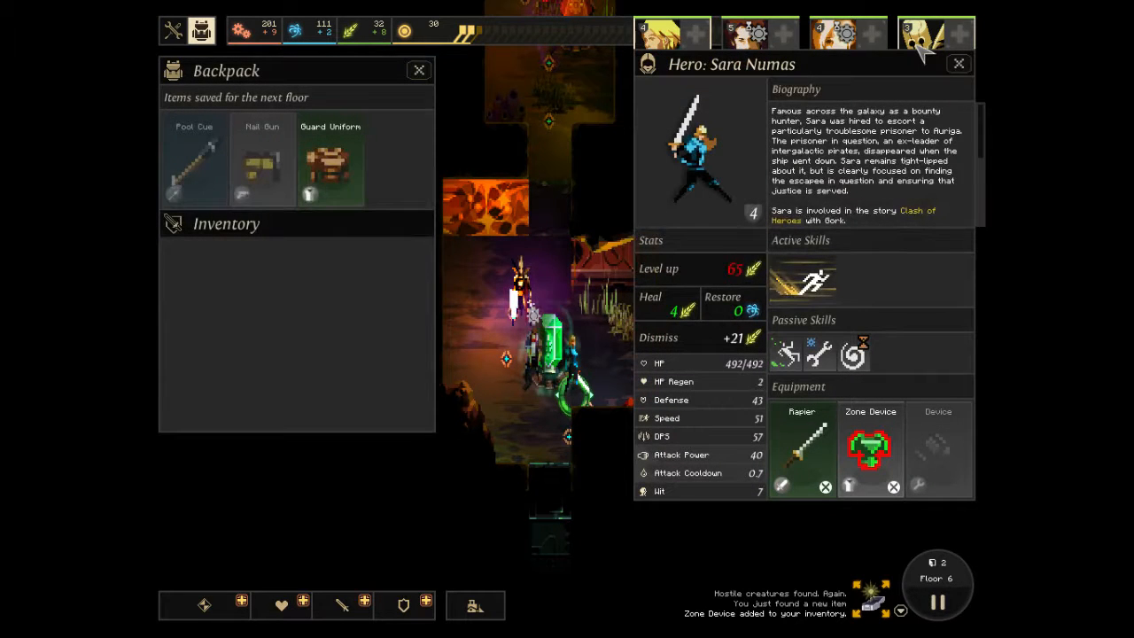
pyautogui.click(925, 28)
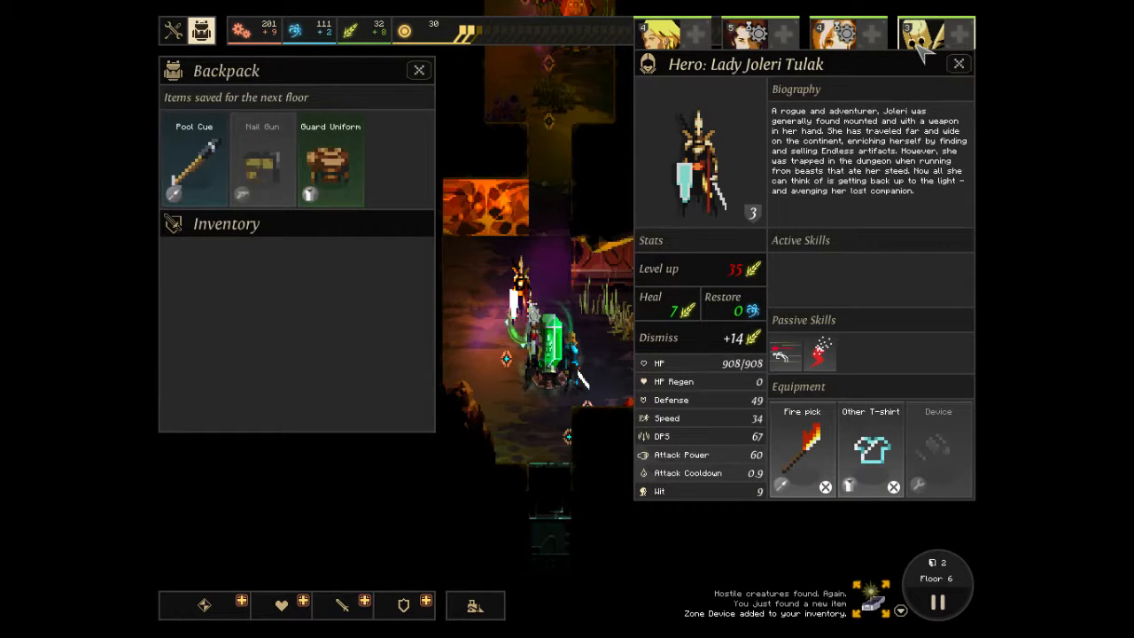
pyautogui.click(418, 69)
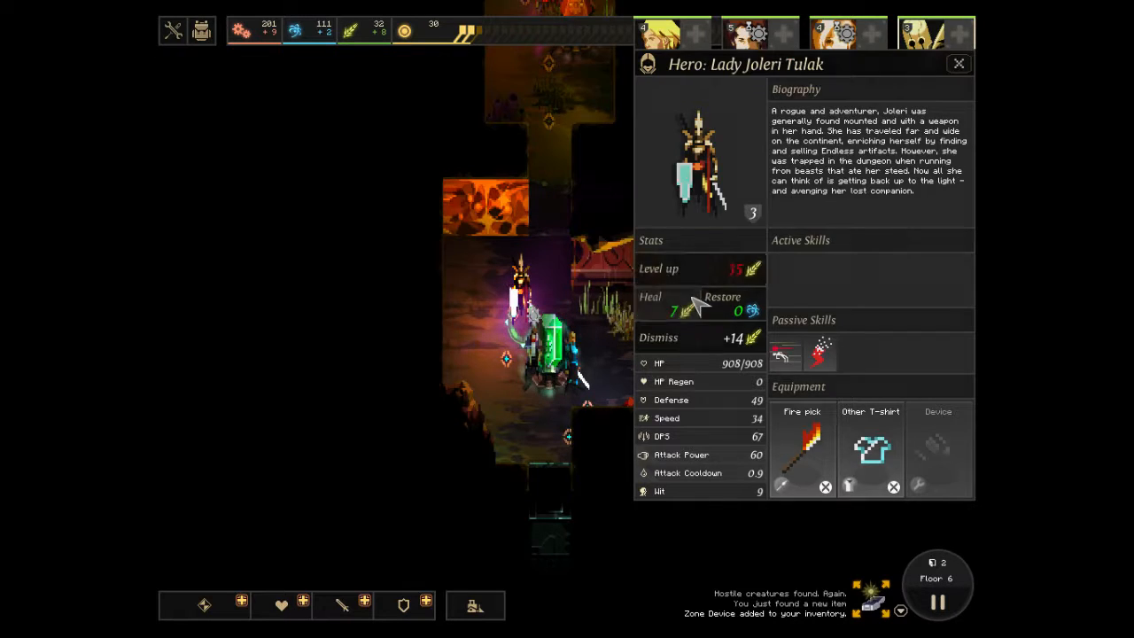
pyautogui.click(957, 64)
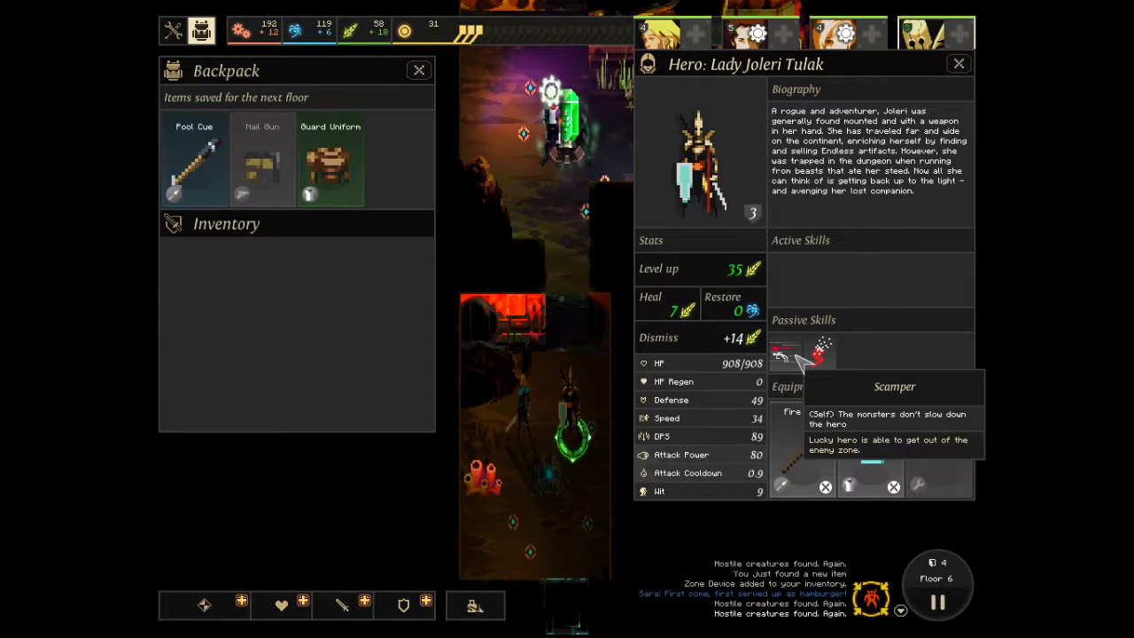
pyautogui.moveTo(830, 361)
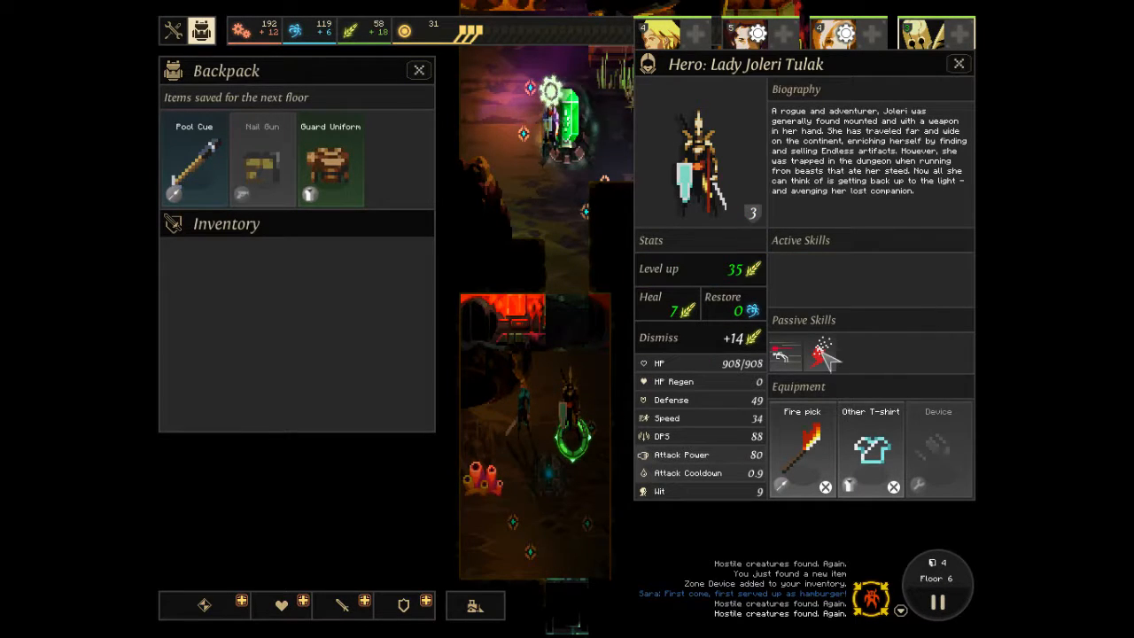
pyautogui.moveTo(824, 354)
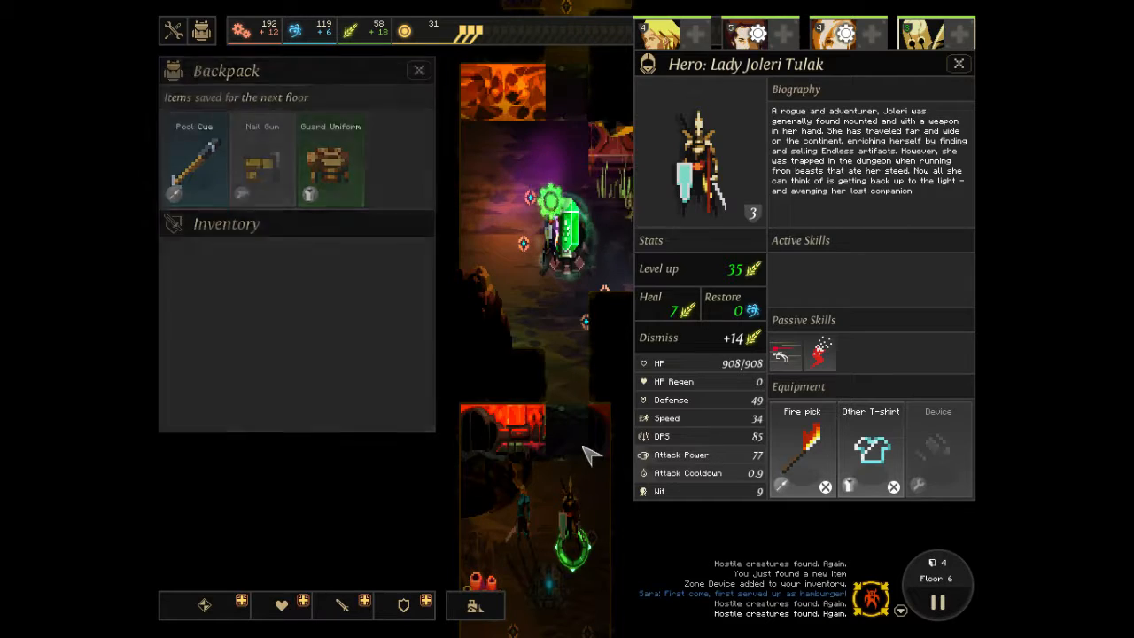
# Close the hero panel and open another room on floor 6.
pyautogui.click(957, 63)
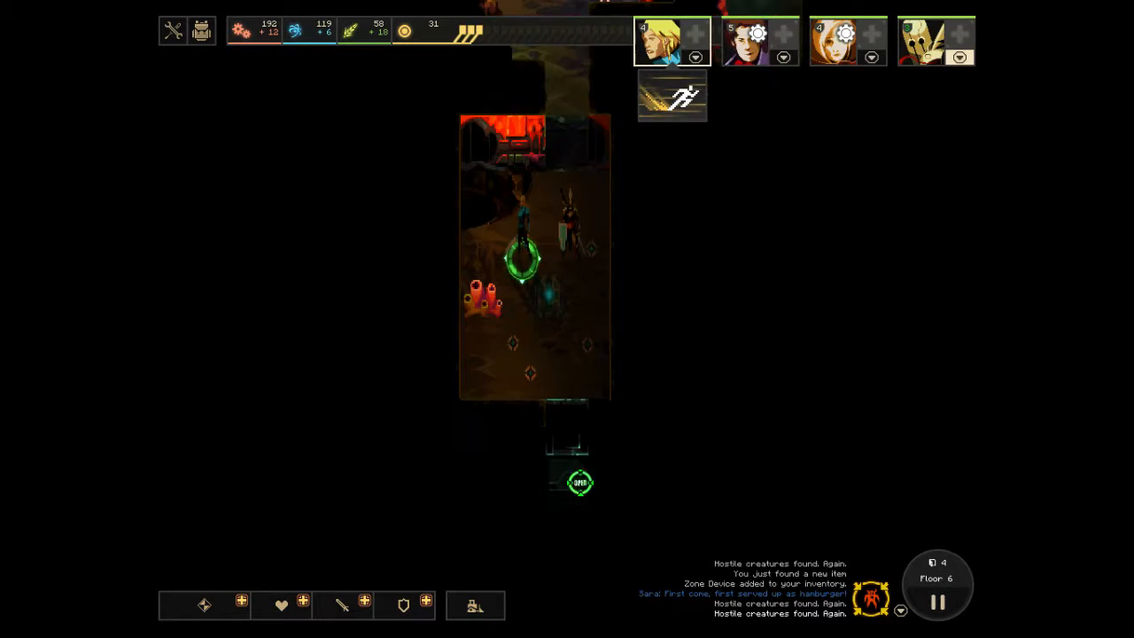
pyautogui.click(579, 482)
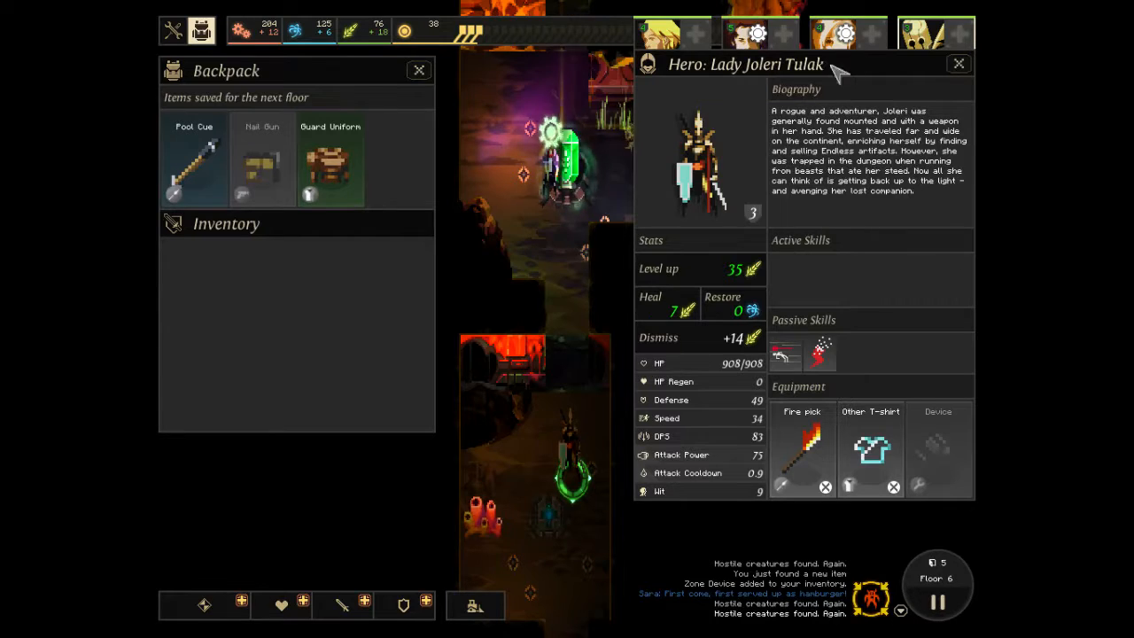
# Check Professor Josh 'Ntello, then level up Lady Joleri Tulak.
pyautogui.click(663, 33)
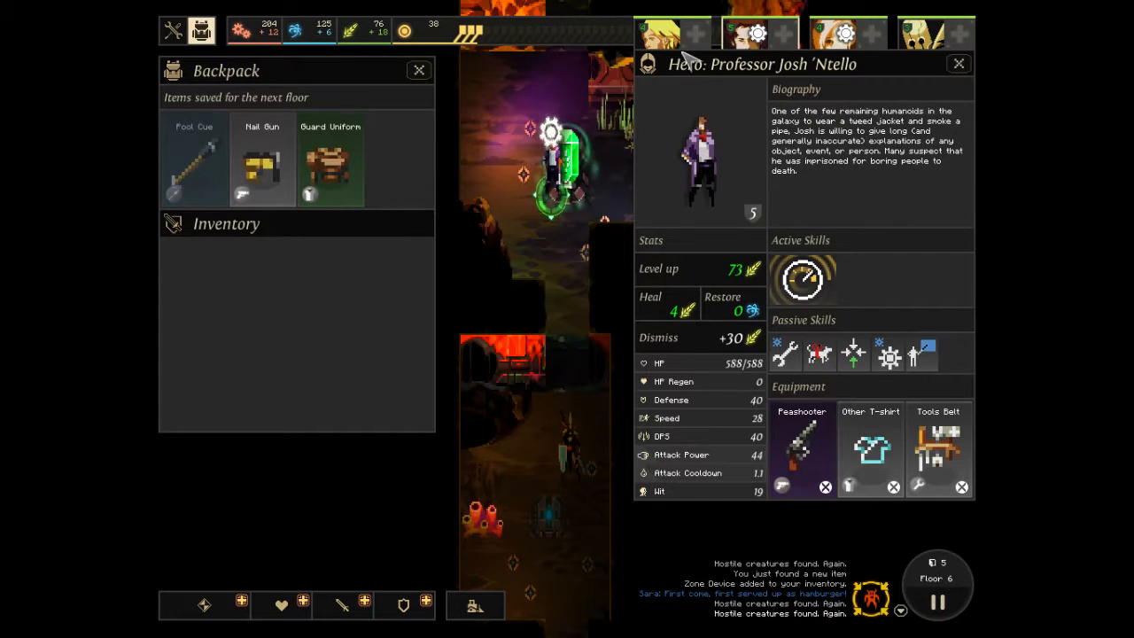
pyautogui.click(833, 29)
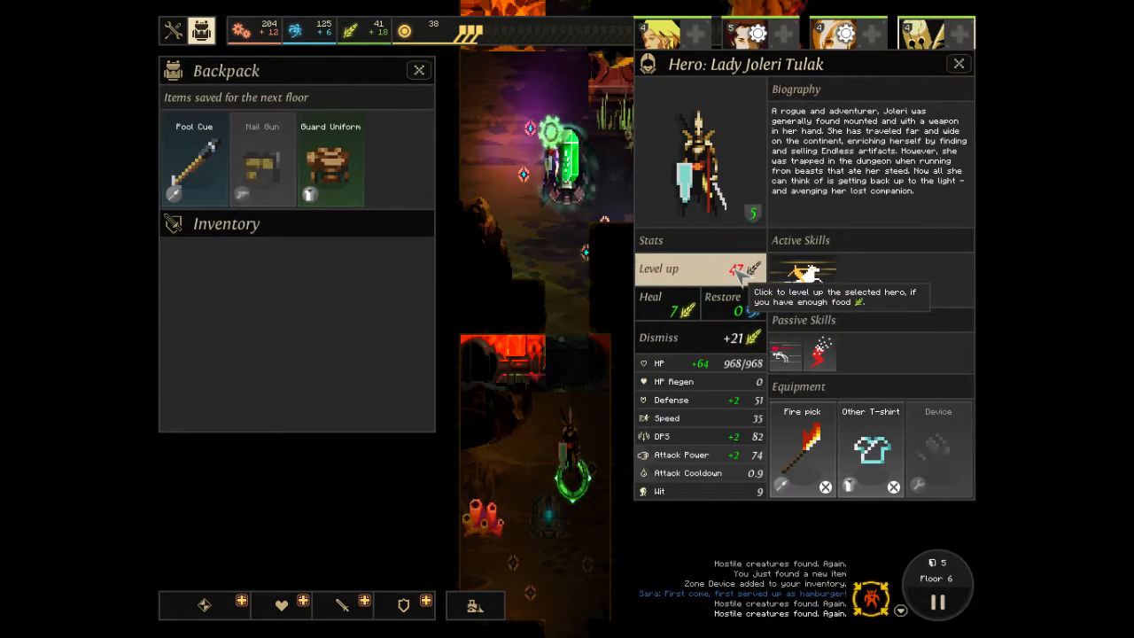
pyautogui.click(959, 63)
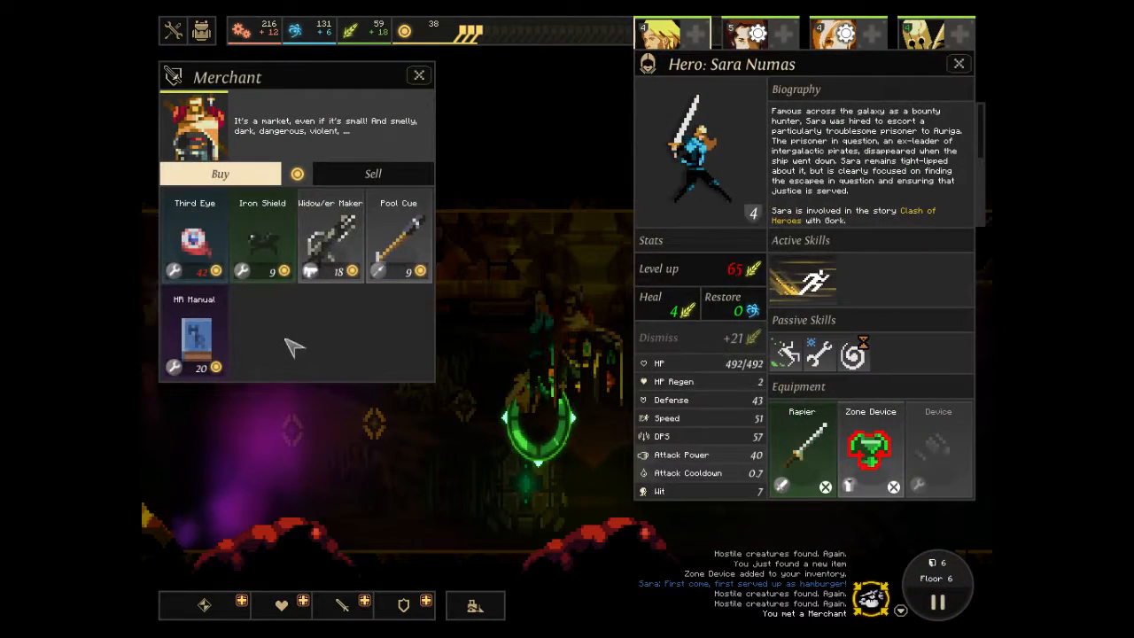
pyautogui.moveTo(399, 234)
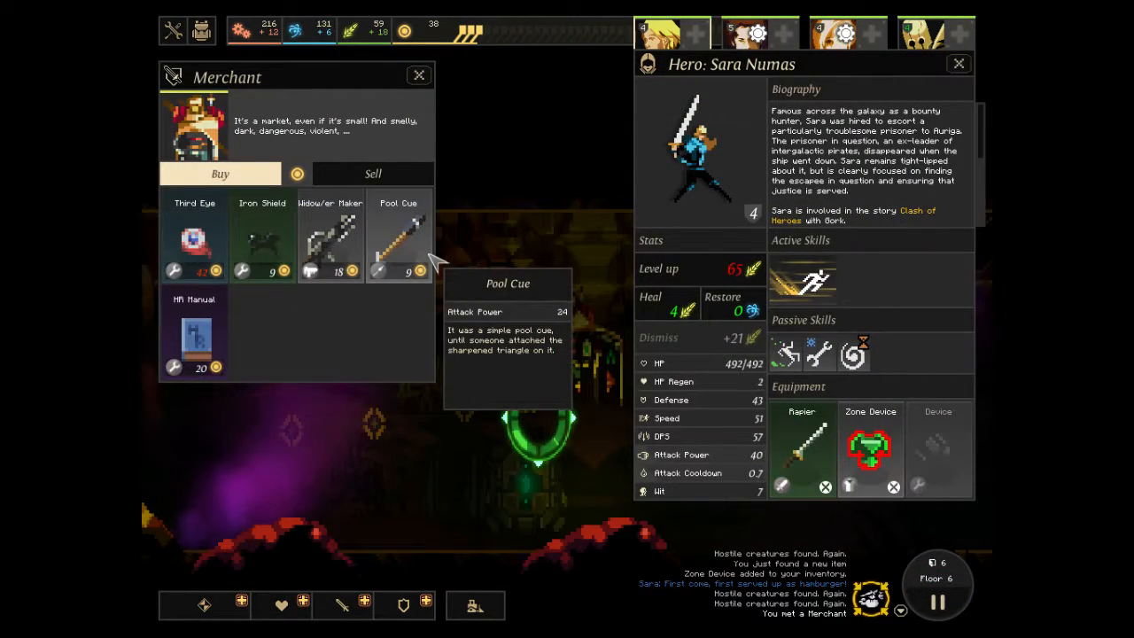
pyautogui.moveTo(221, 174)
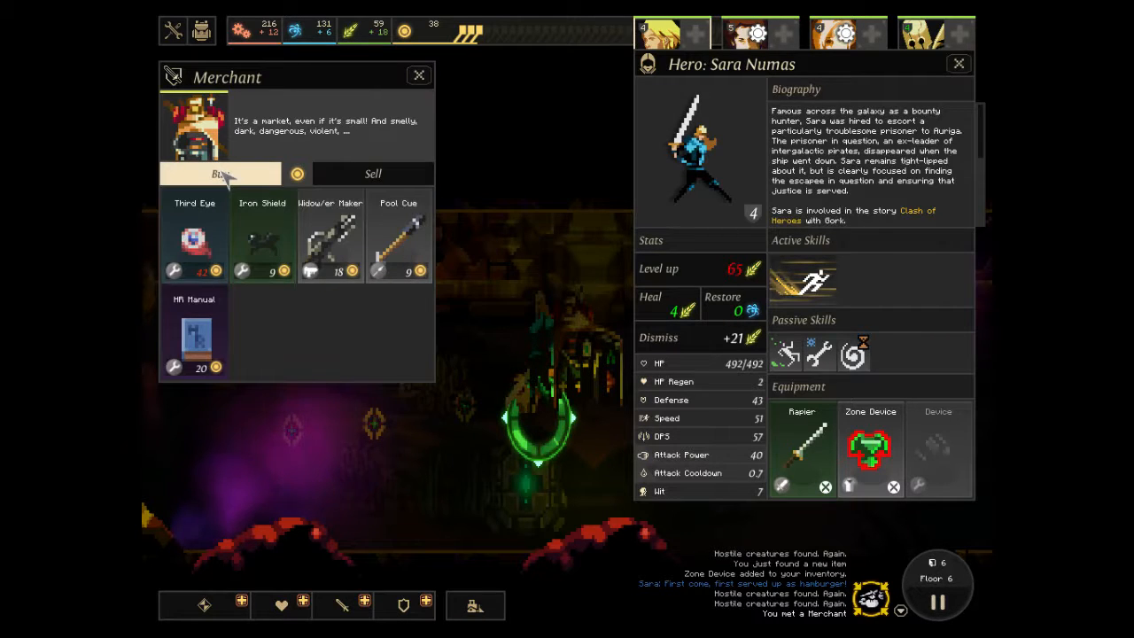
pyautogui.moveTo(193, 337)
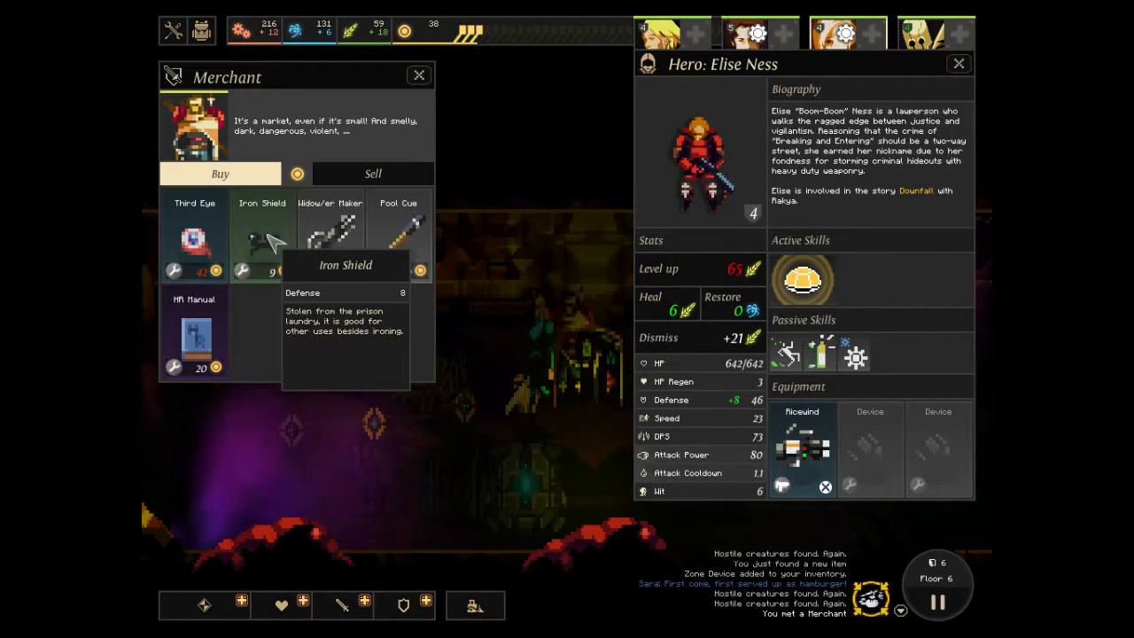
pyautogui.moveTo(332, 248)
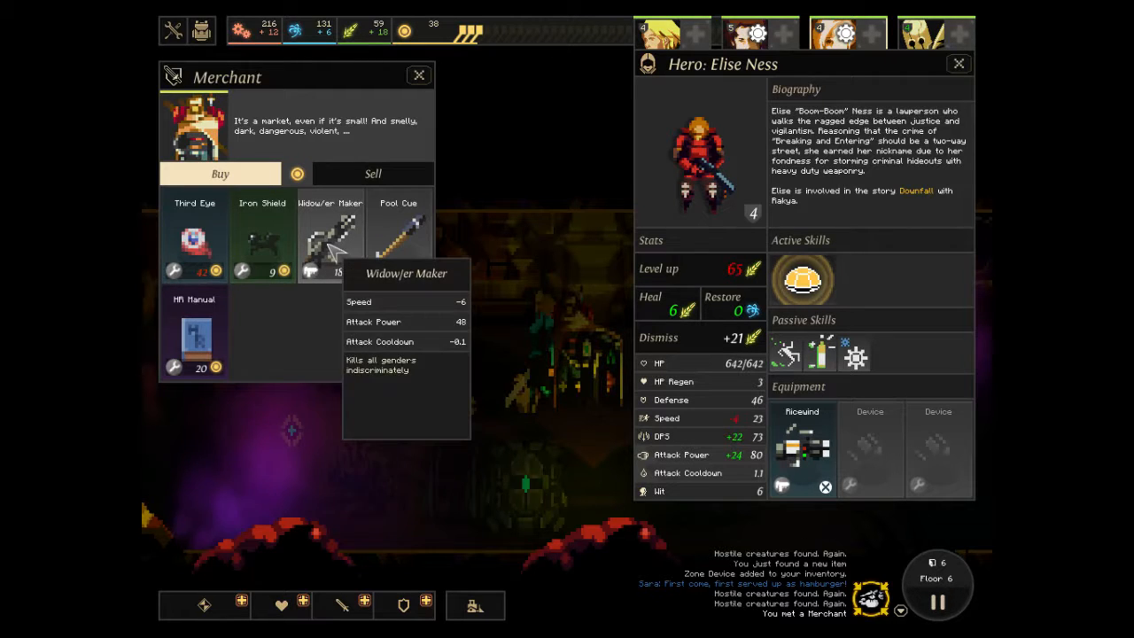
pyautogui.moveTo(429, 340)
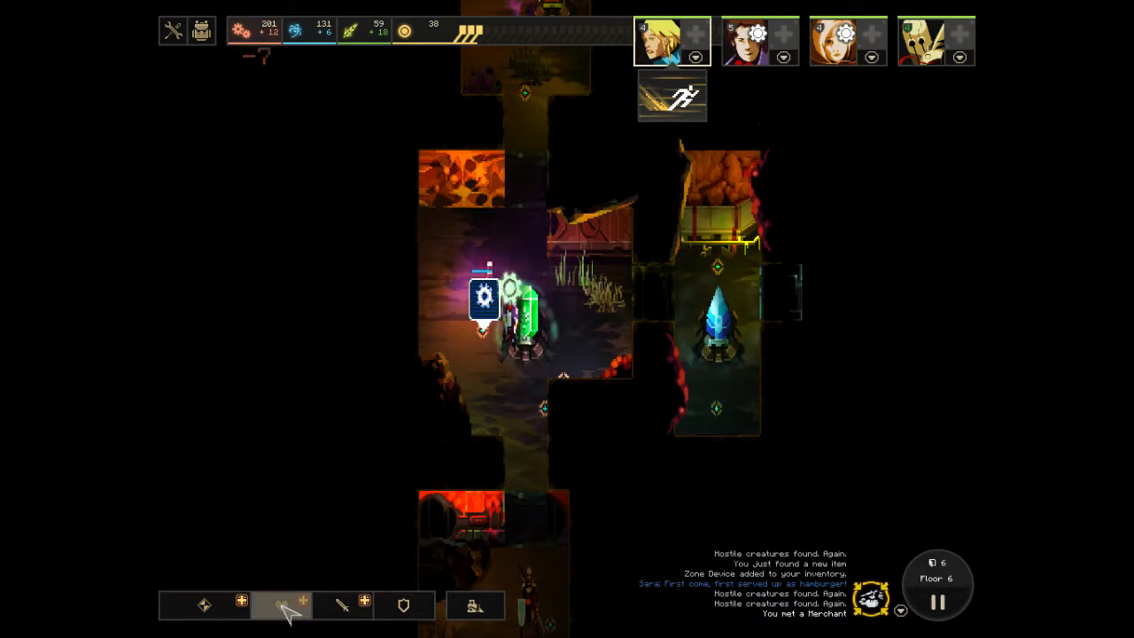
# Bring up the Research window.
pyautogui.click(282, 606)
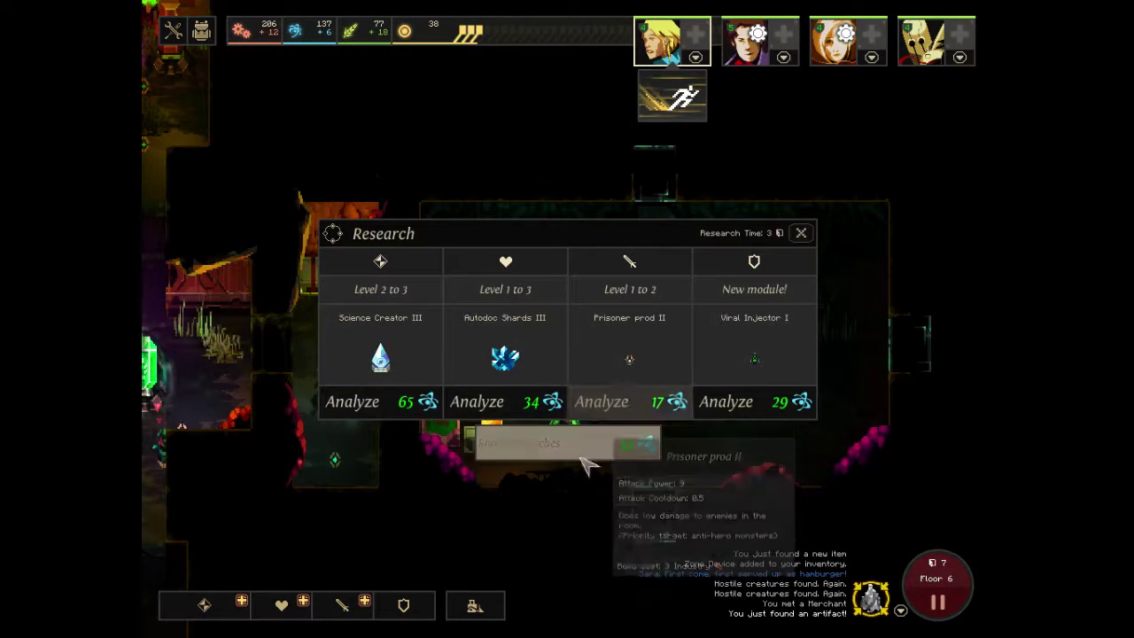
pyautogui.moveTo(505, 372)
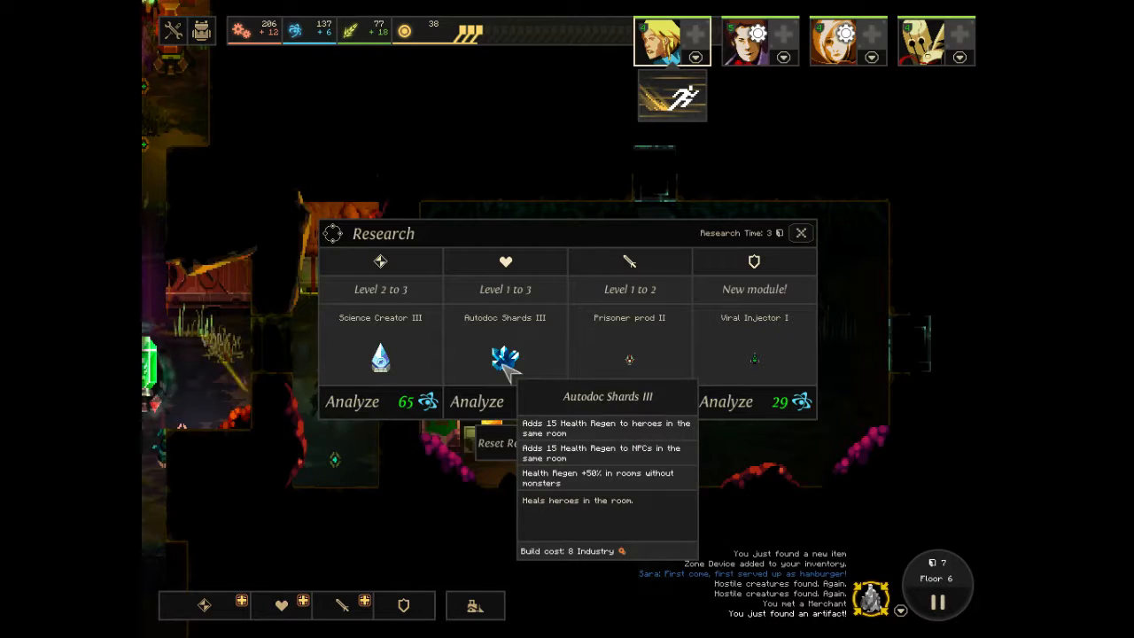
pyautogui.moveTo(411, 372)
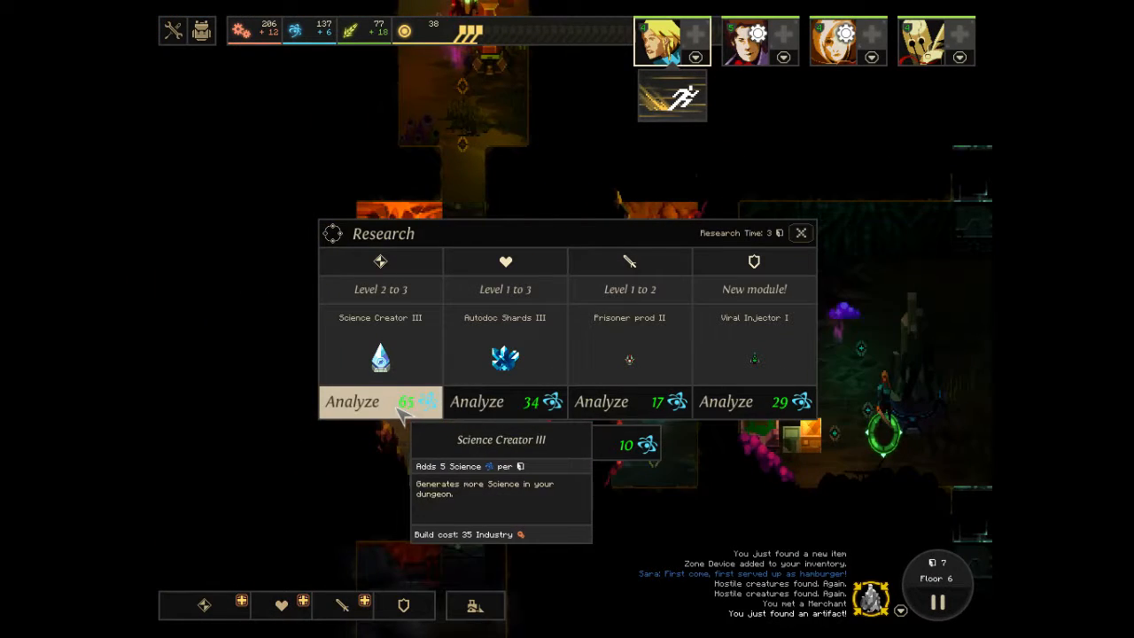
# Analyze Science Creator III for 65 science.
pyautogui.click(355, 400)
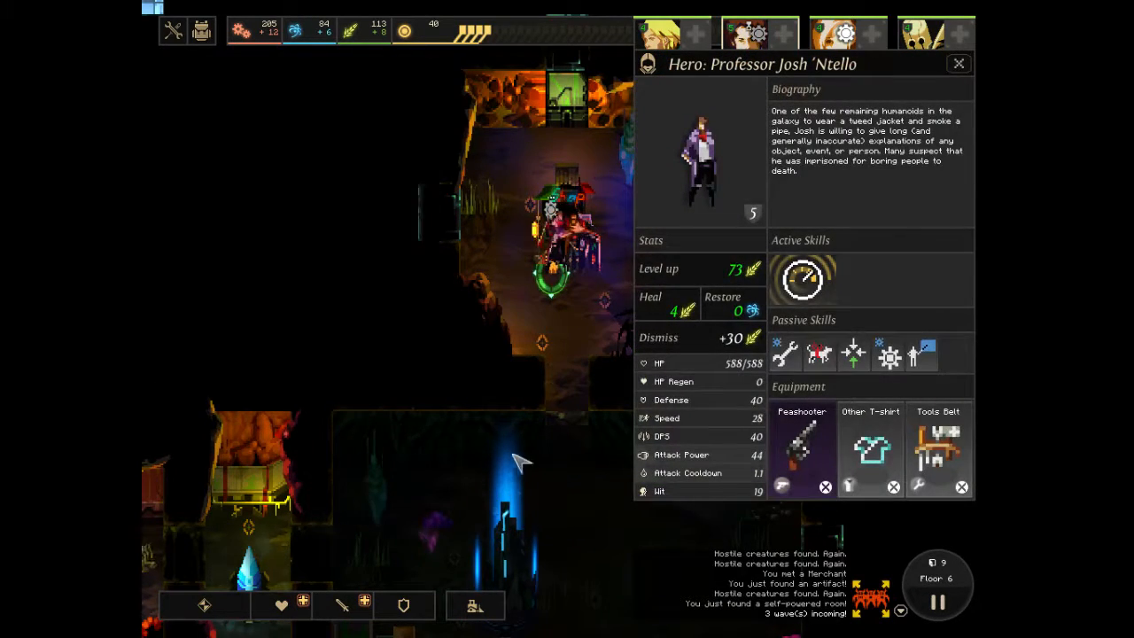
# Inspect Professor Josh 'Ntello's hero panel.
pyautogui.click(957, 64)
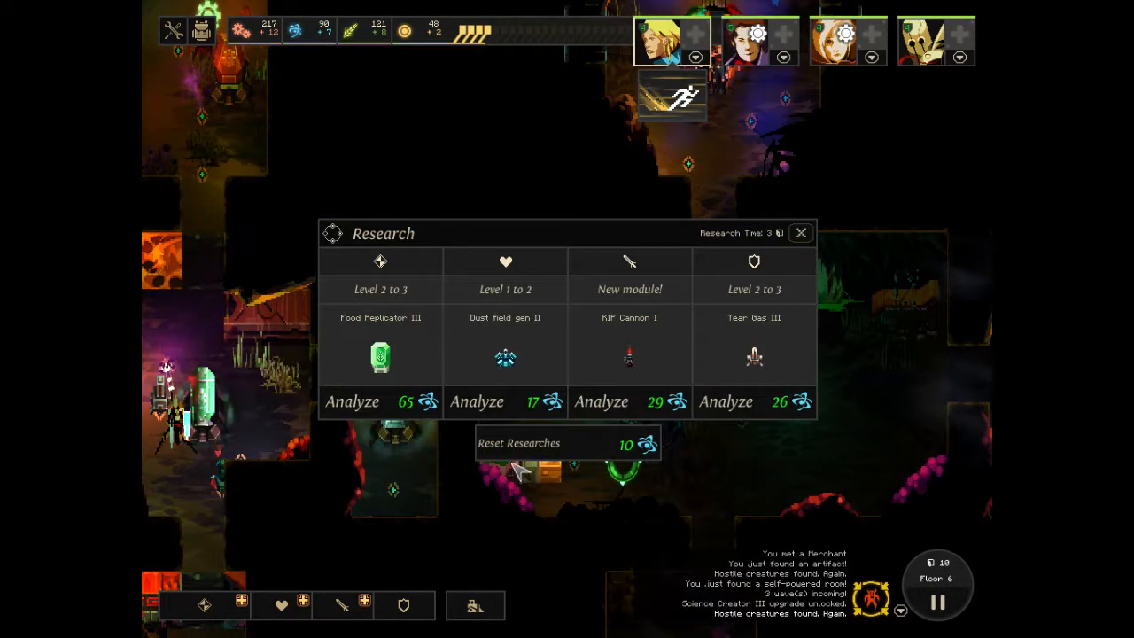
pyautogui.moveTo(379, 402)
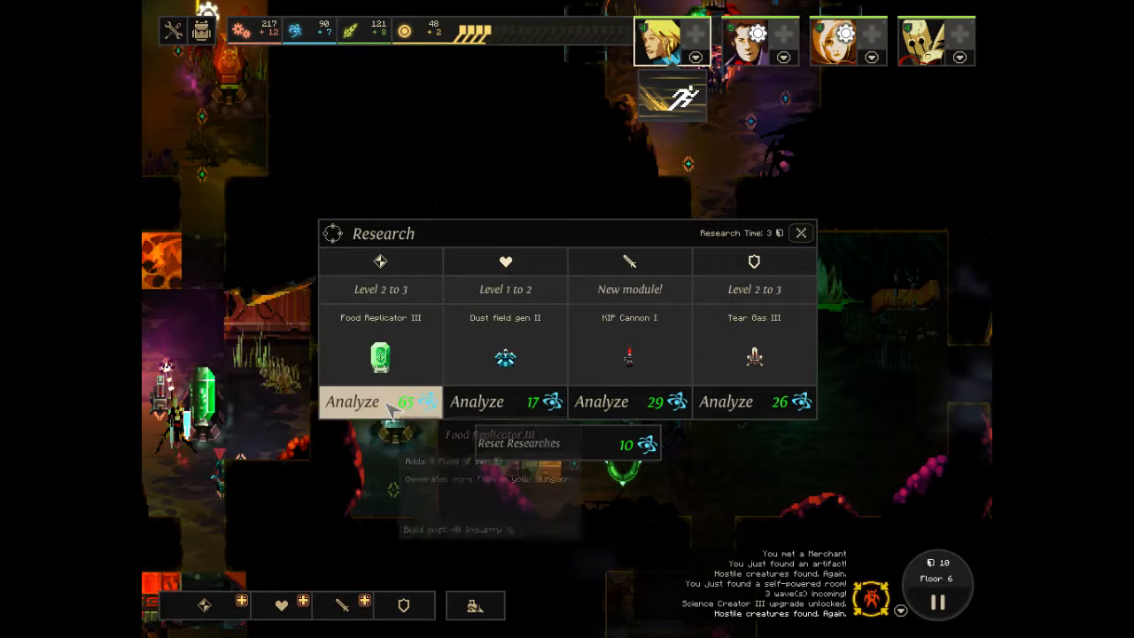
pyautogui.moveTo(392, 409)
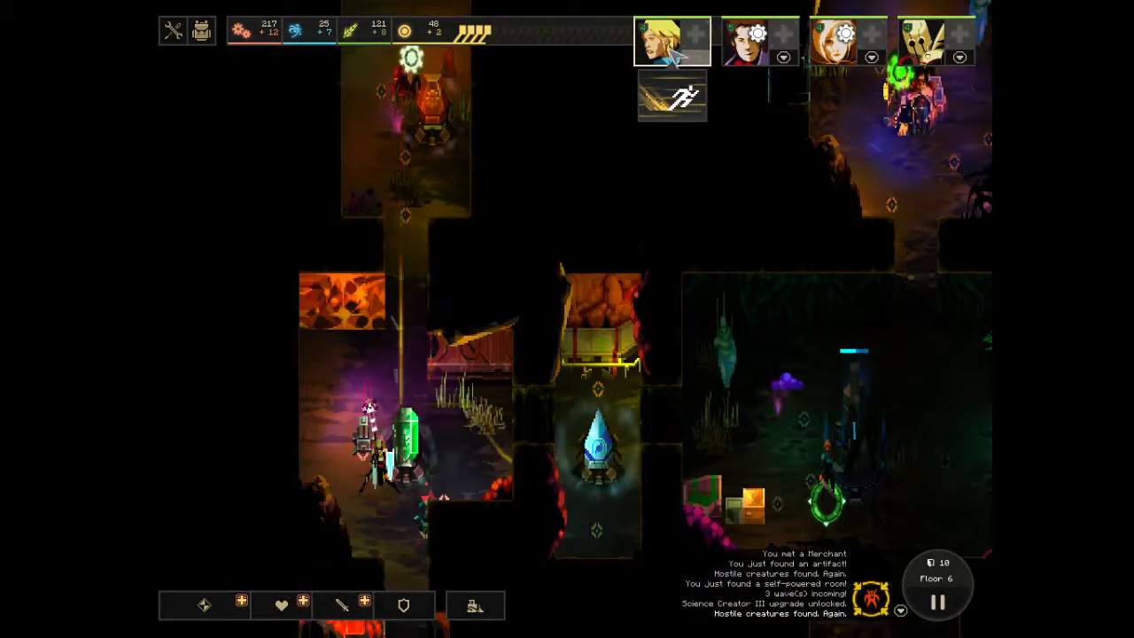
# Start Food Replicator III research for 65 science.
pyautogui.click(202, 31)
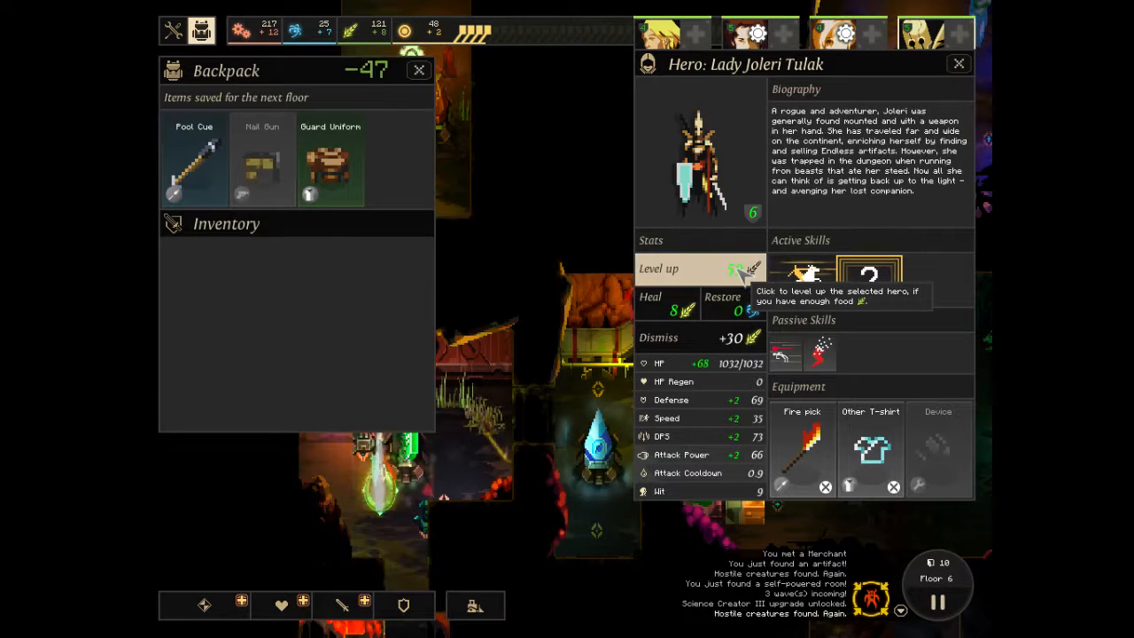
# Level up Lady Joleri Tulak with food and close her panel.
pyautogui.click(833, 32)
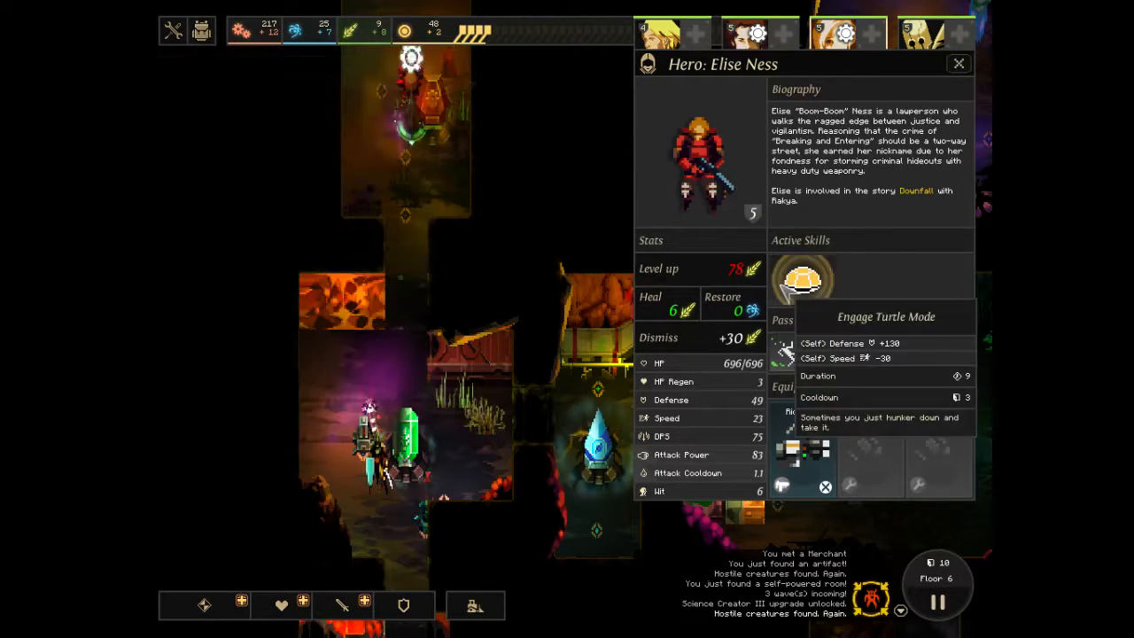
pyautogui.click(957, 64)
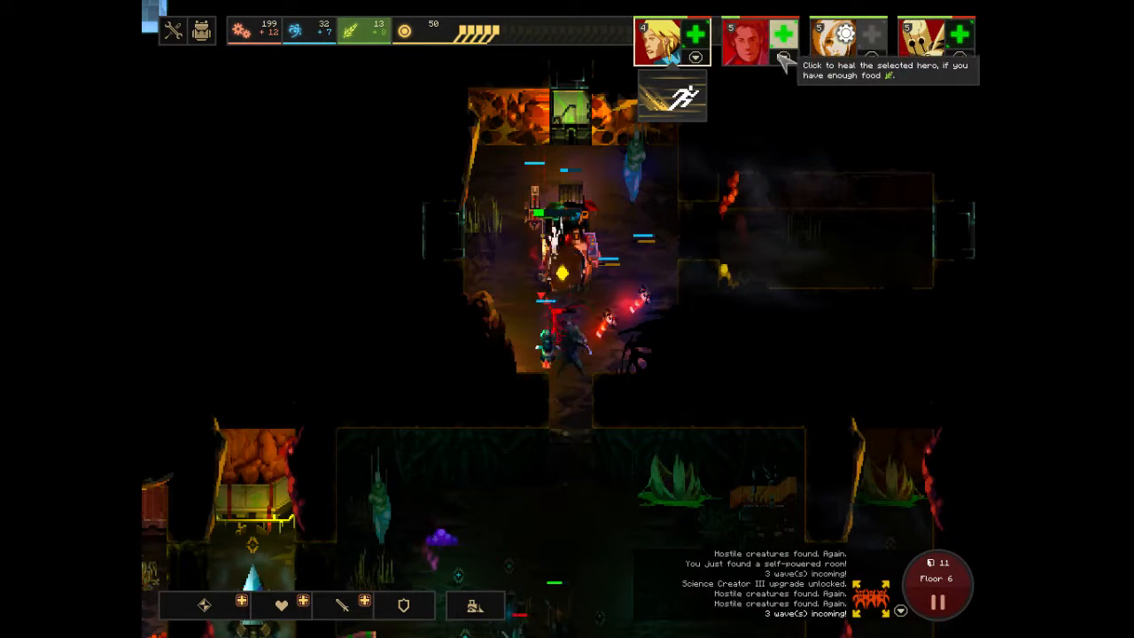
# Heal a wounded hero during the monster wave.
pyautogui.click(785, 37)
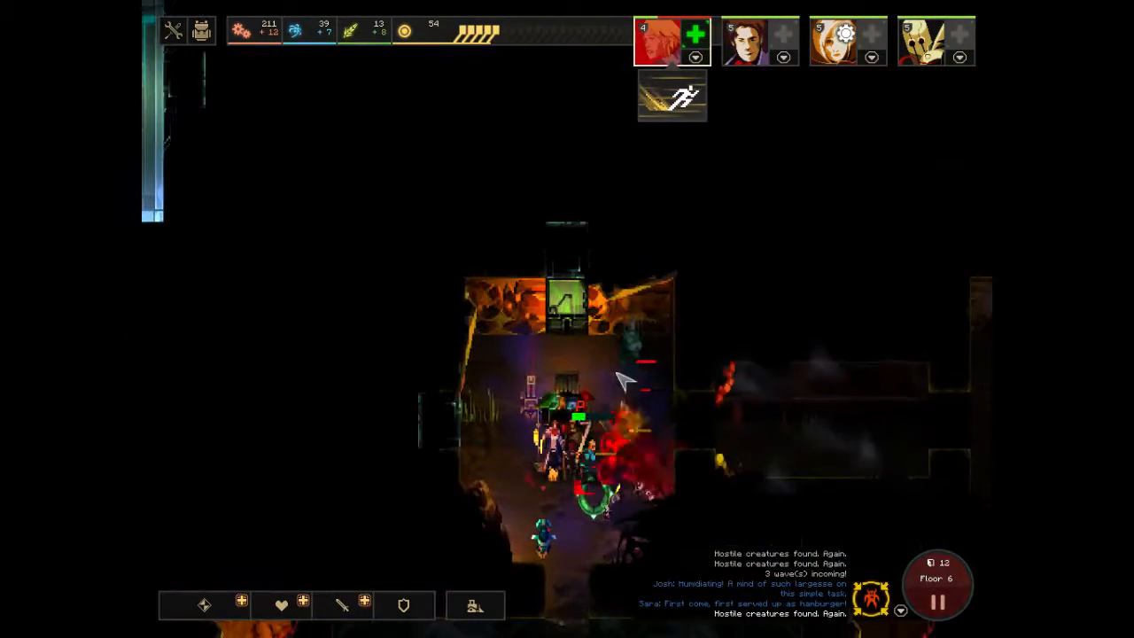
# Send a hero into the room holding the mysterious object on floor 6.
pyautogui.click(691, 35)
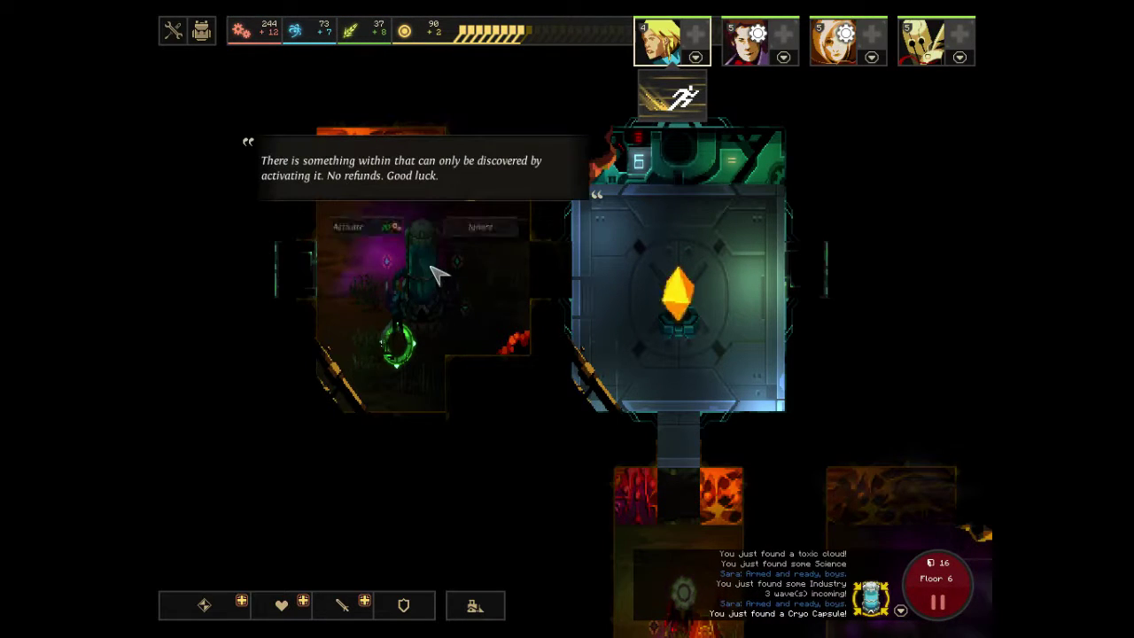
# Lead the hero onward through floor 6 until Gork "Butcher" Korsaar is encountered.
pyautogui.click(351, 227)
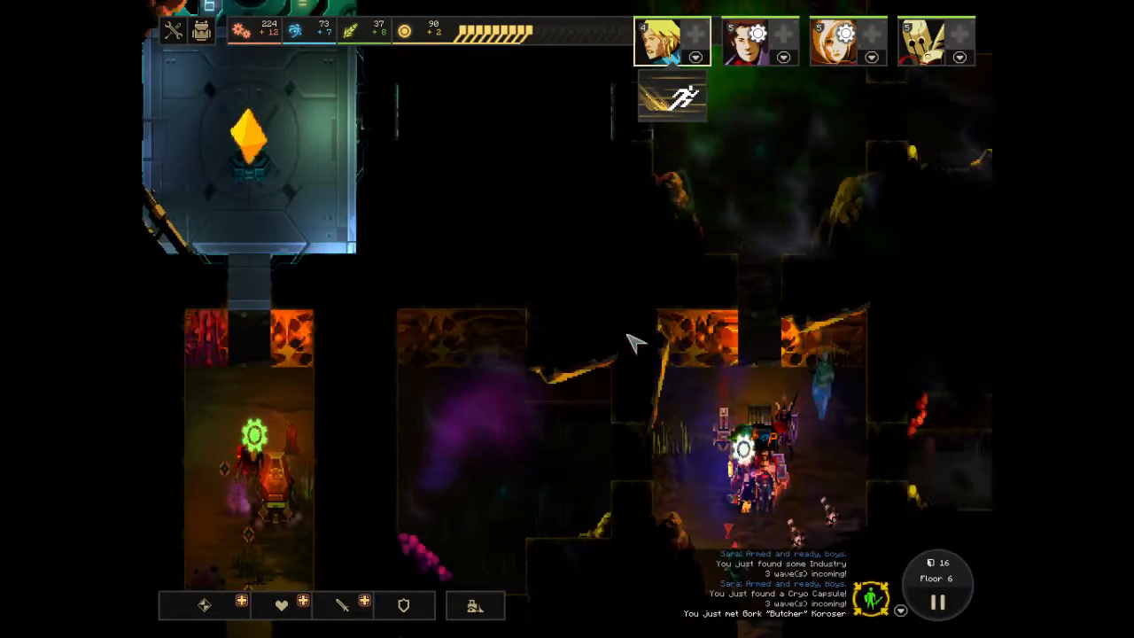
pyautogui.click(744, 36)
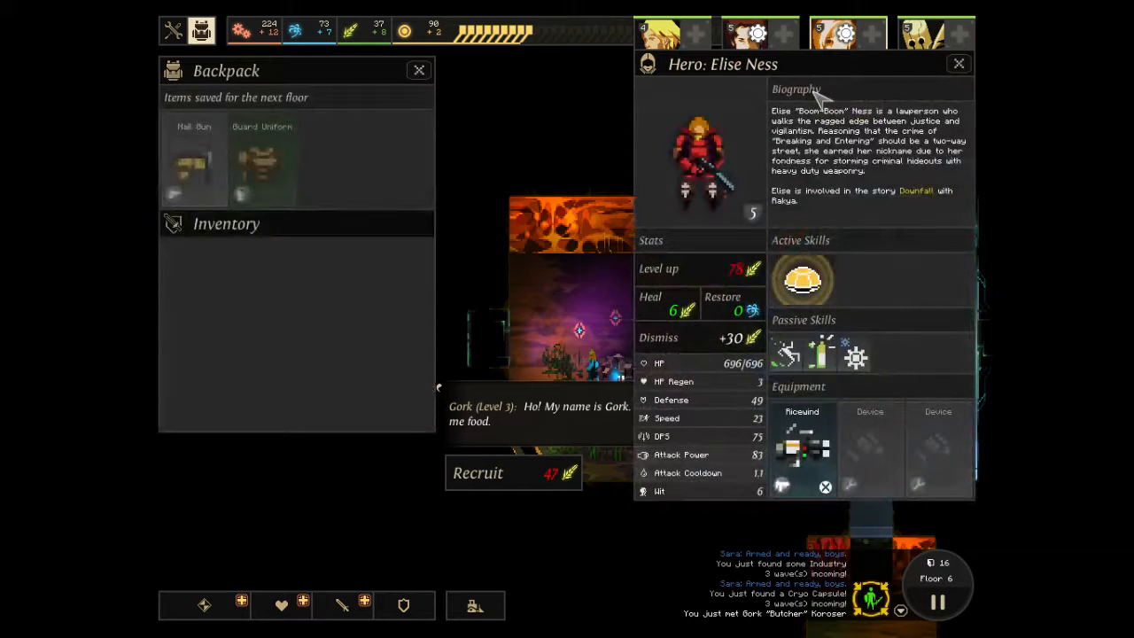
# Bring up Gork's recruitment offer together with a hero's stats sheet and backpack.
pyautogui.click(957, 64)
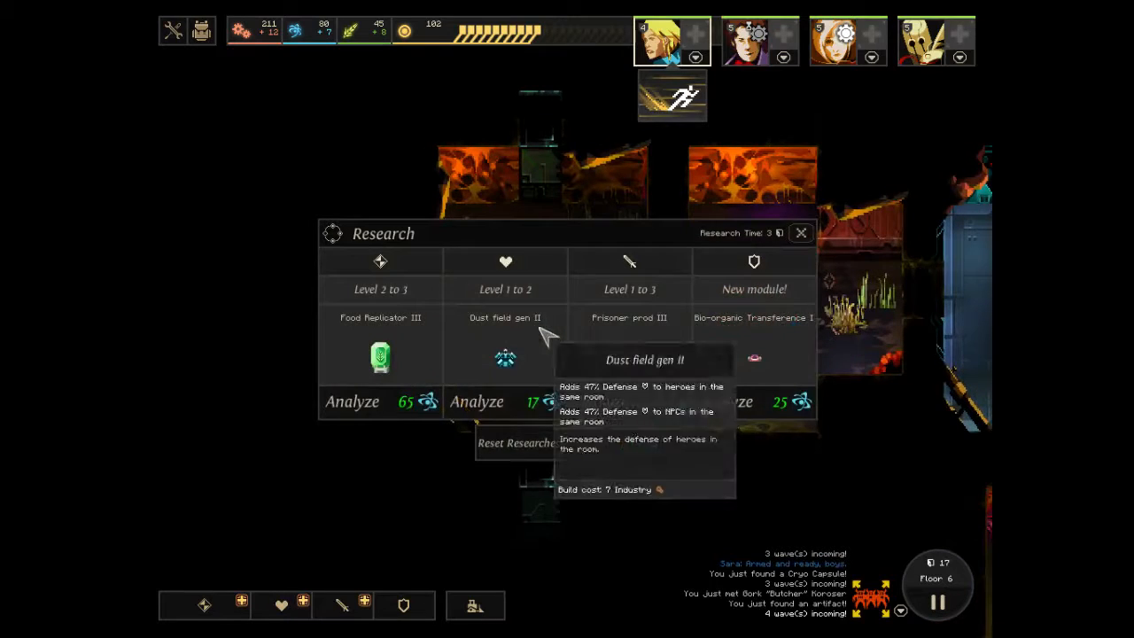
# Start Food Replicator III research and heal the wounded first hero with food.
pyautogui.click(477, 401)
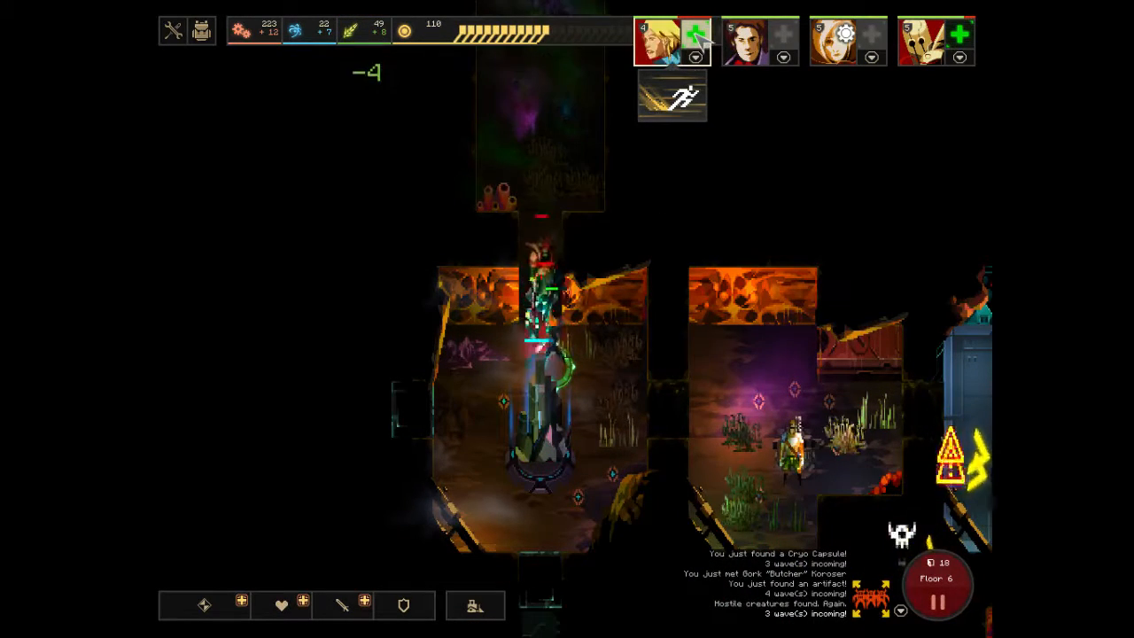
pyautogui.moveTo(693, 32)
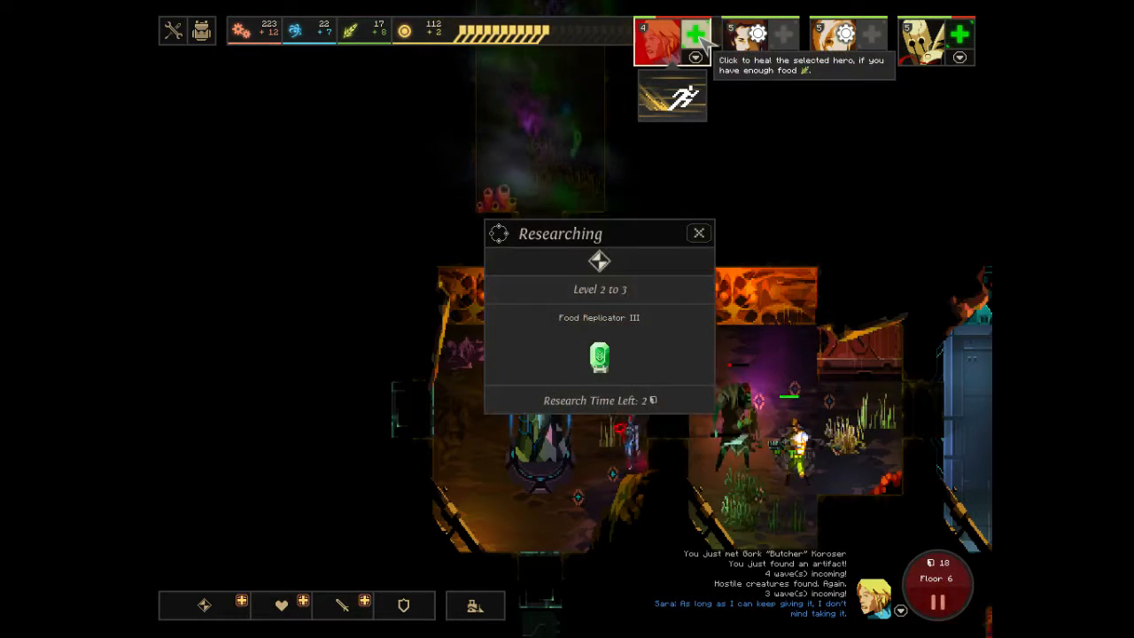
pyautogui.click(699, 233)
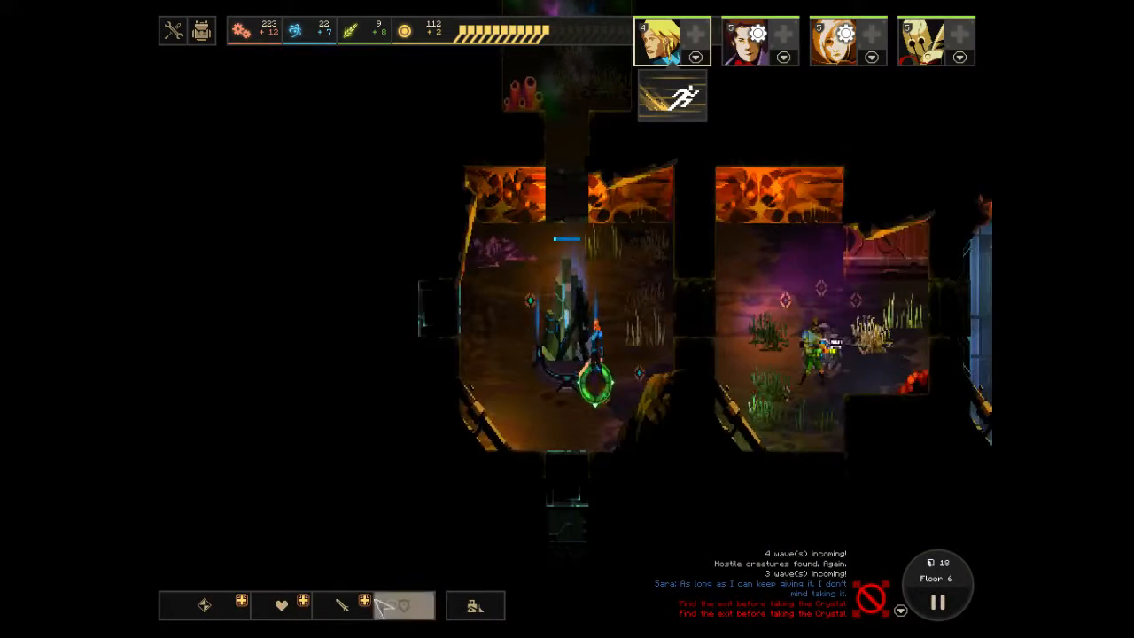
# Move the heroes into the next room toward the level 5 hero offering to join.
pyautogui.click(352, 615)
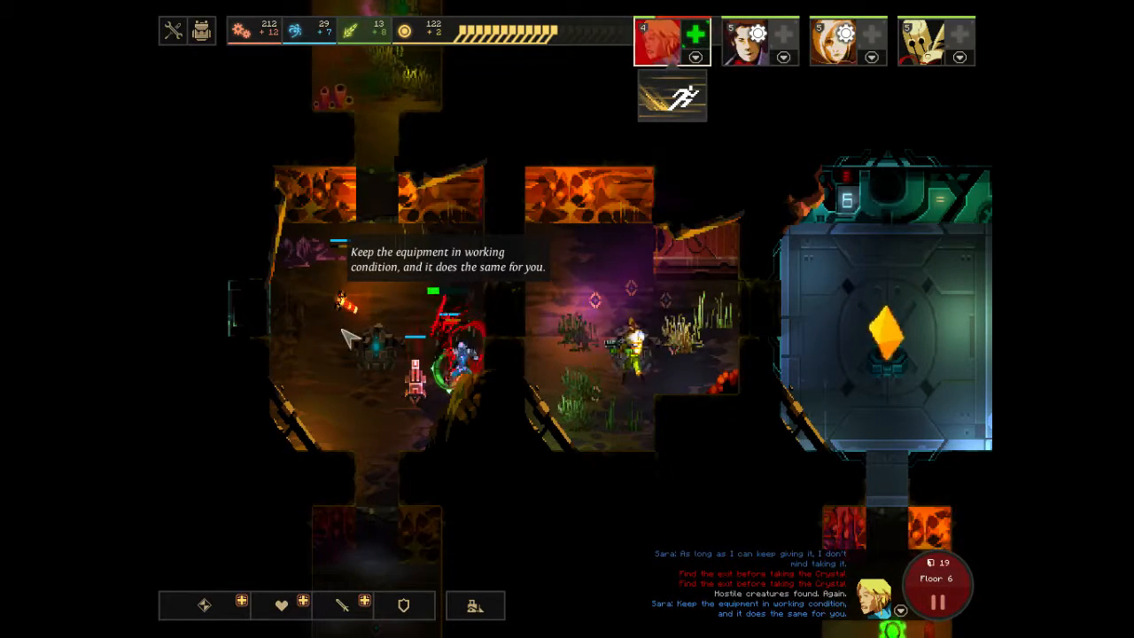
pyautogui.moveTo(691, 35)
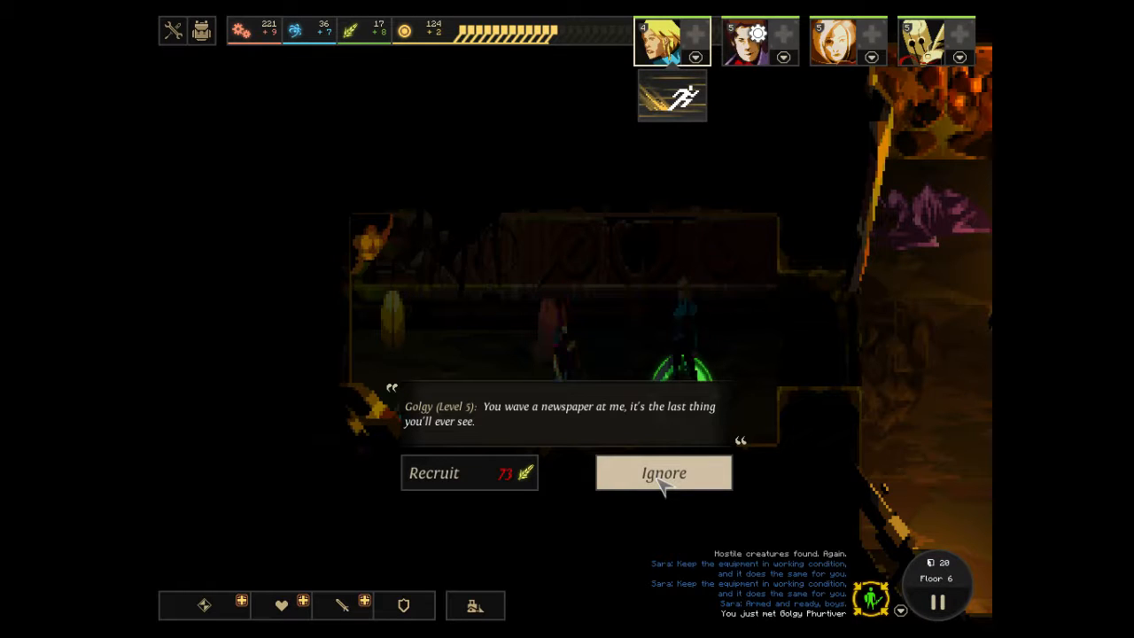
# Decline recruiting the level 5 hero via the Ignore choice.
pyautogui.click(663, 471)
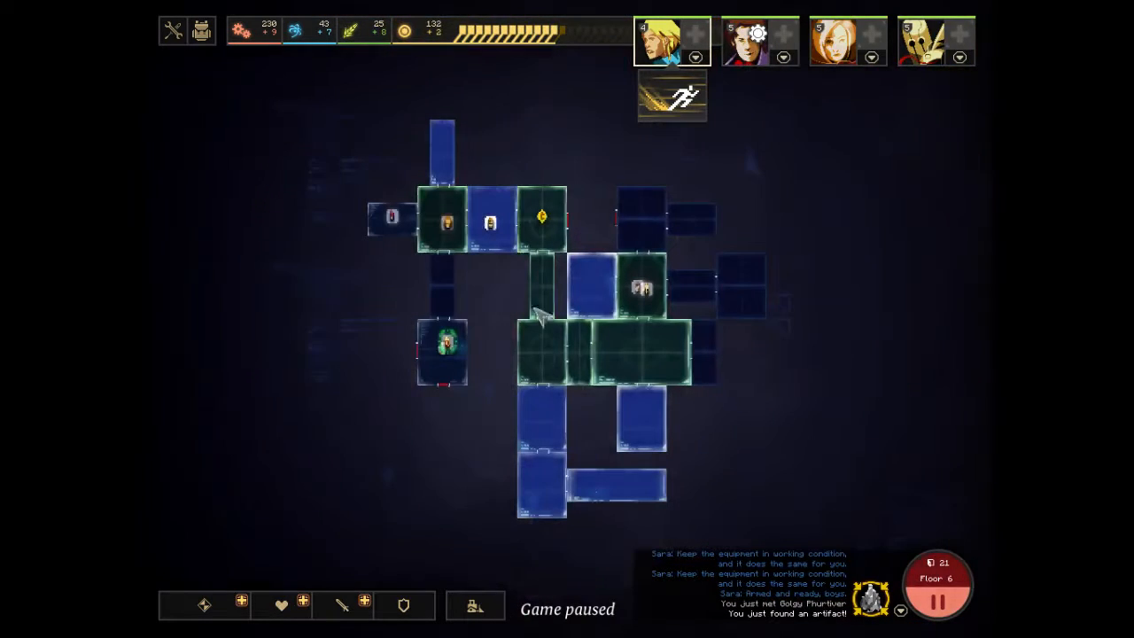
pyautogui.moveTo(450, 285)
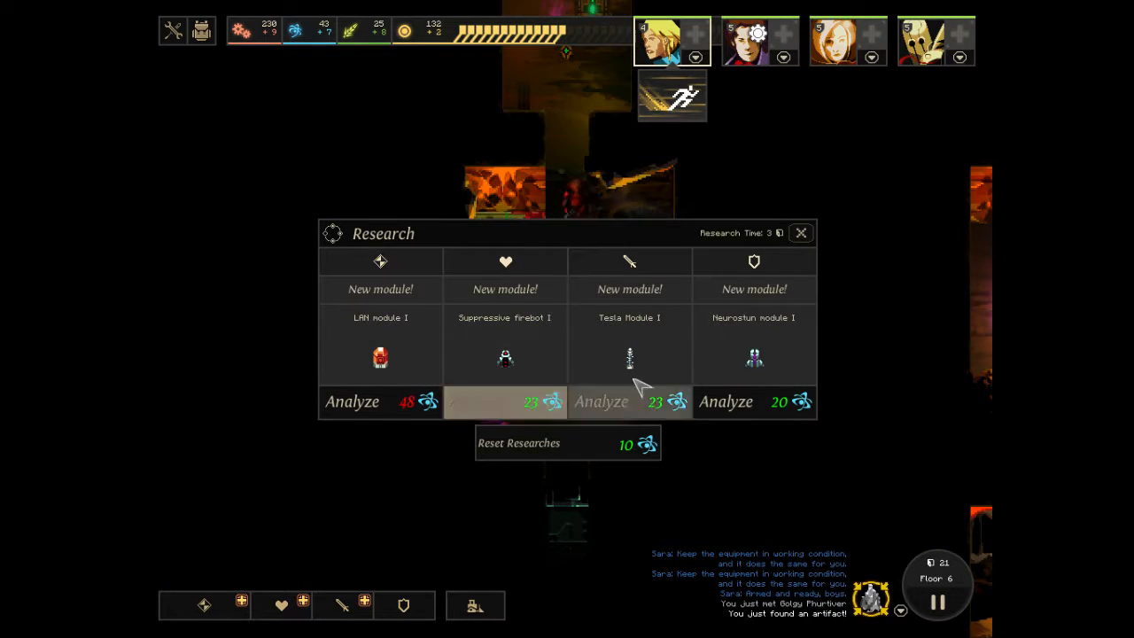
pyautogui.moveTo(642, 381)
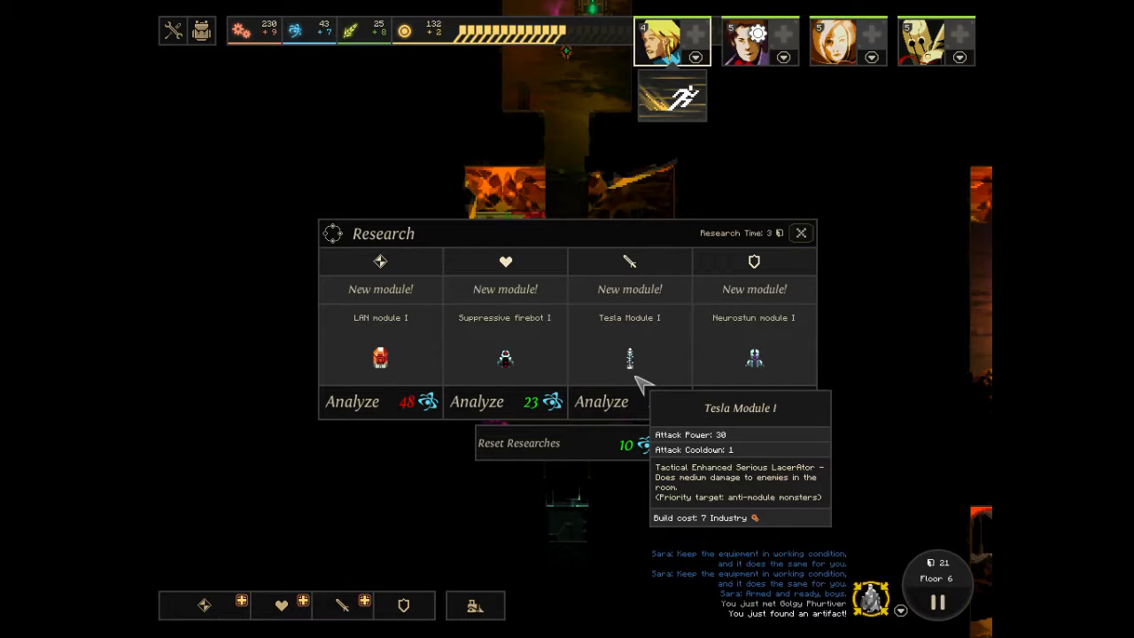
pyautogui.moveTo(496, 354)
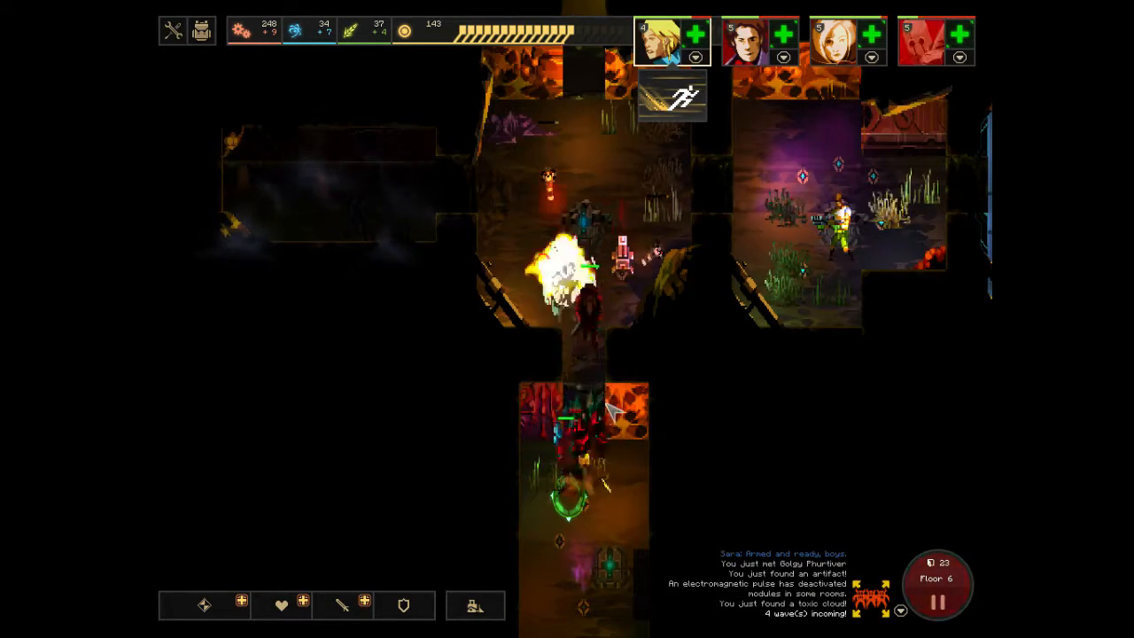
pyautogui.moveTo(962, 35)
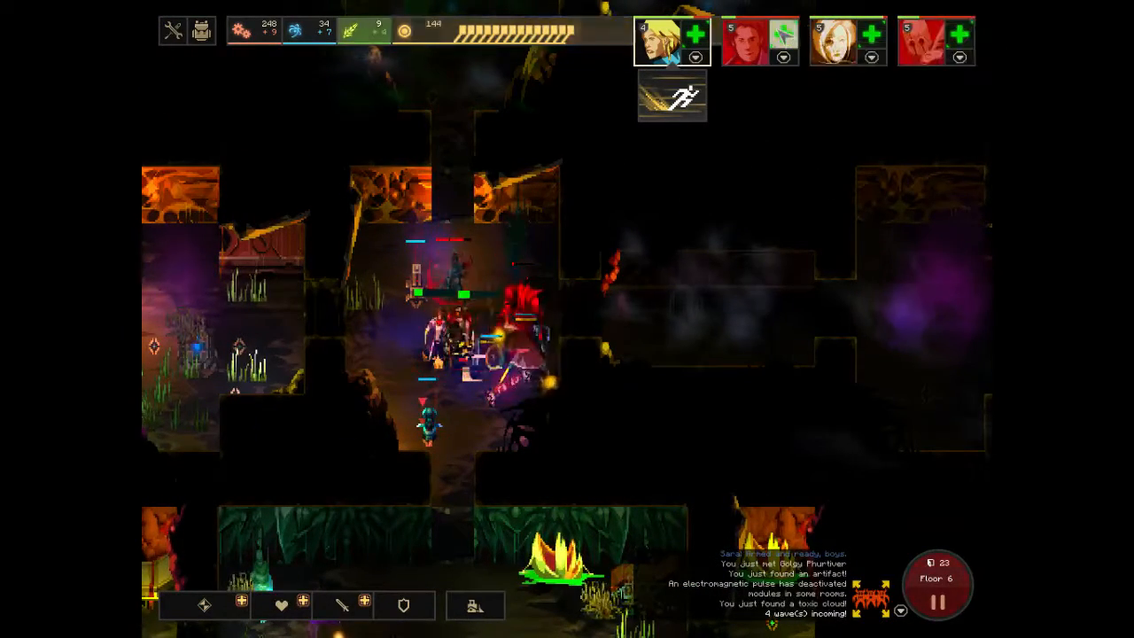
pyautogui.click(780, 36)
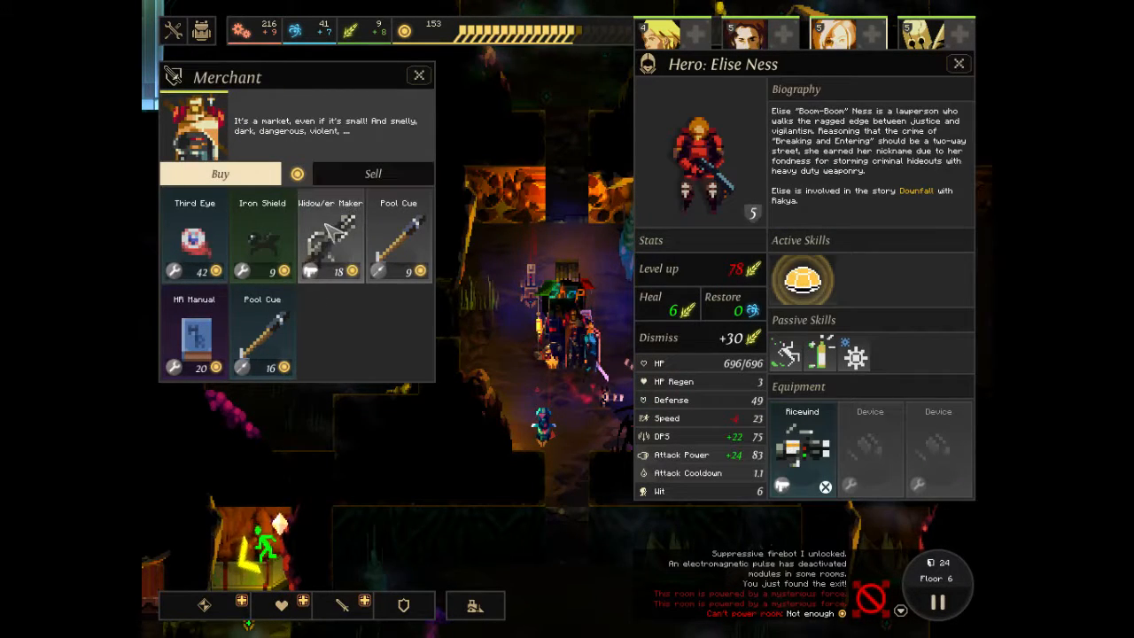
pyautogui.moveTo(329, 234)
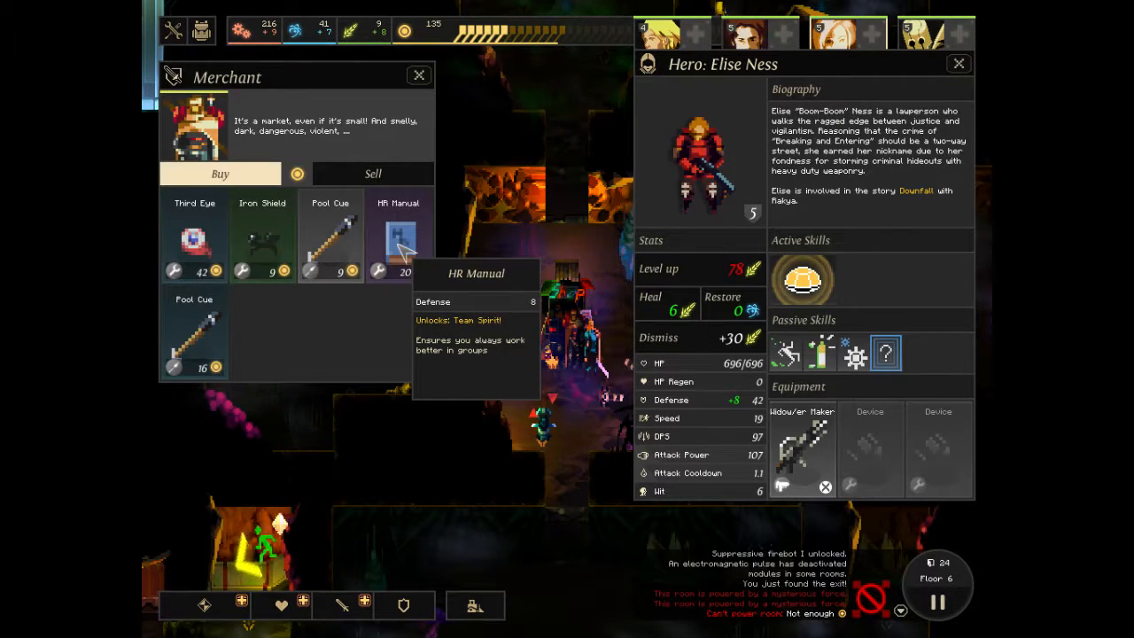
# Buy the HR Manual and Iron Shield from the merchant for Elise Ness.
pyautogui.click(397, 234)
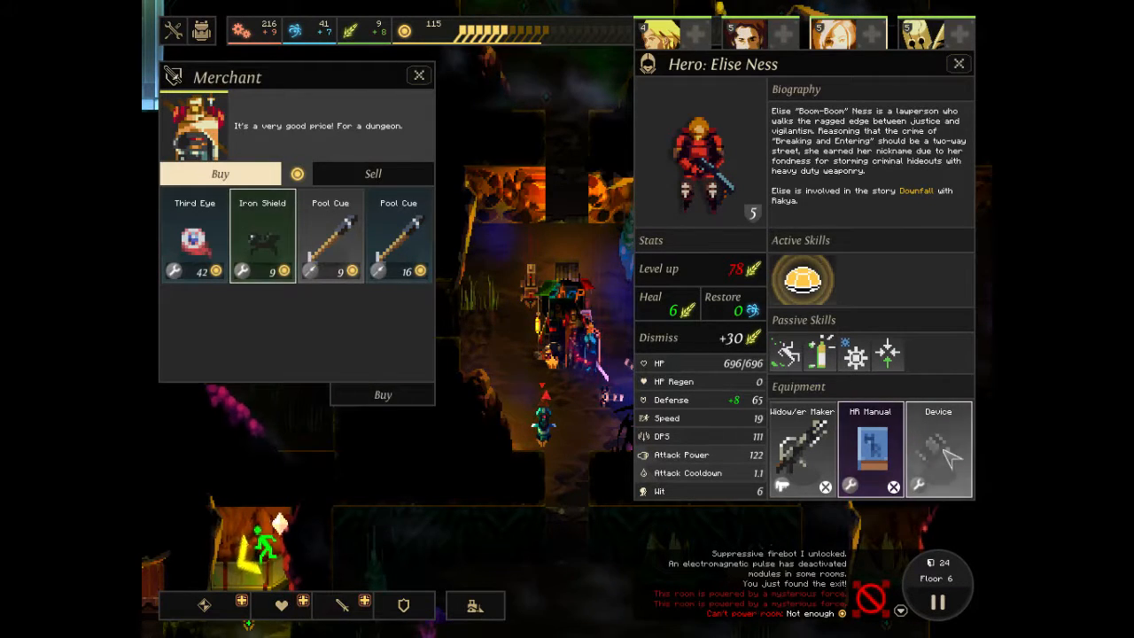
pyautogui.click(263, 234)
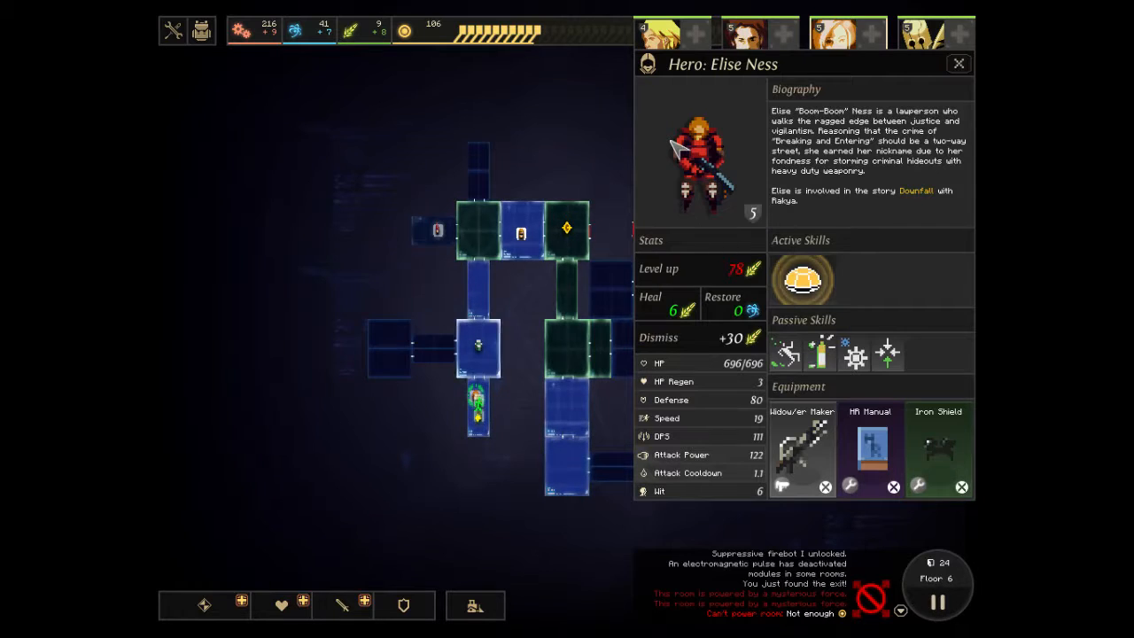
pyautogui.click(957, 64)
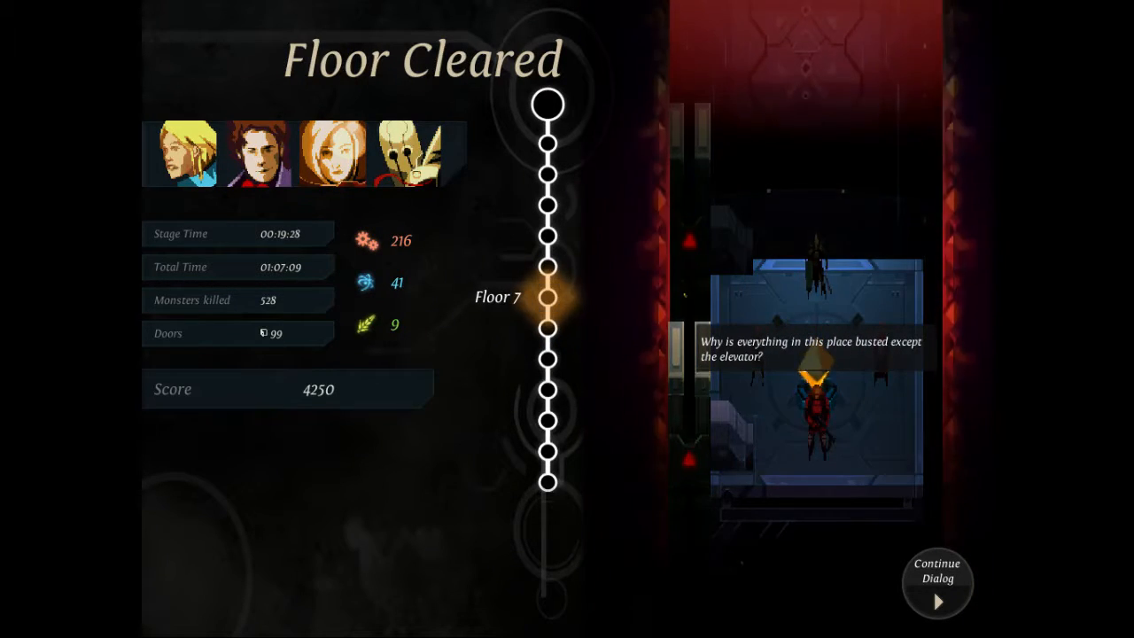
# Advance the elevator conversation on the Floor Cleared screen.
pyautogui.click(938, 582)
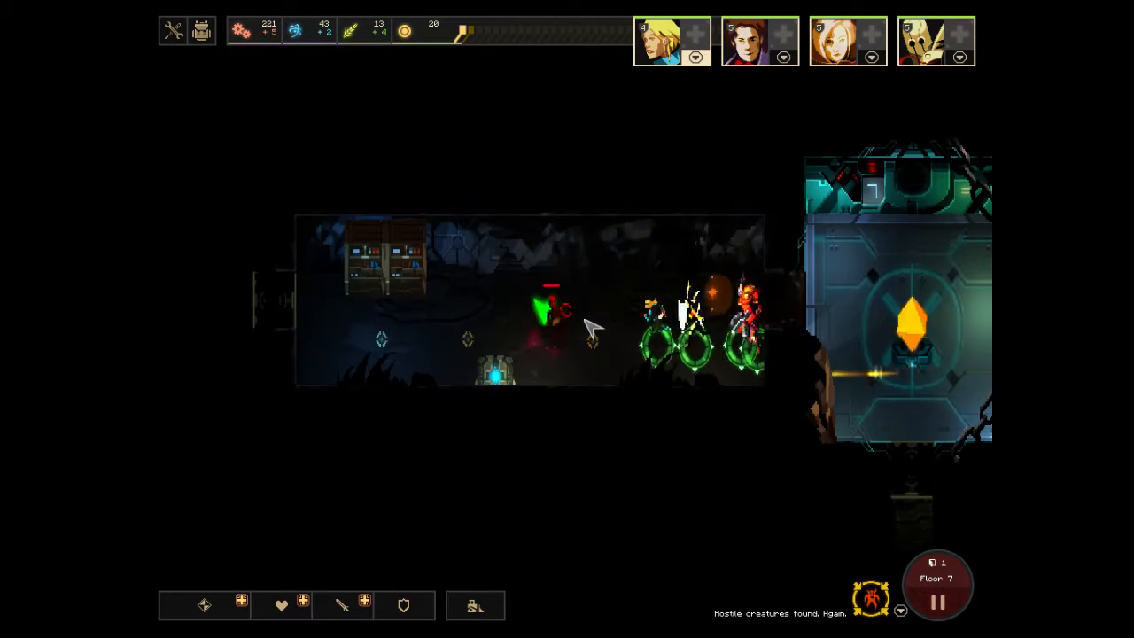
# Send the heroes past the crystal room into unexplored rooms on floor 7.
pyautogui.click(206, 606)
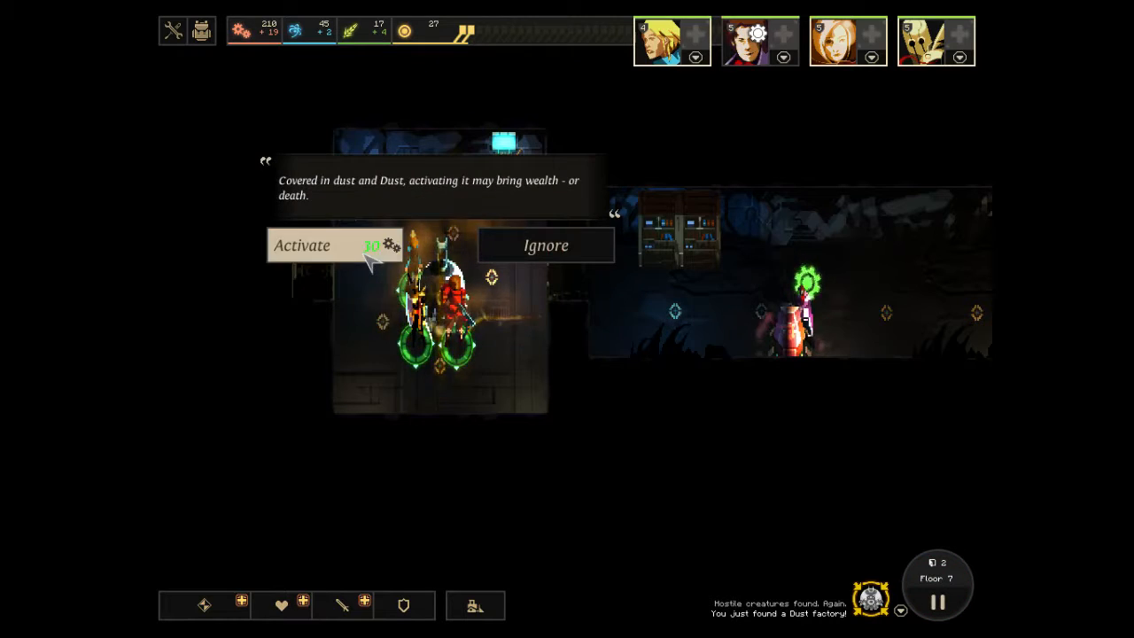
# Activate the newly discovered Dust Factory on floor 7.
pyautogui.click(335, 245)
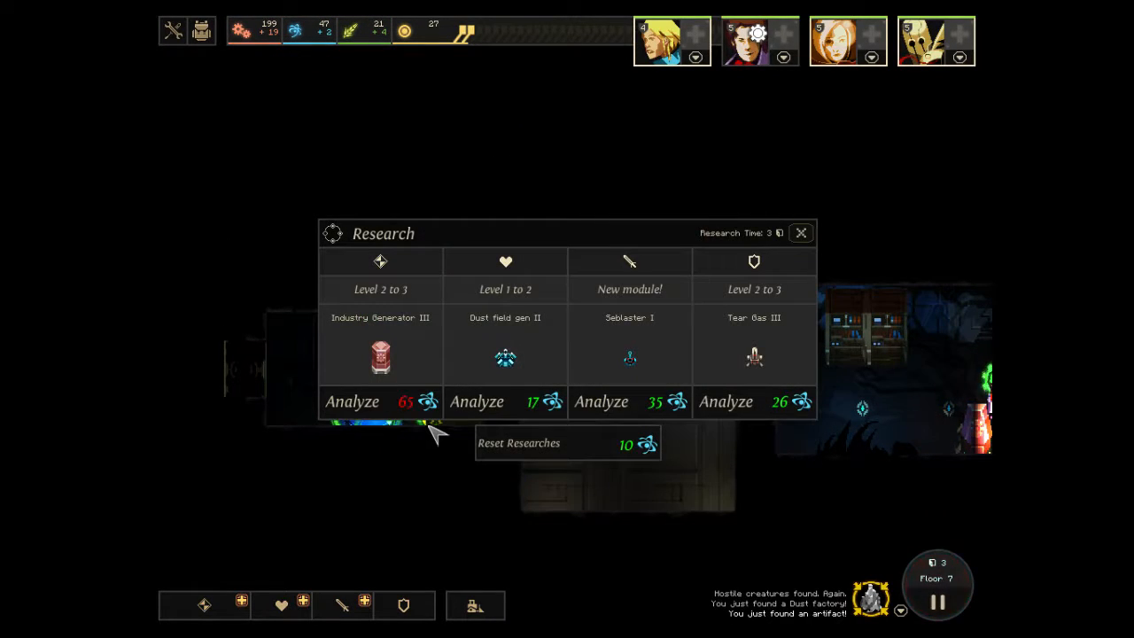
pyautogui.moveTo(755, 355)
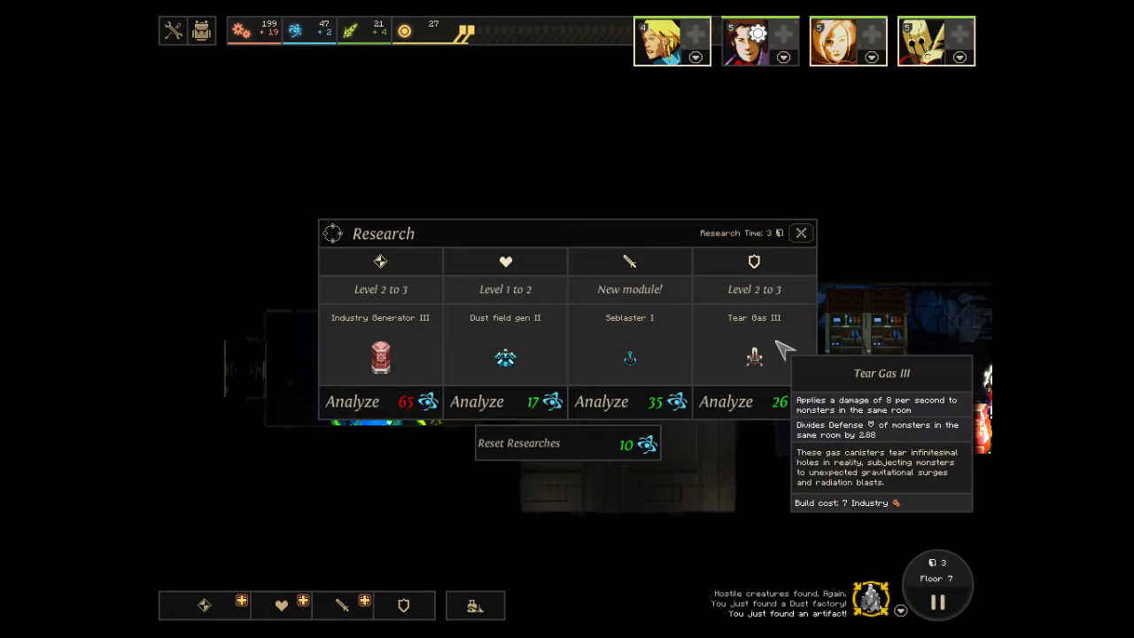
pyautogui.moveTo(629, 354)
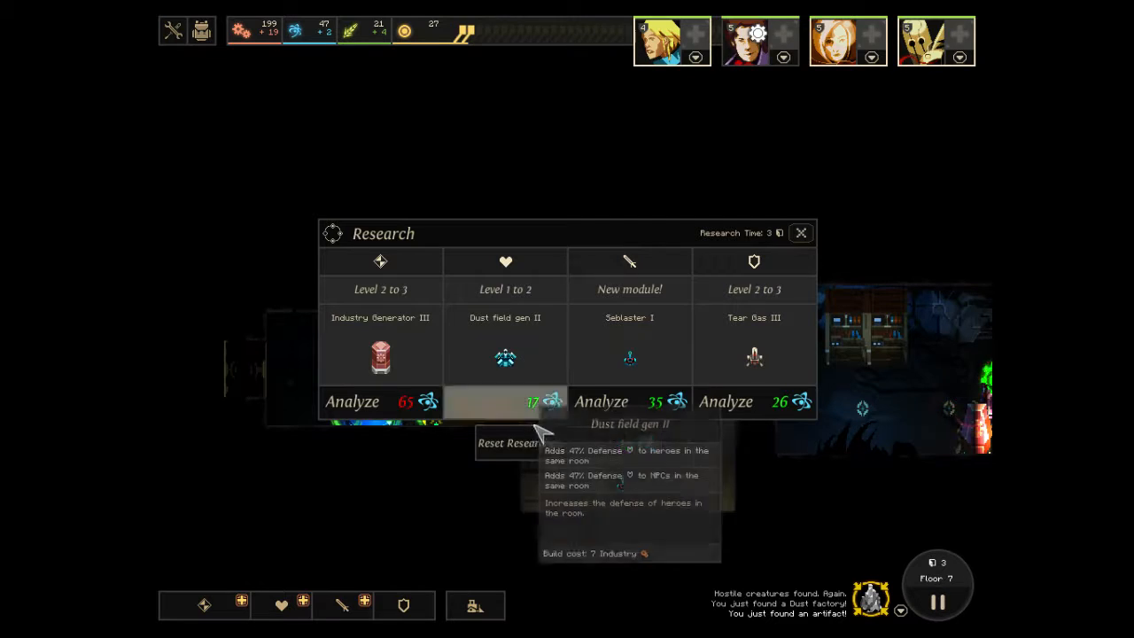
# Analyze Dust field gen II to begin its research, spending dust on it.
pyautogui.click(505, 401)
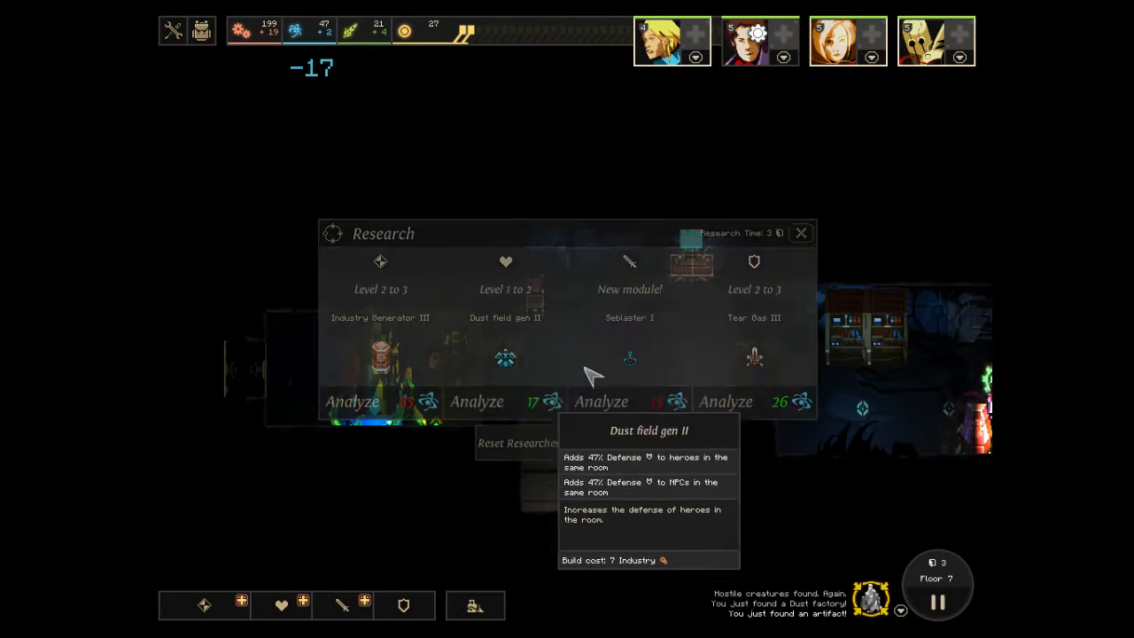
pyautogui.click(801, 234)
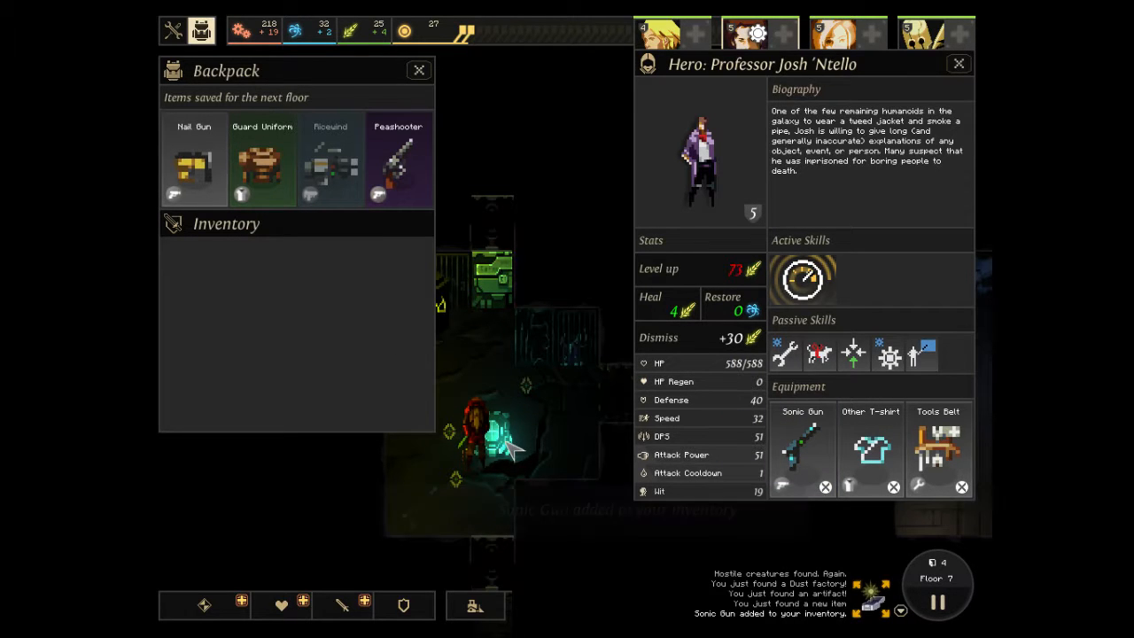
# Show the professor's hero sheet and equipment beside the Backpack.
pyautogui.click(957, 64)
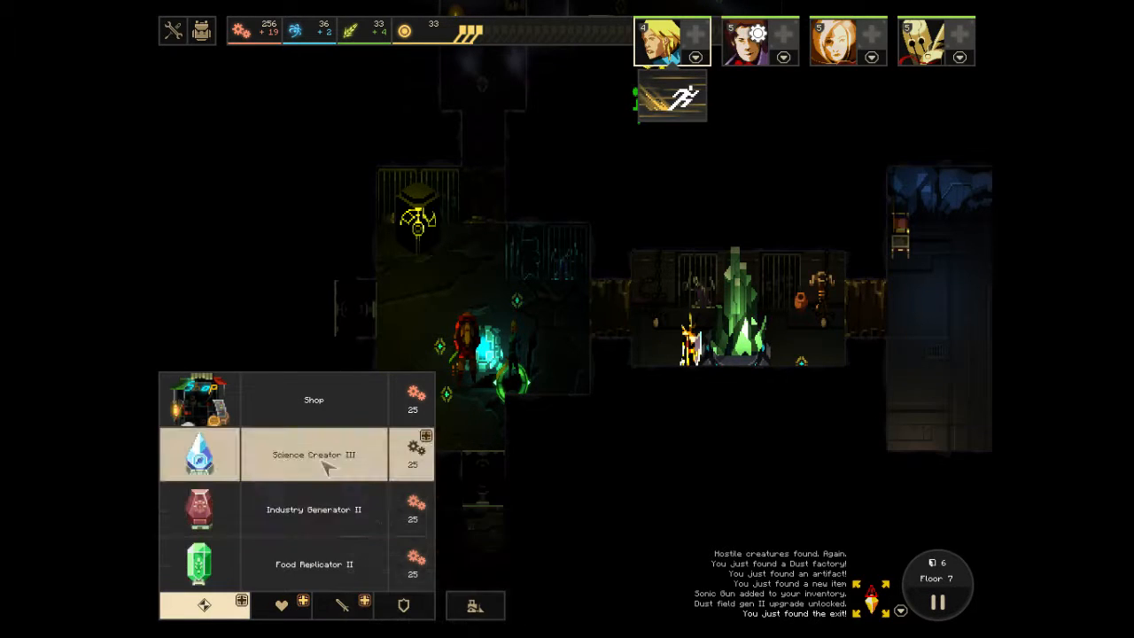
# Pick Science Creator III from the major module build list.
pyautogui.click(313, 564)
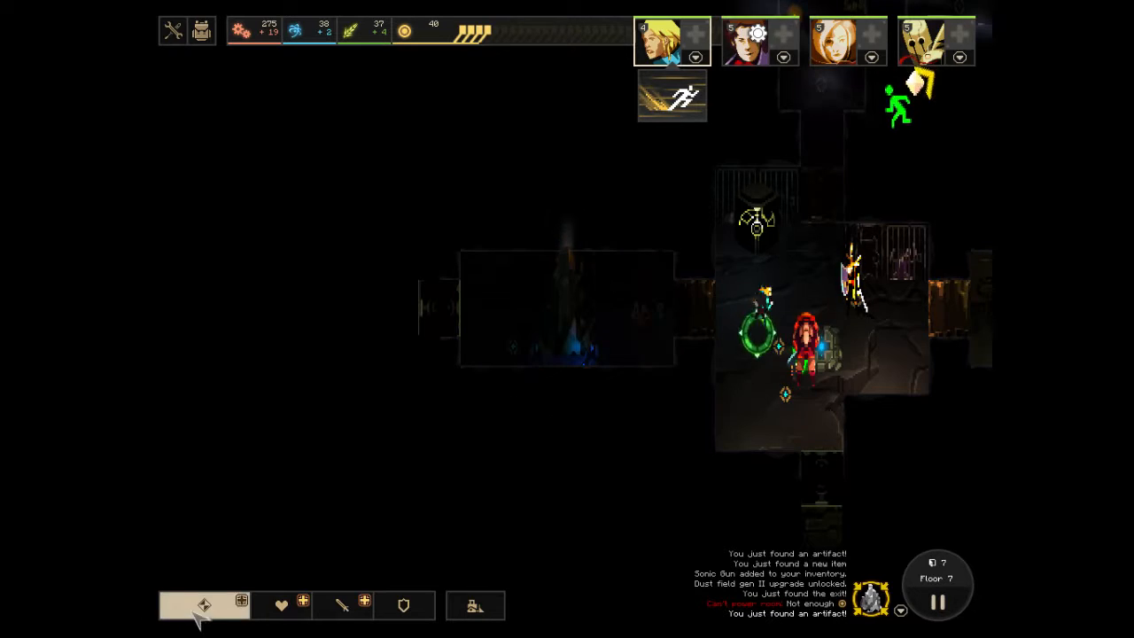
pyautogui.click(202, 606)
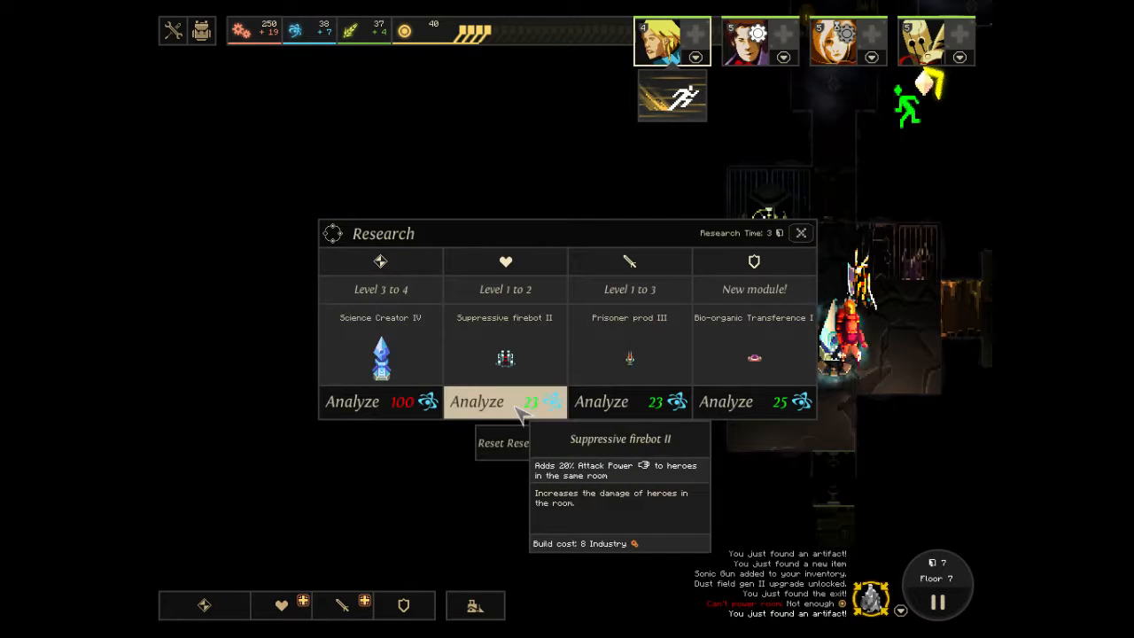
pyautogui.moveTo(751, 386)
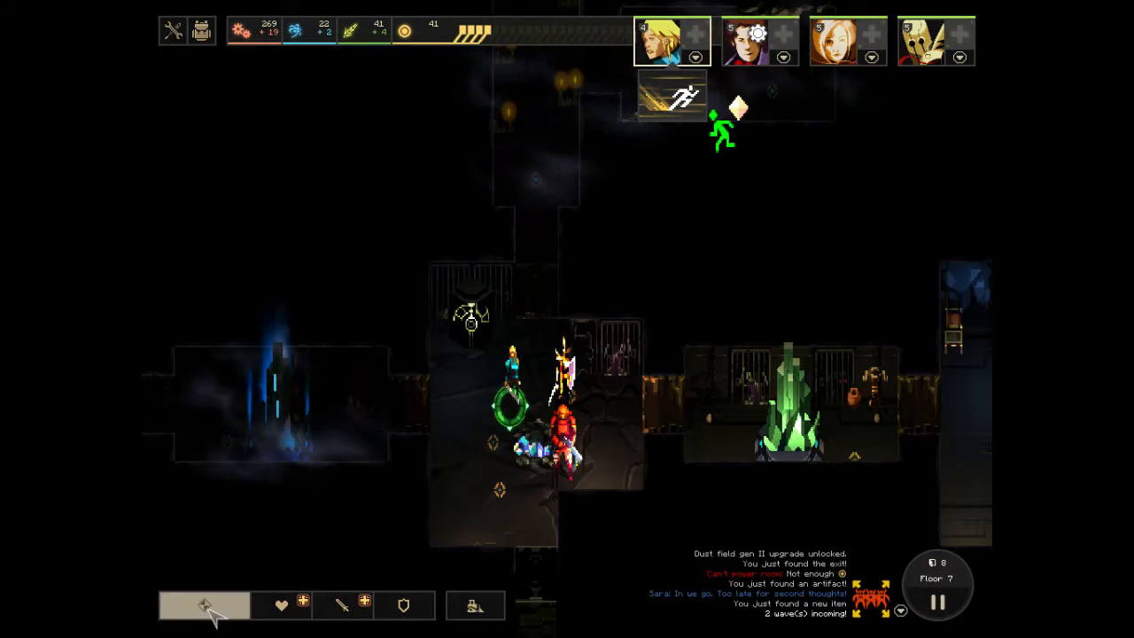
# Bring up the major module build list after starting Suppressive firebot II research.
pyautogui.click(202, 620)
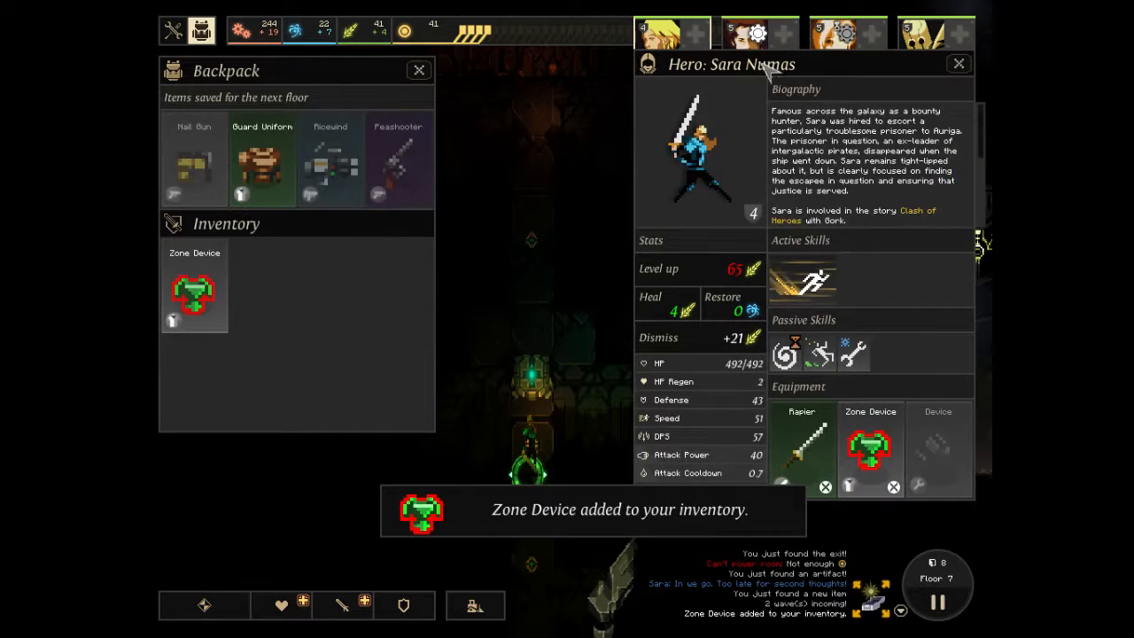
# Equip the Zone Device on the swordswoman hero and close the inventory panels.
pyautogui.click(925, 32)
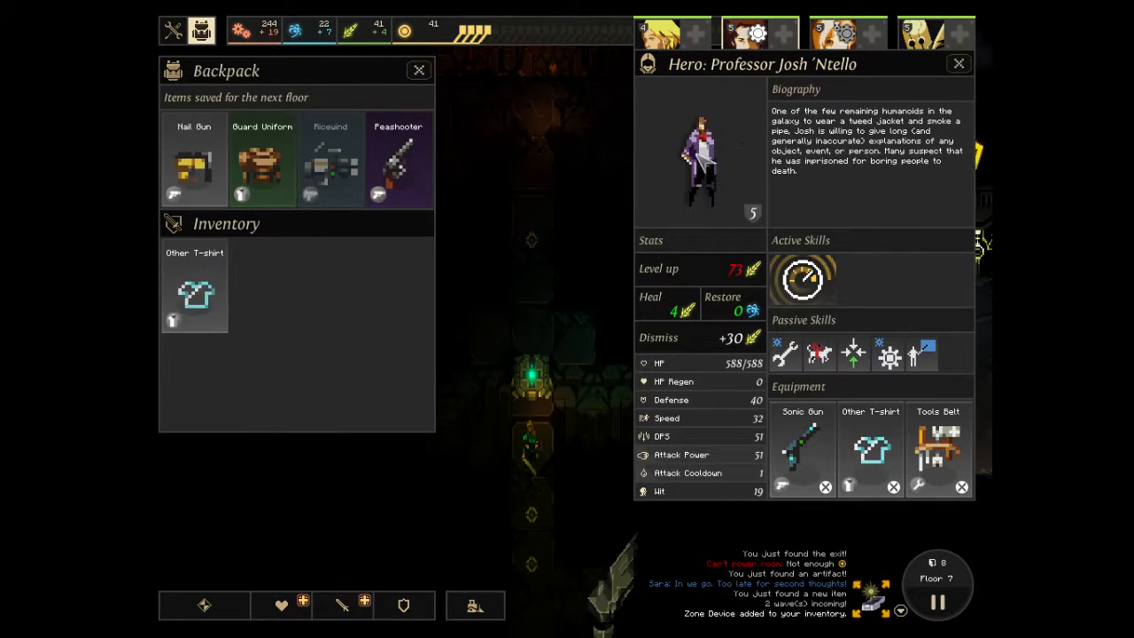
pyautogui.click(957, 64)
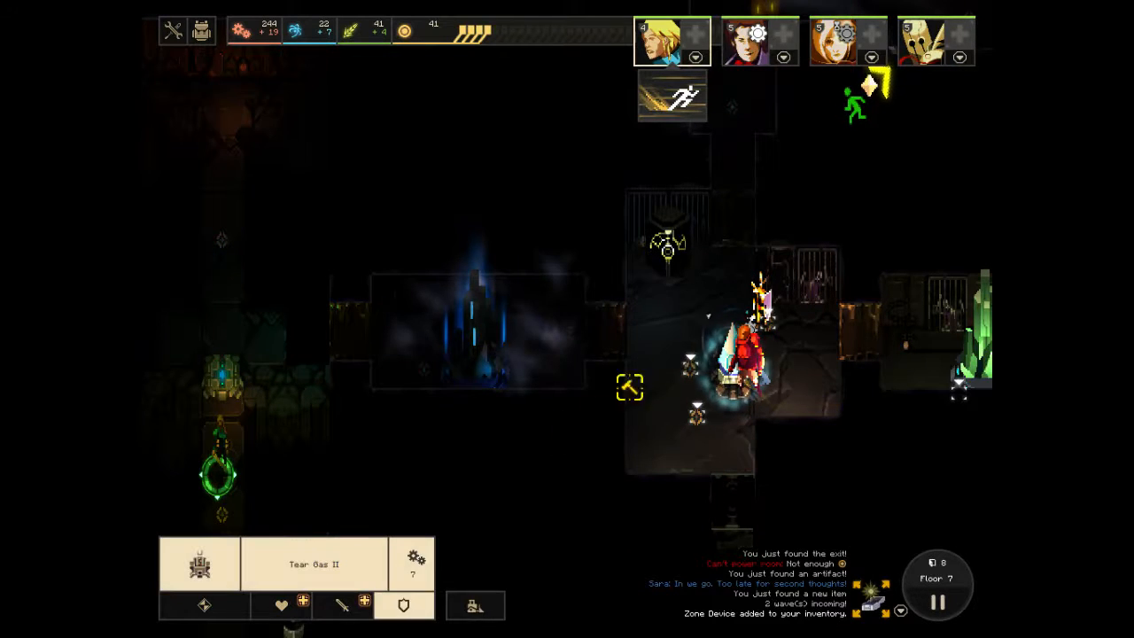
# Place the Tear Gas II defence module and dismiss the Suppressive firebot II progress window.
pyautogui.click(280, 620)
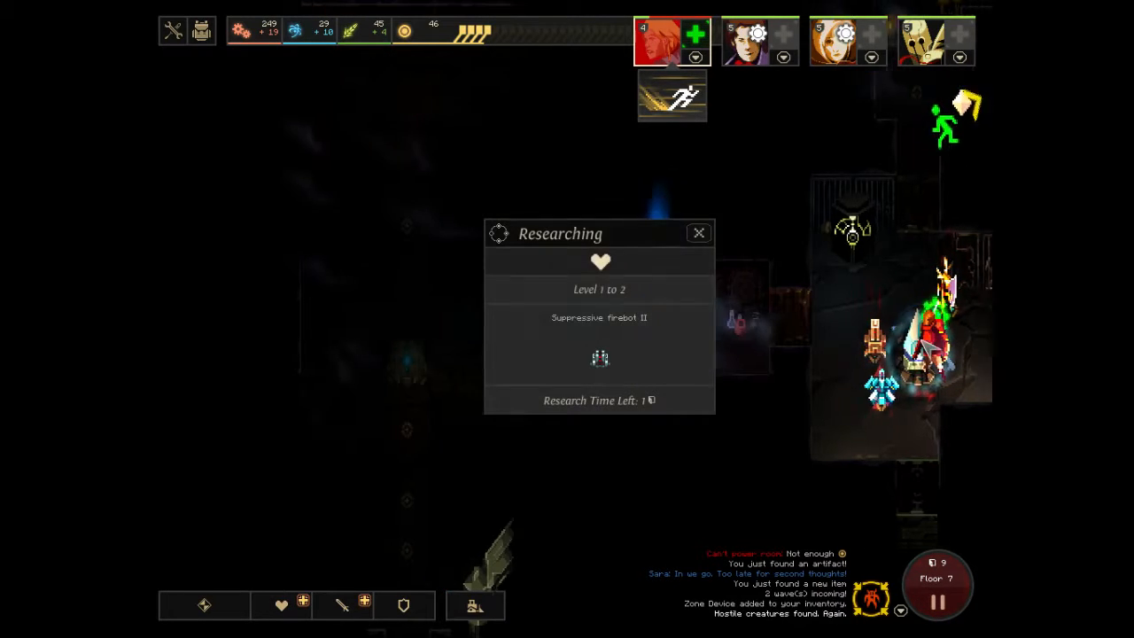
pyautogui.click(698, 232)
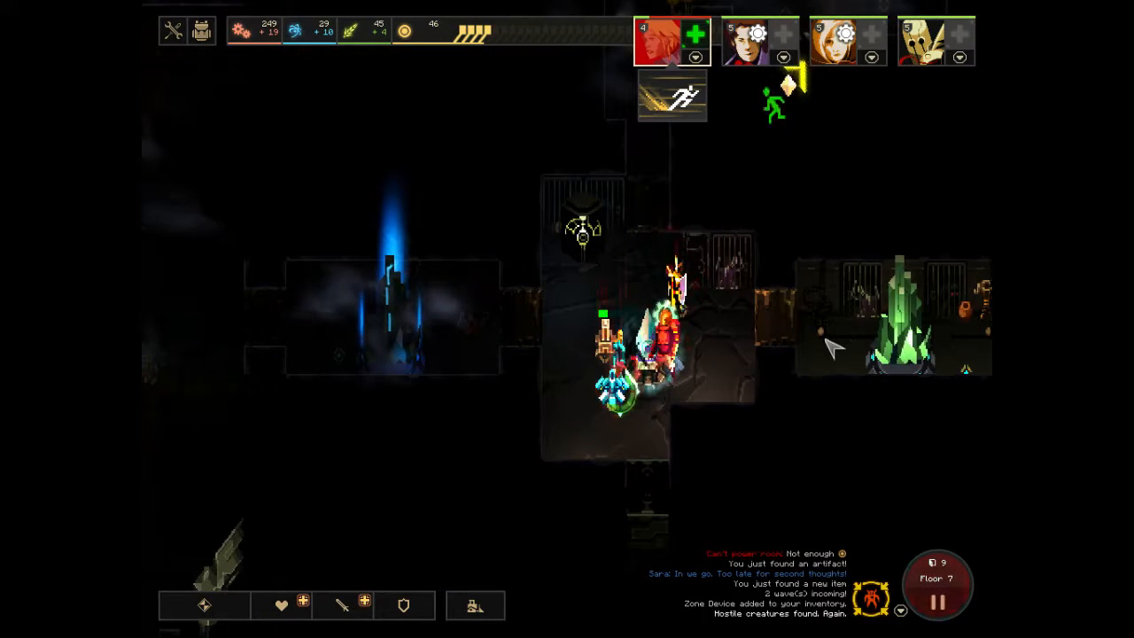
pyautogui.moveTo(673, 95)
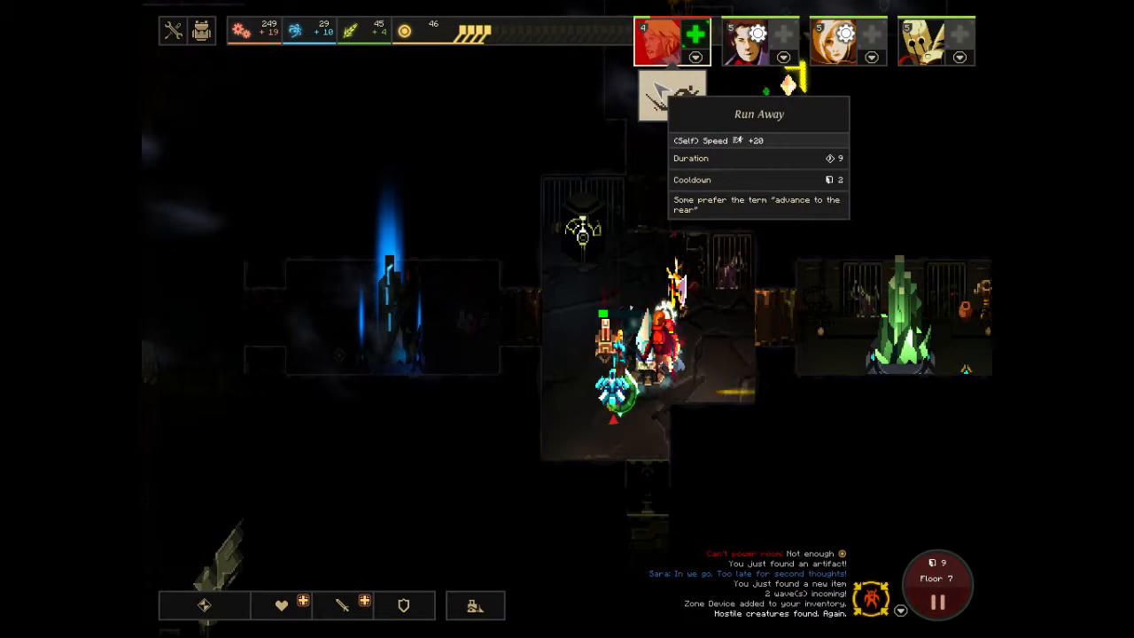
pyautogui.moveTo(693, 36)
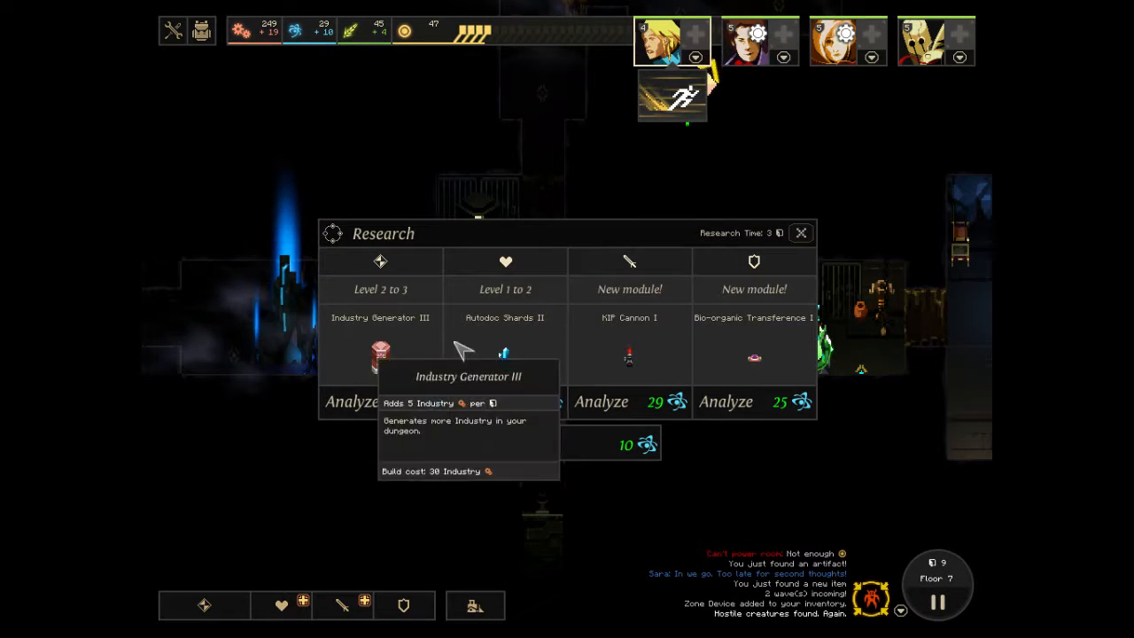
# Analyze Industry Generator III to begin its research.
pyautogui.click(801, 234)
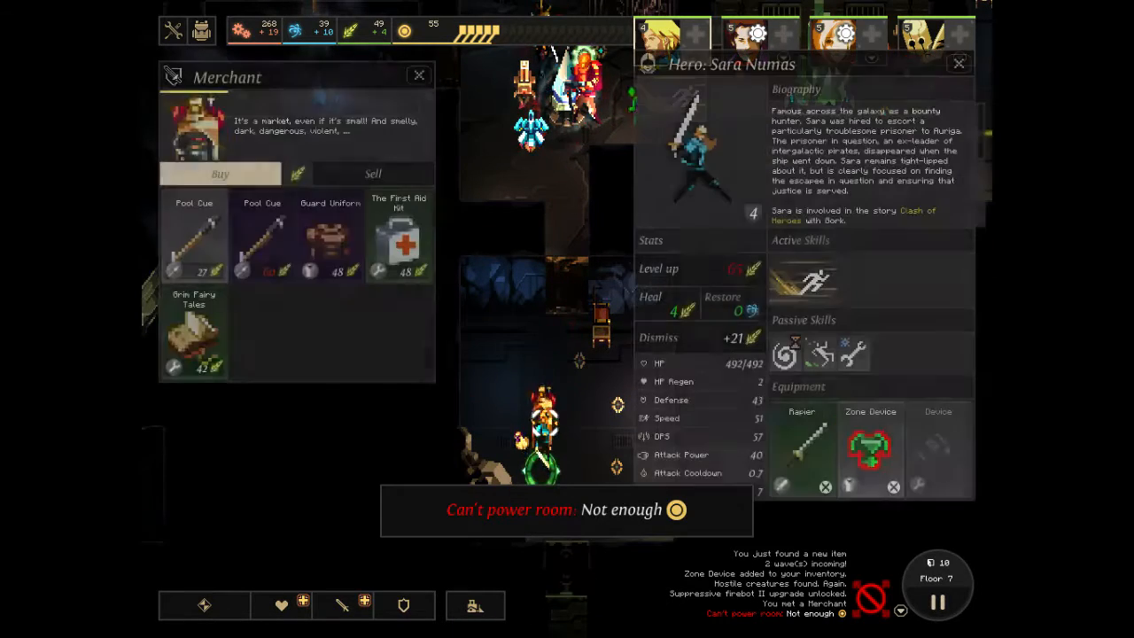
# Sell the Peashooter to the merchant and return to the Buy wares.
pyautogui.click(372, 174)
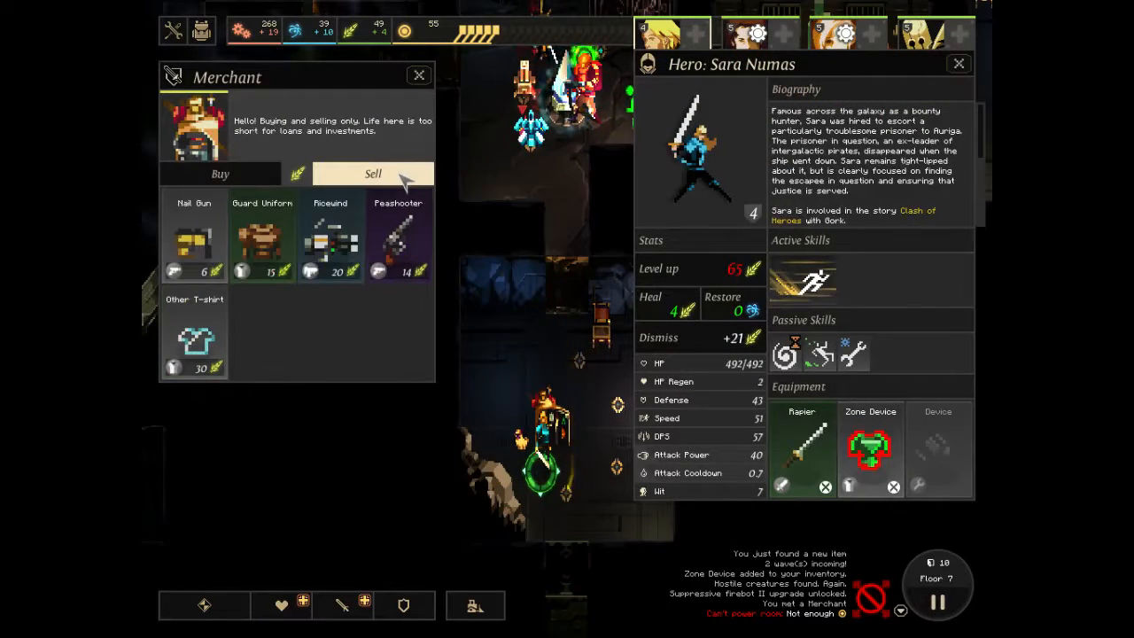
pyautogui.moveTo(397, 233)
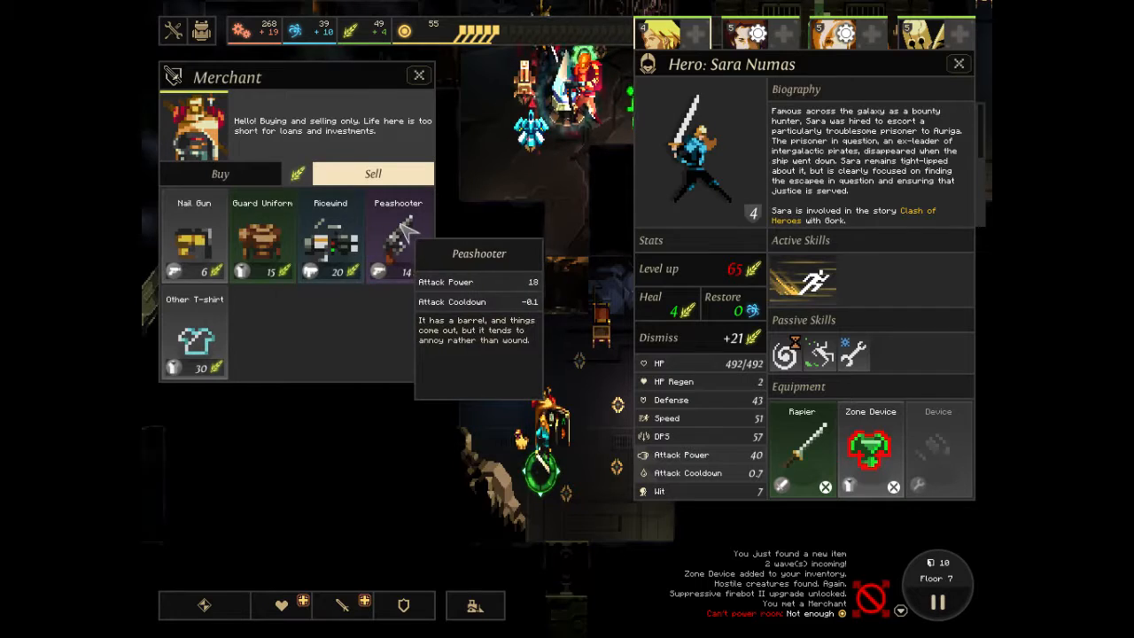
pyautogui.click(399, 234)
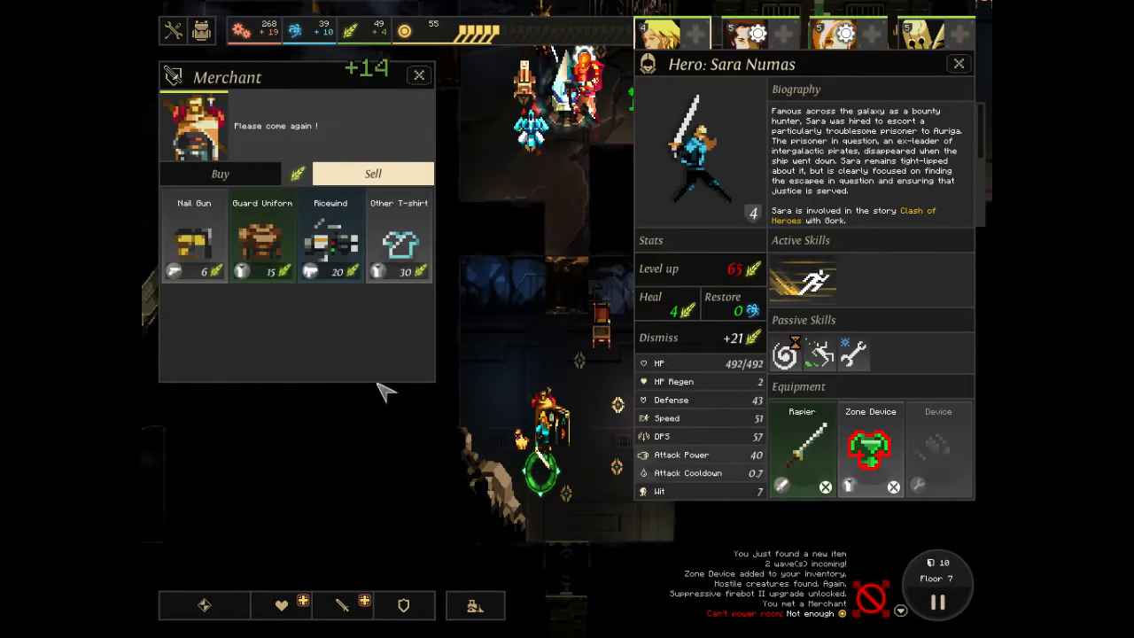
pyautogui.click(219, 173)
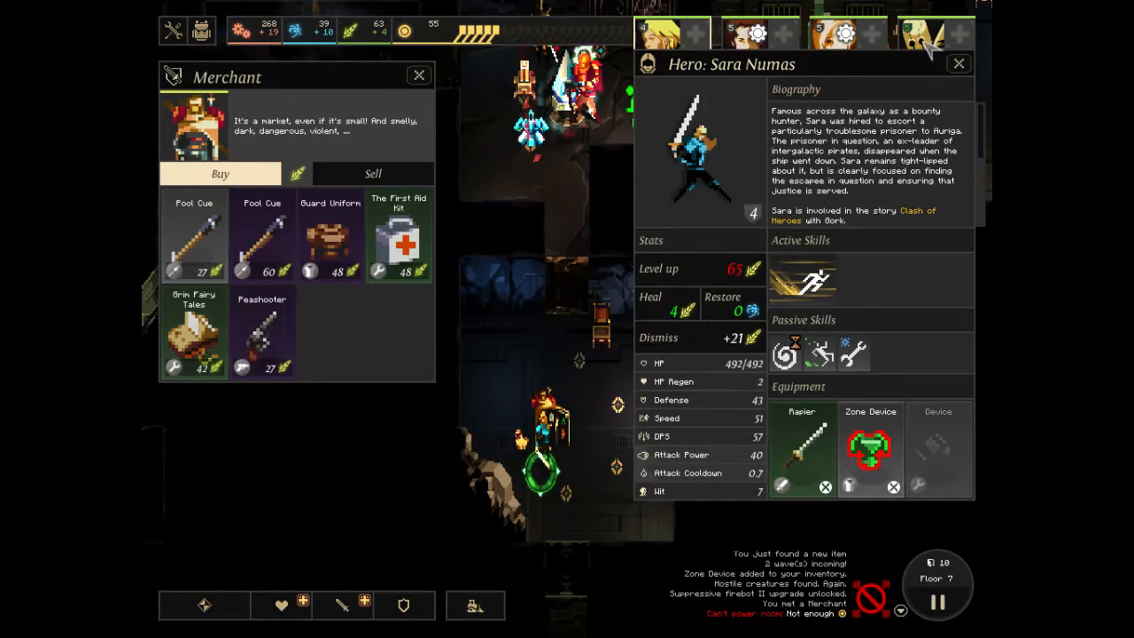
# Show the professor's hero details, then close the hero panels.
pyautogui.click(922, 32)
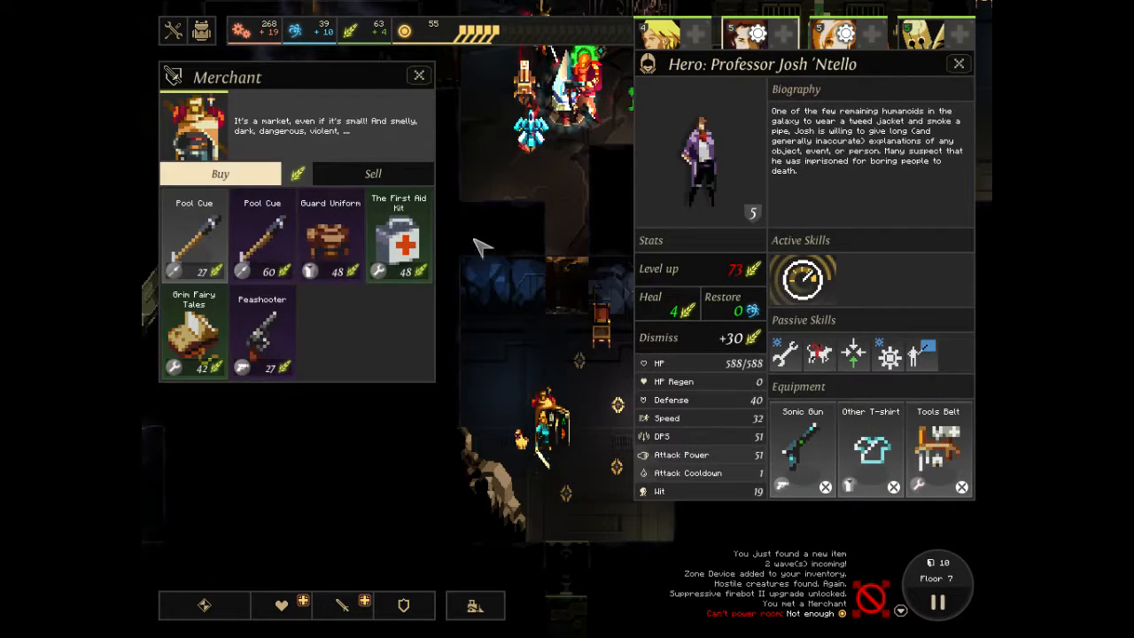
pyautogui.click(957, 64)
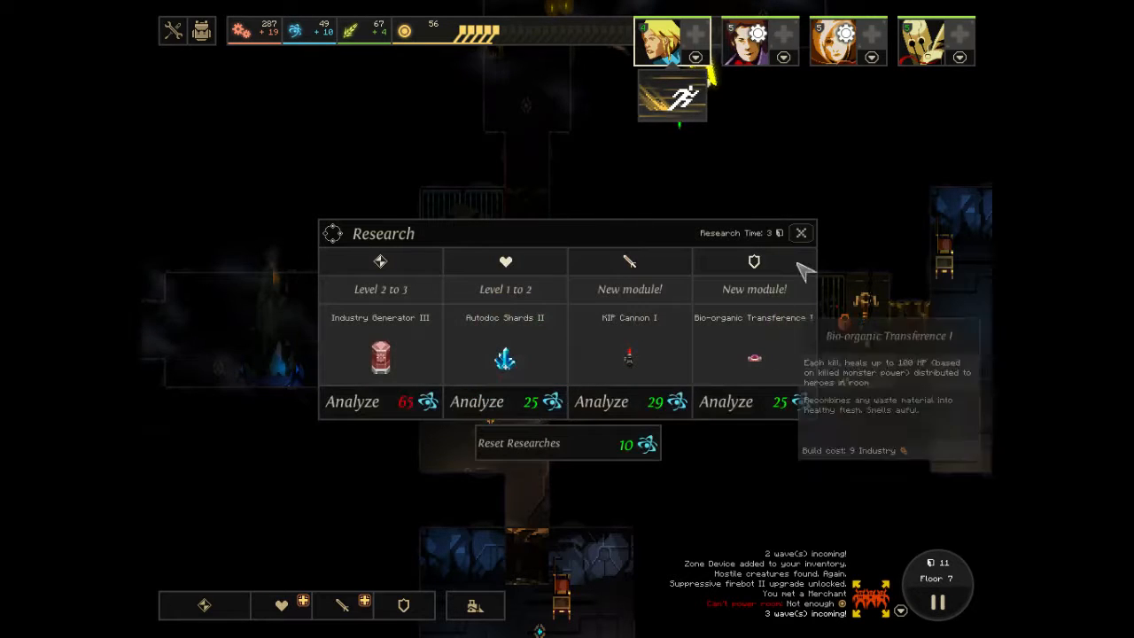
# Dismiss the research options and show the Floor 7 overview map.
pyautogui.click(801, 232)
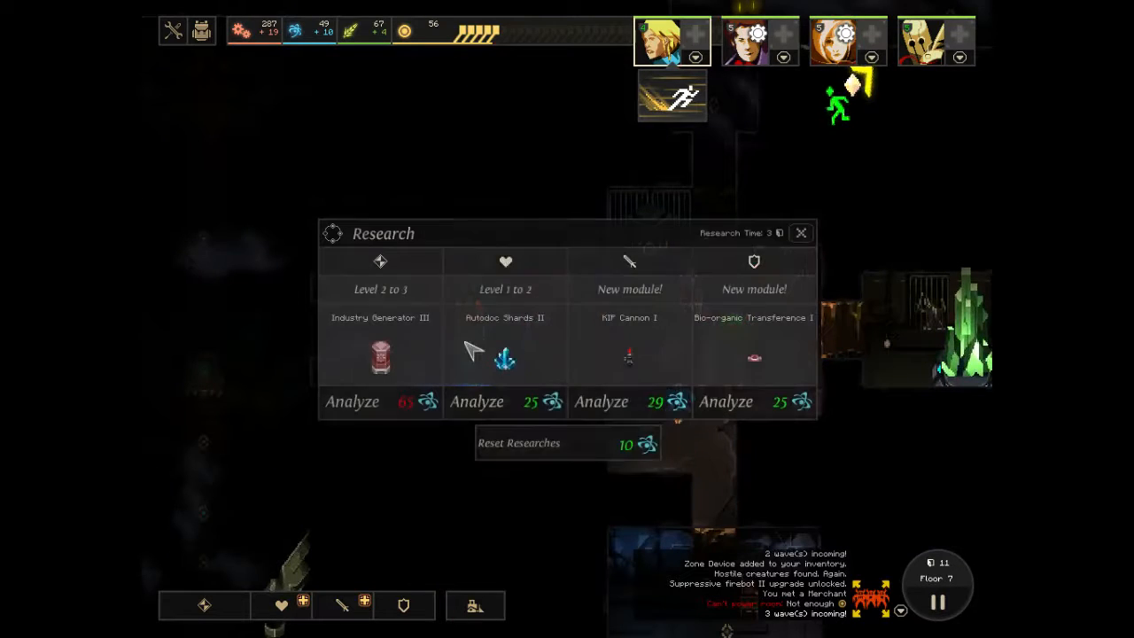
pyautogui.click(801, 234)
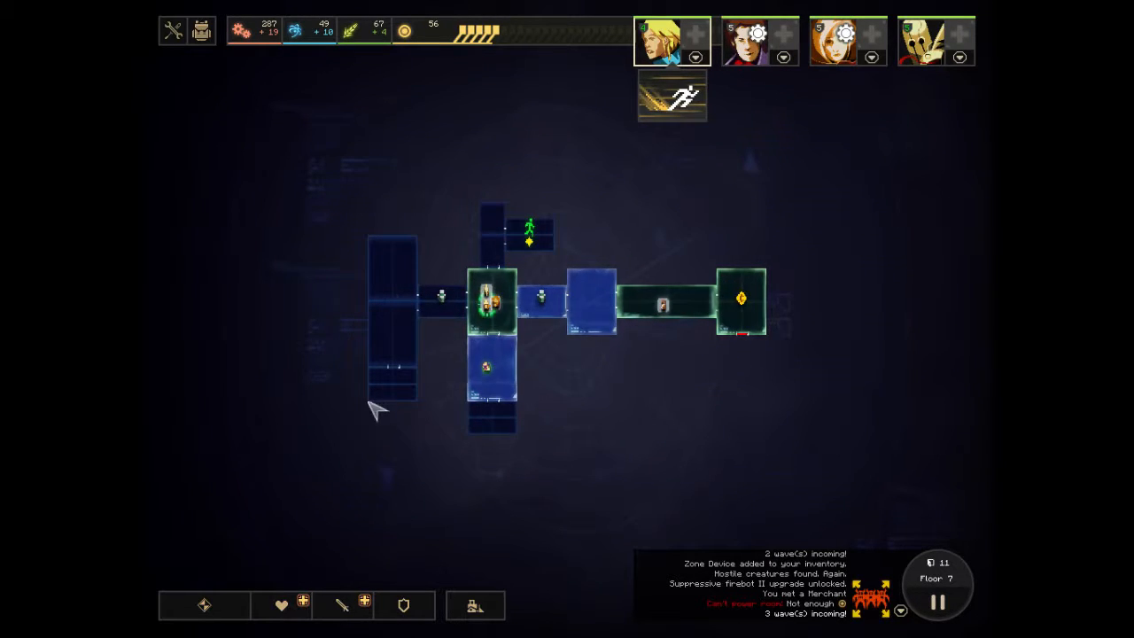
pyautogui.moveTo(370, 240)
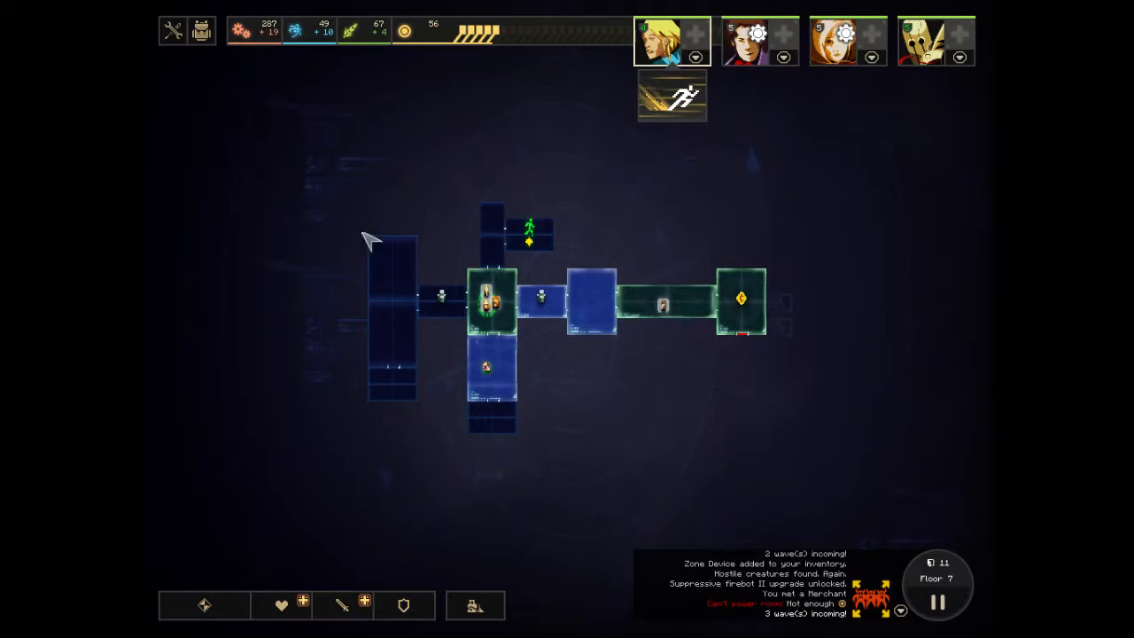
pyautogui.moveTo(745, 379)
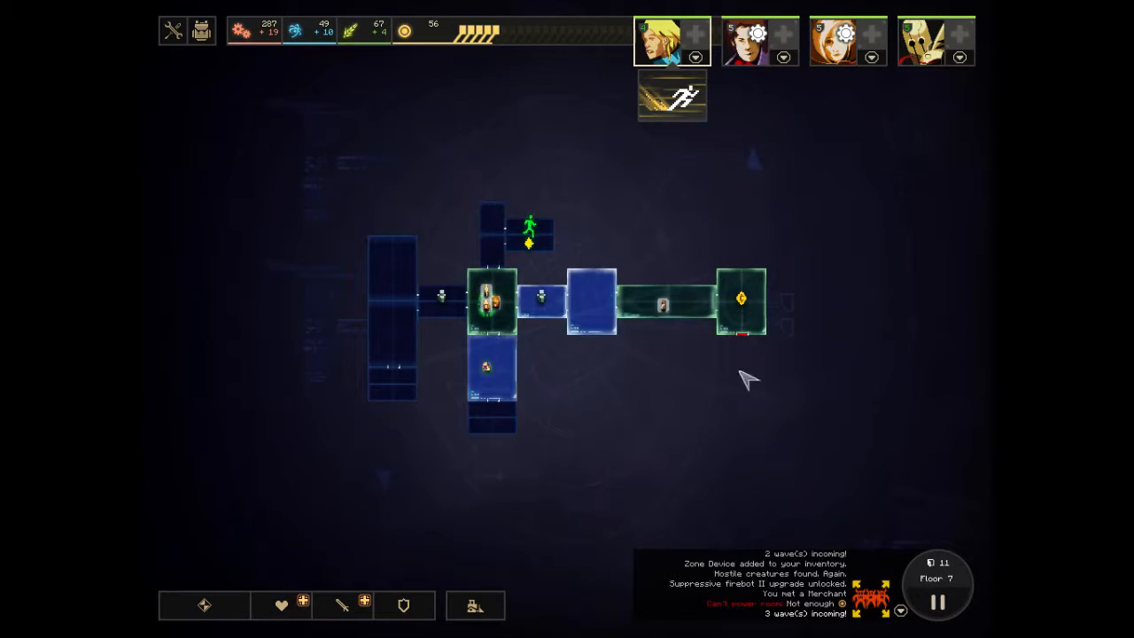
pyautogui.moveTo(759, 358)
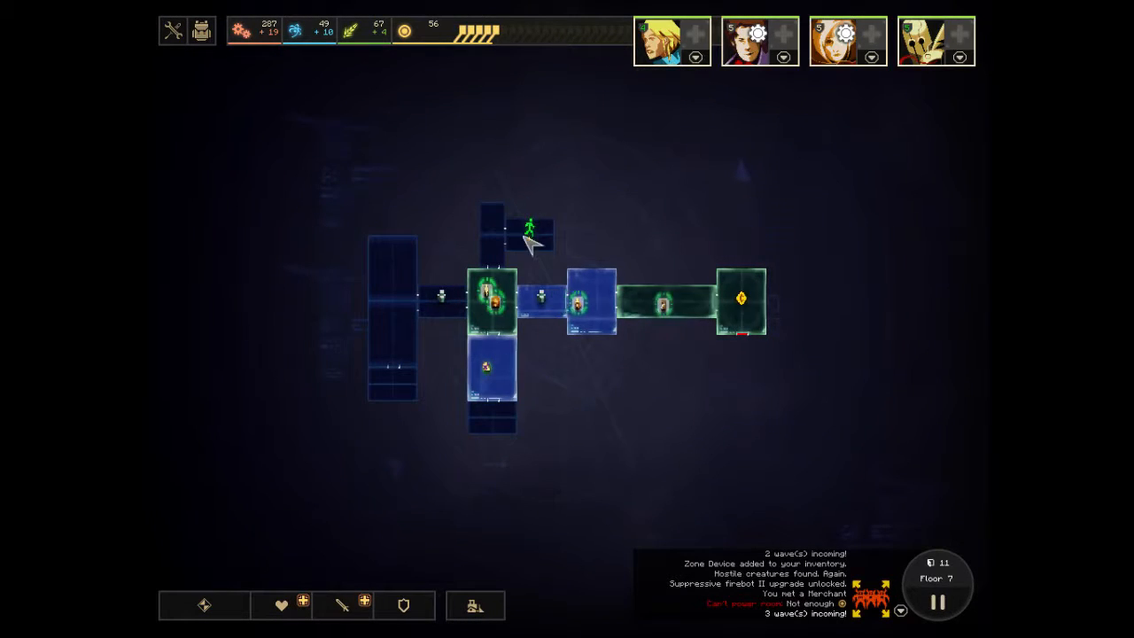
# Send all four heroes to the exit room so Heroes ready reaches 4/4.
pyautogui.click(665, 36)
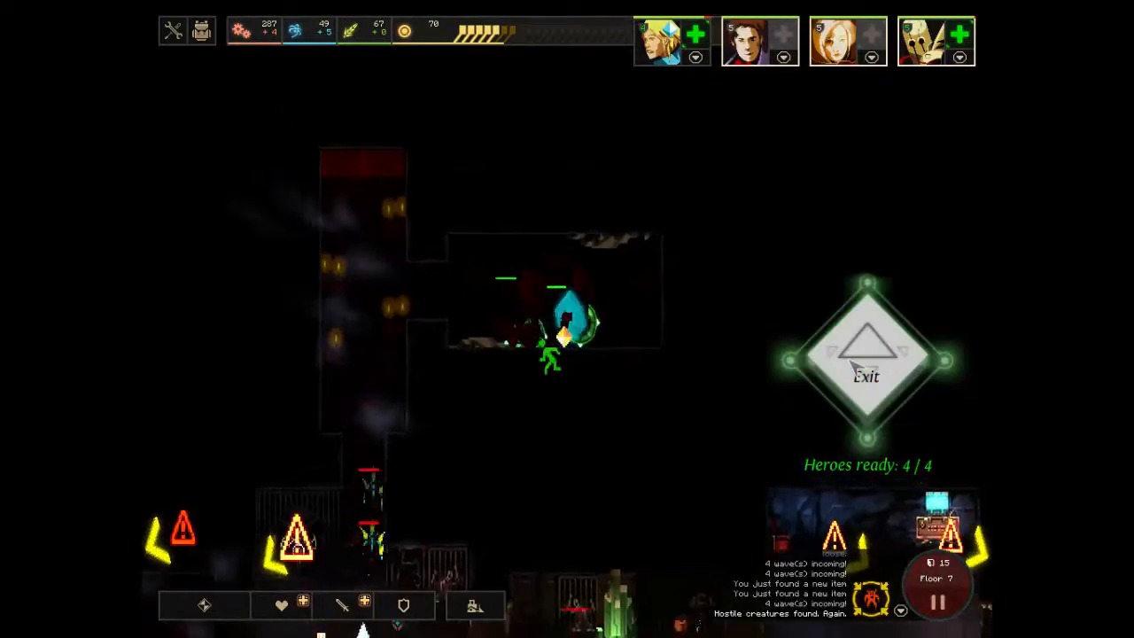
# Leave Floor 7 through the exit and continue the heroes' conversation on the Floor Cleared screen.
pyautogui.click(867, 363)
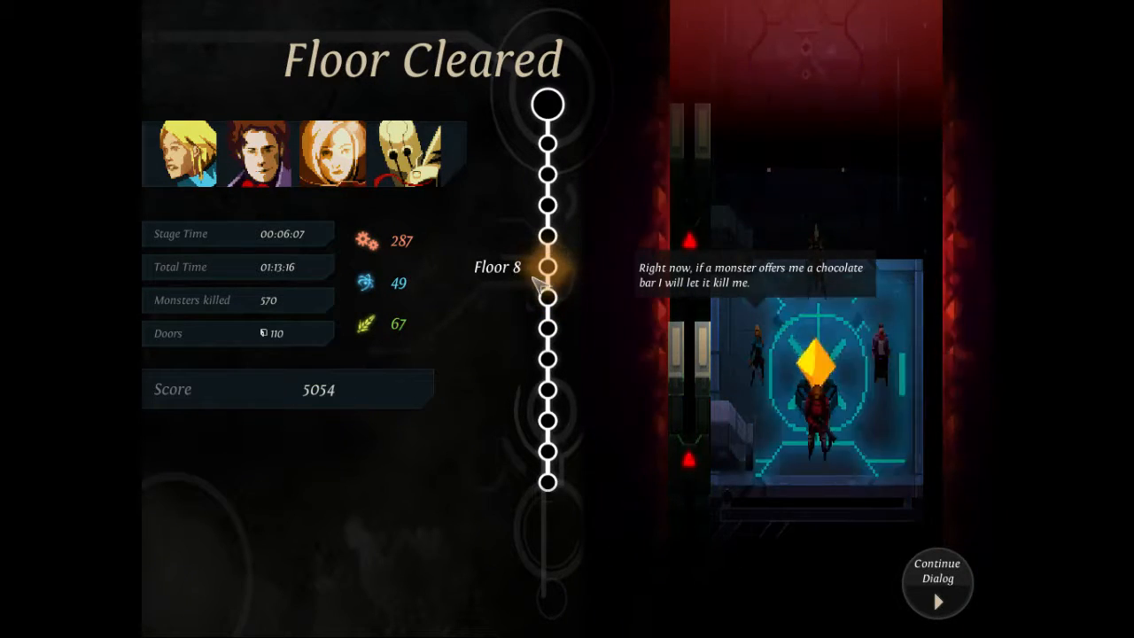
pyautogui.click(937, 581)
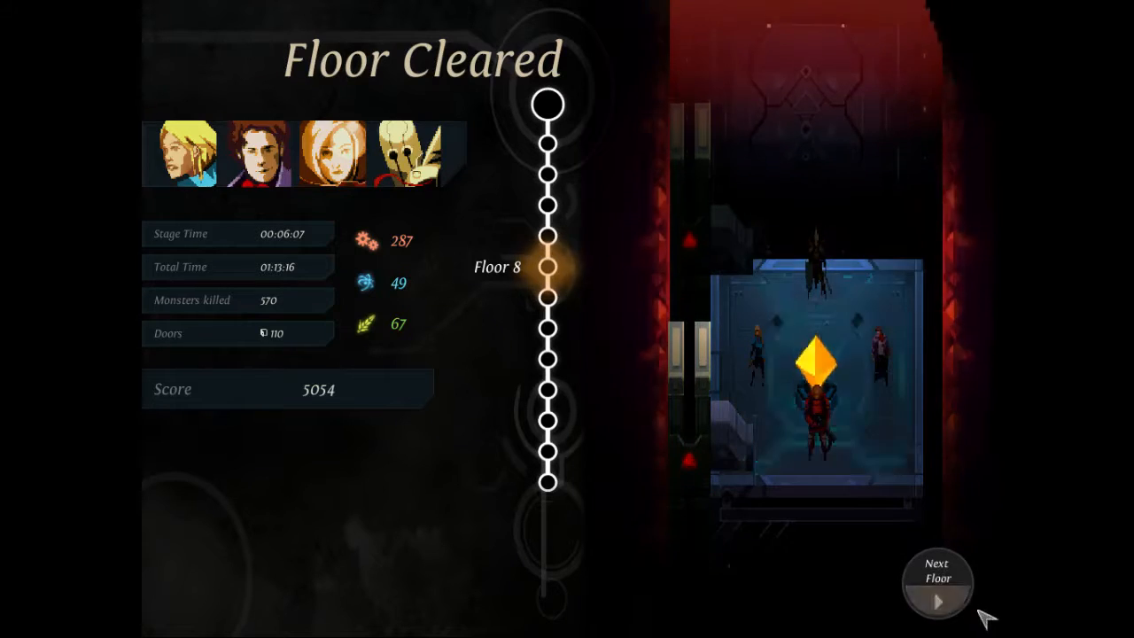
# Descend to Floor 8 and explore past the crystal room, dismissing the research options between doors.
pyautogui.click(938, 581)
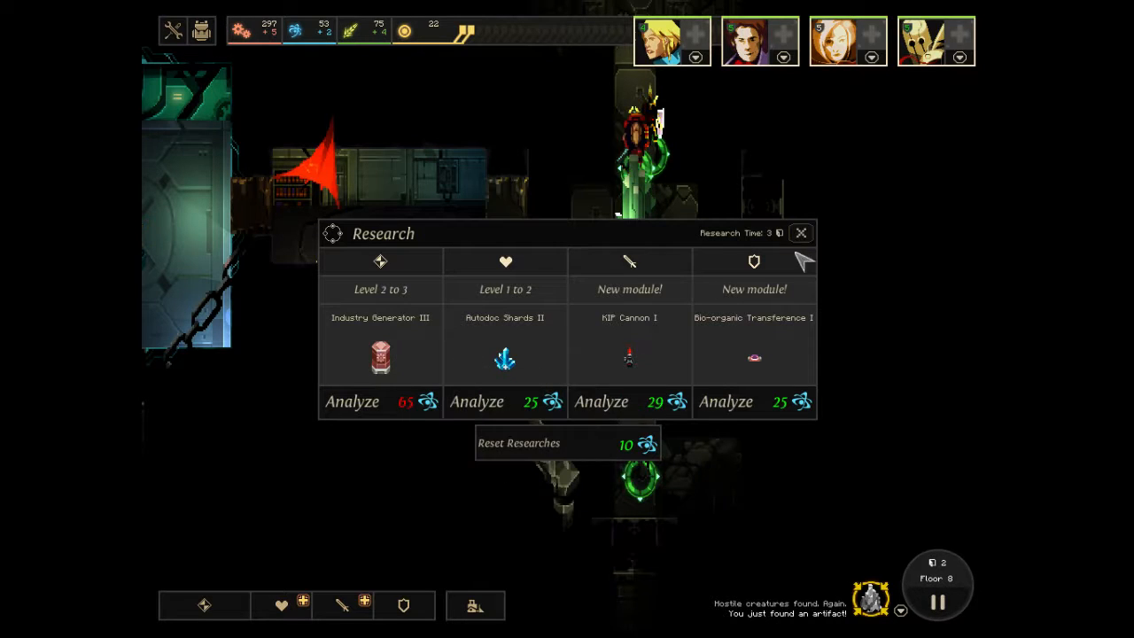
pyautogui.click(801, 234)
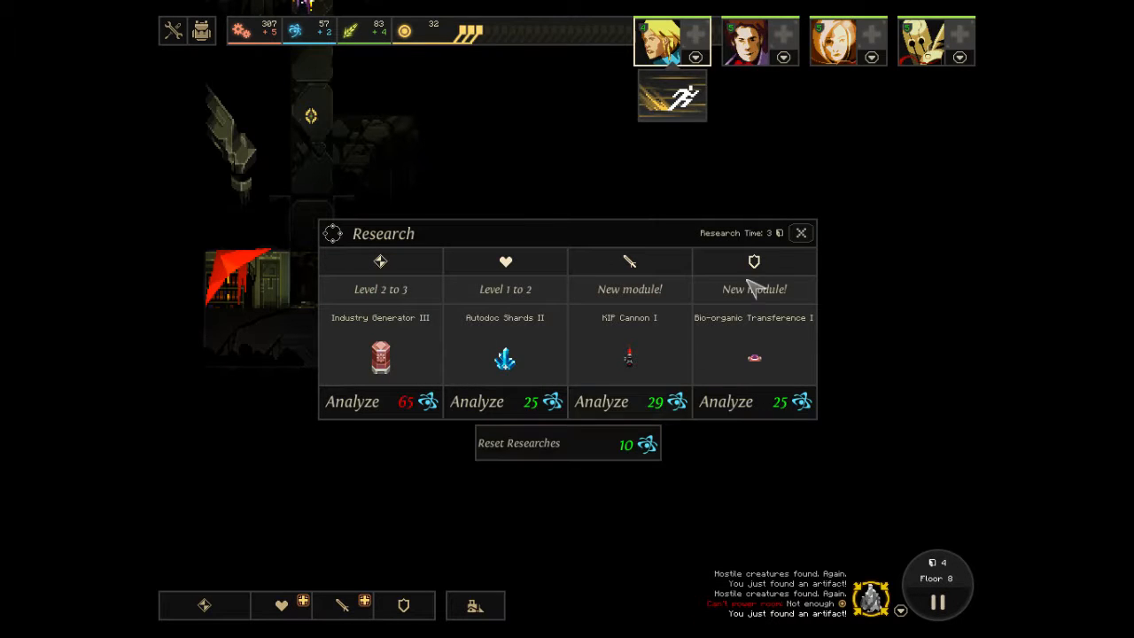
pyautogui.click(801, 234)
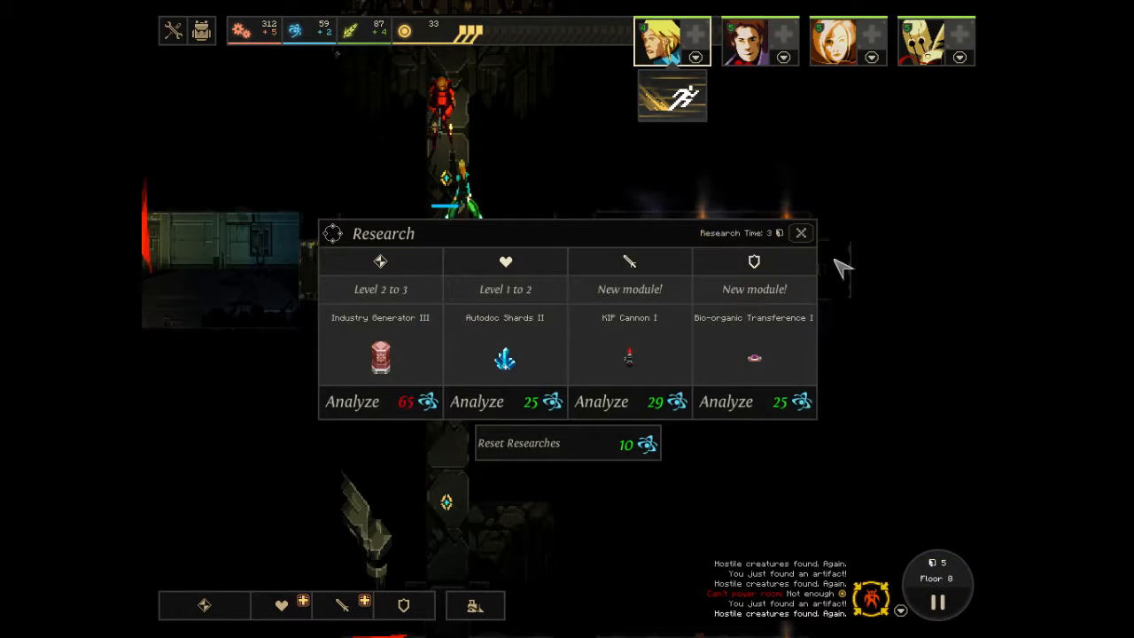
pyautogui.click(801, 232)
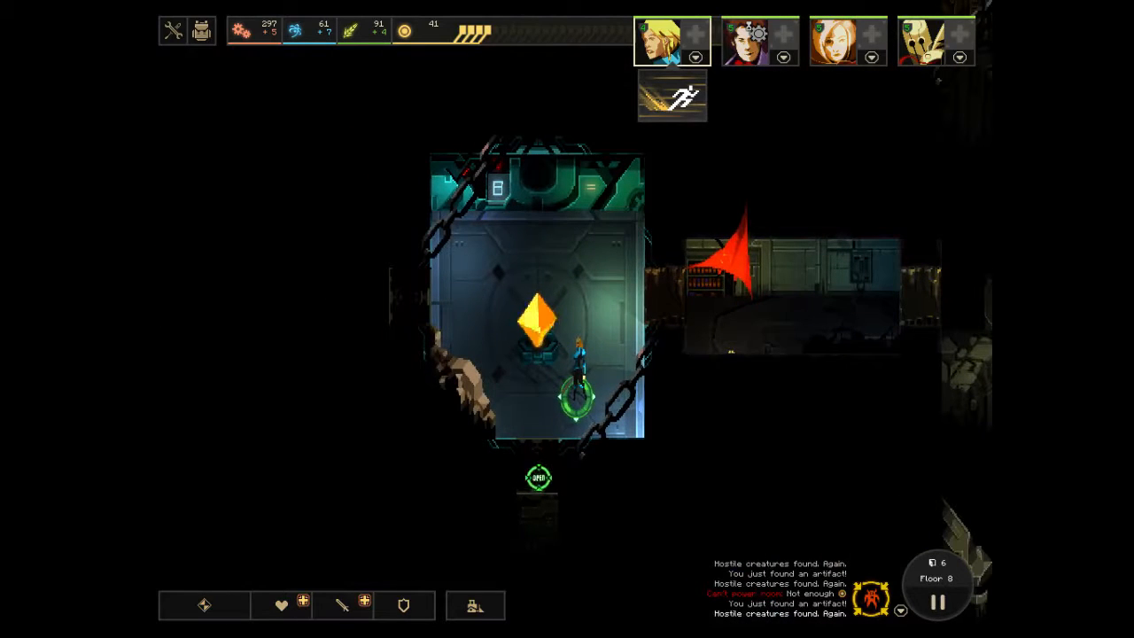
# Send a hero into the adjacent corridor and bring up the major module build list.
pyautogui.click(539, 481)
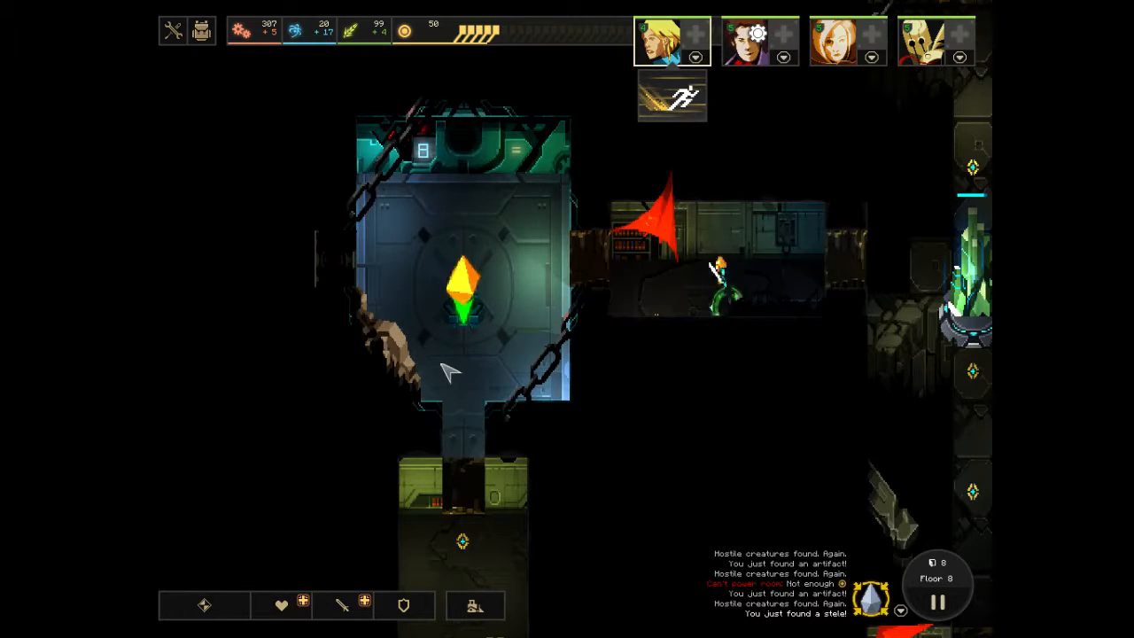
pyautogui.click(351, 611)
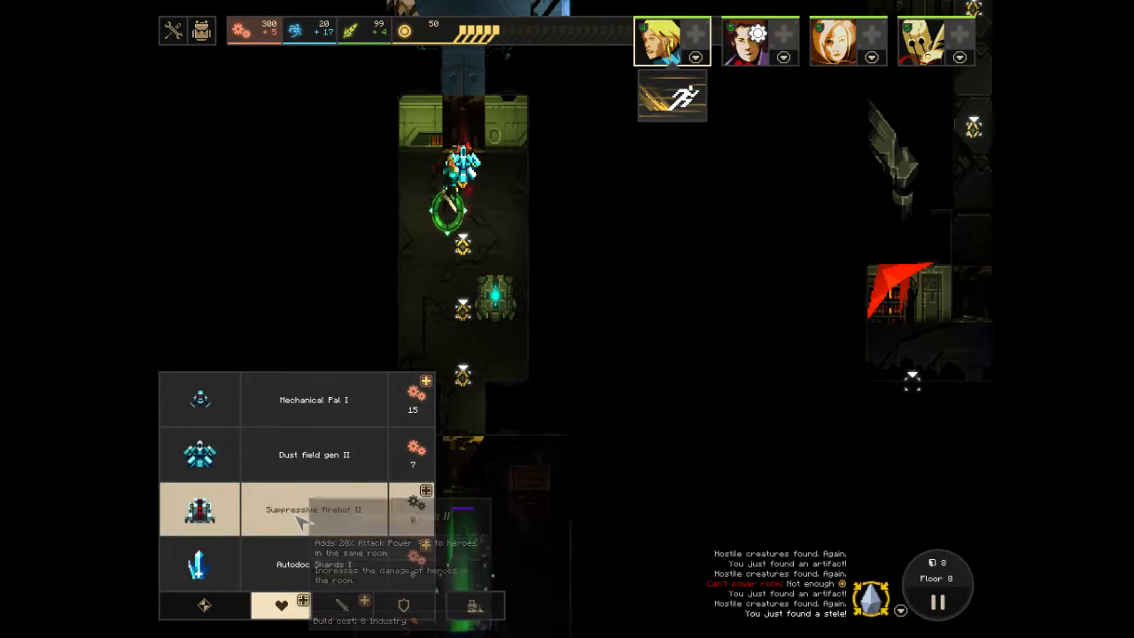
# Build a Suppressive Firebot II in the upper room's module slot.
pyautogui.click(316, 511)
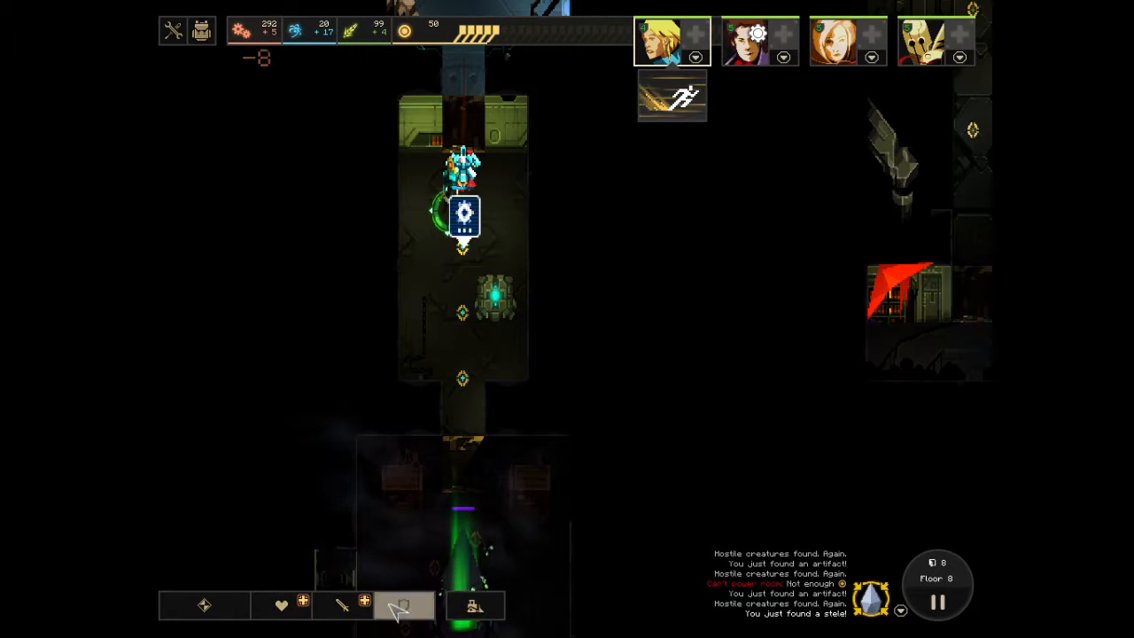
pyautogui.click(338, 607)
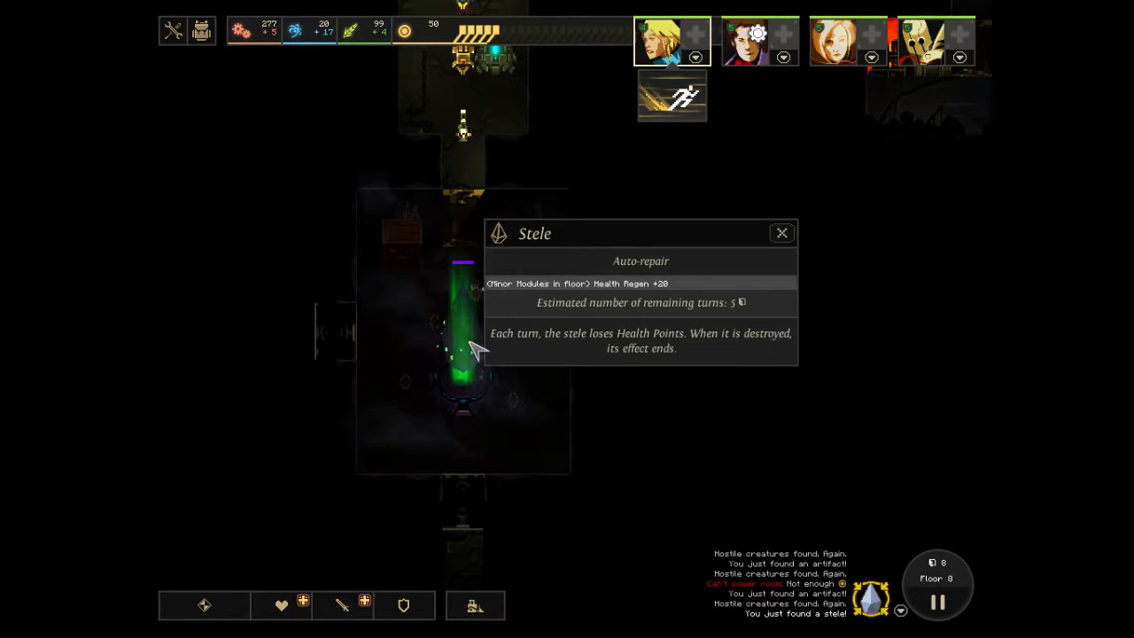
pyautogui.click(782, 232)
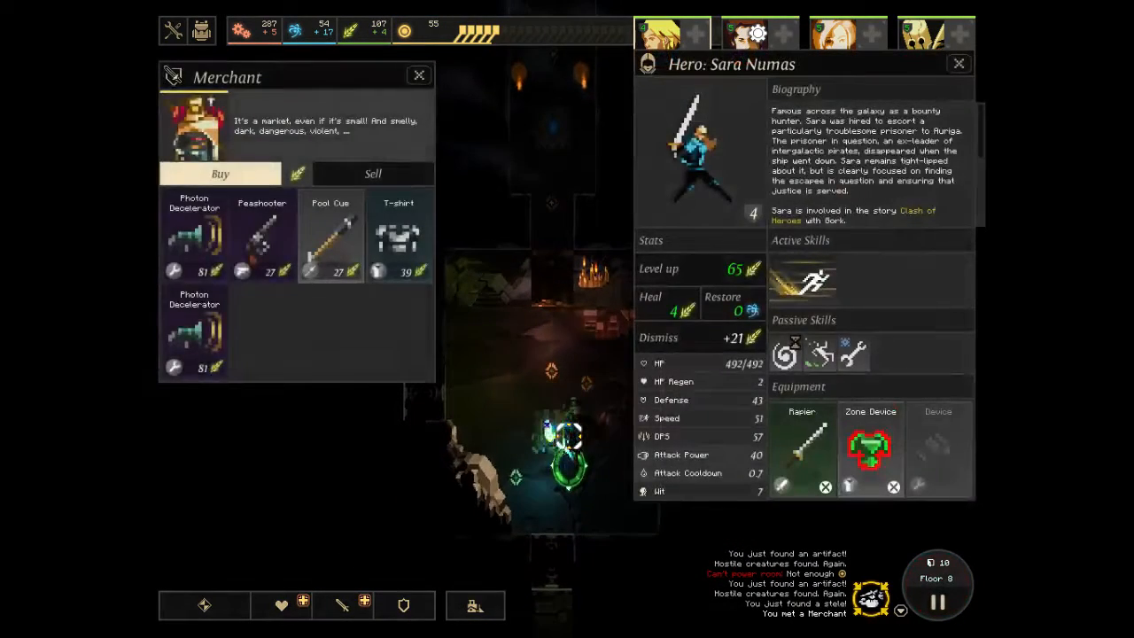
pyautogui.moveTo(599, 168)
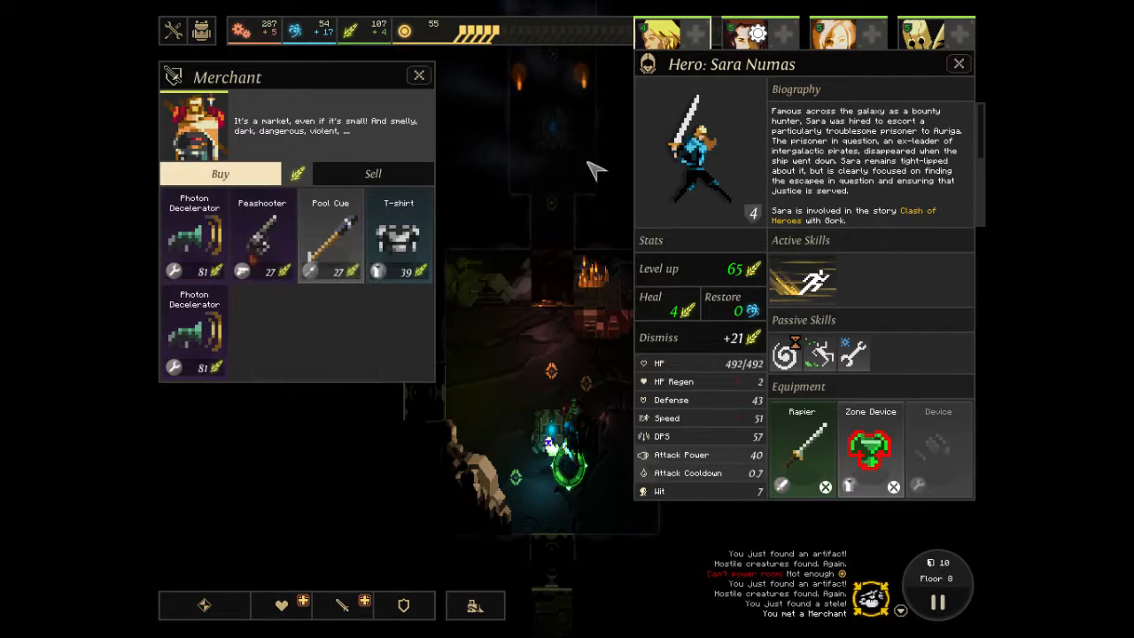
pyautogui.moveTo(400, 234)
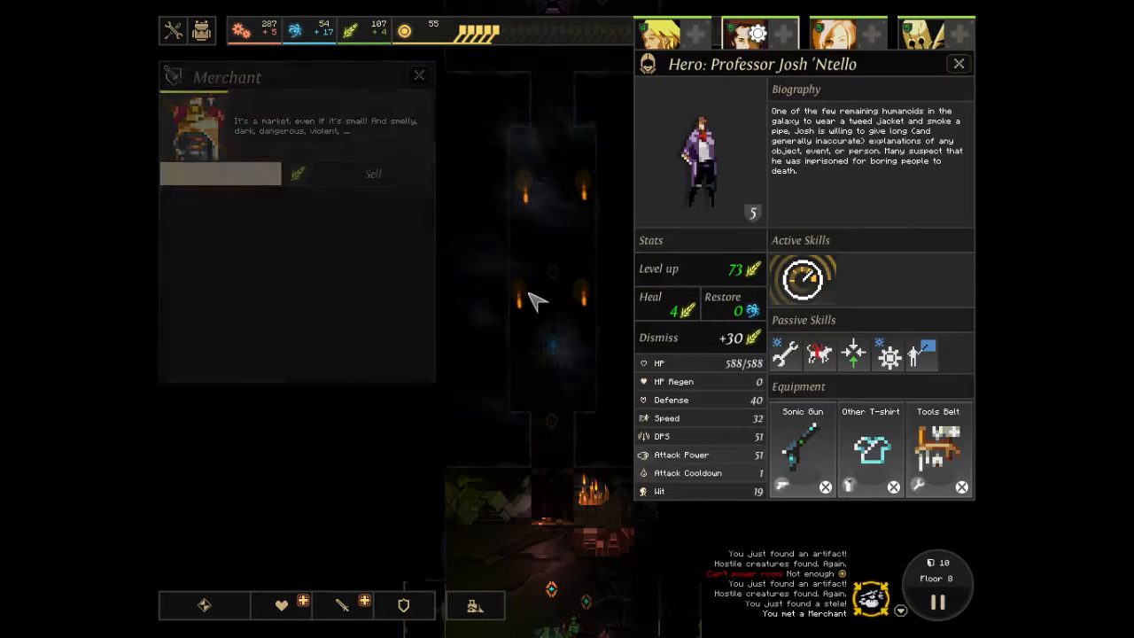
# Switch the Hero panel to another hero's stats and equipment.
pyautogui.click(958, 64)
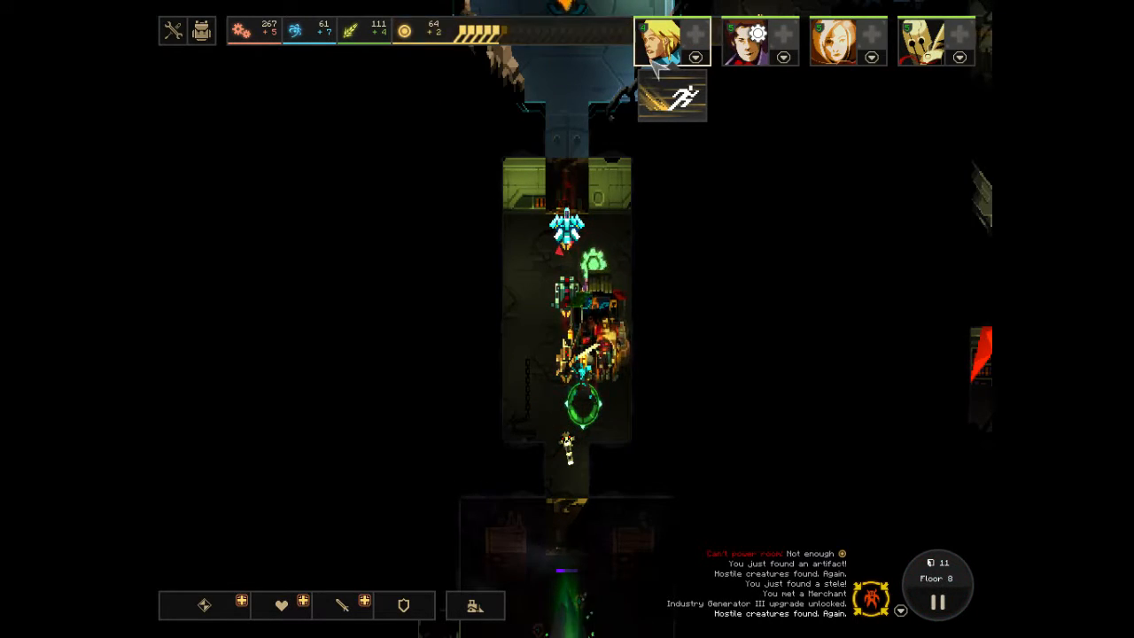
# Review Professor Josh 'Ntello's hero sheet and backpack, then Sara Numas's details and level-up bonuses.
pyautogui.click(202, 32)
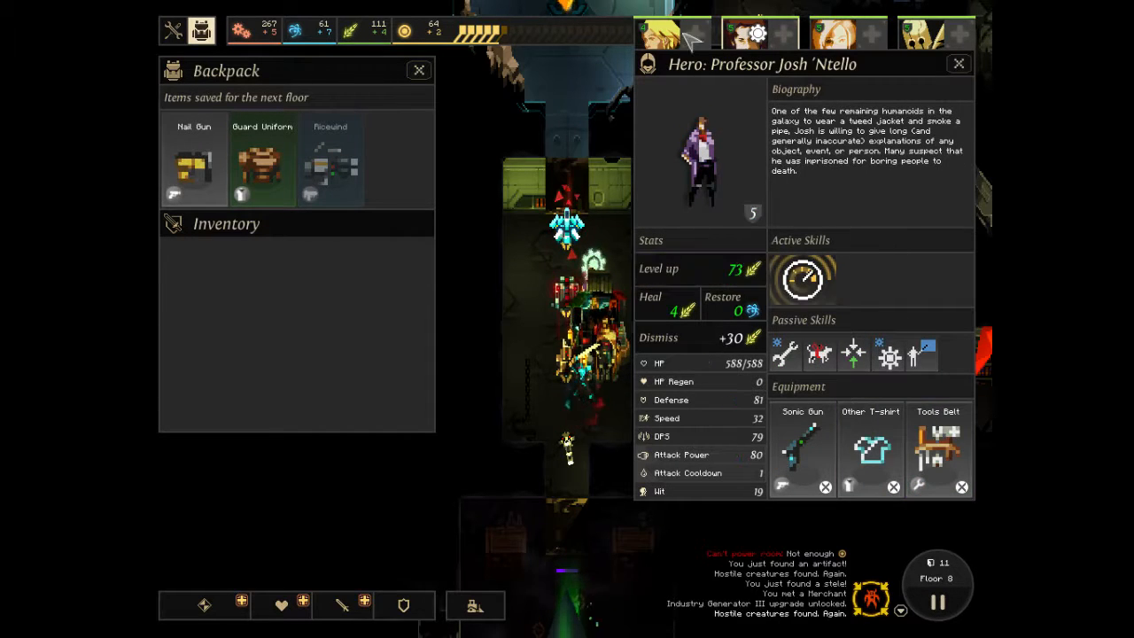
pyautogui.click(752, 34)
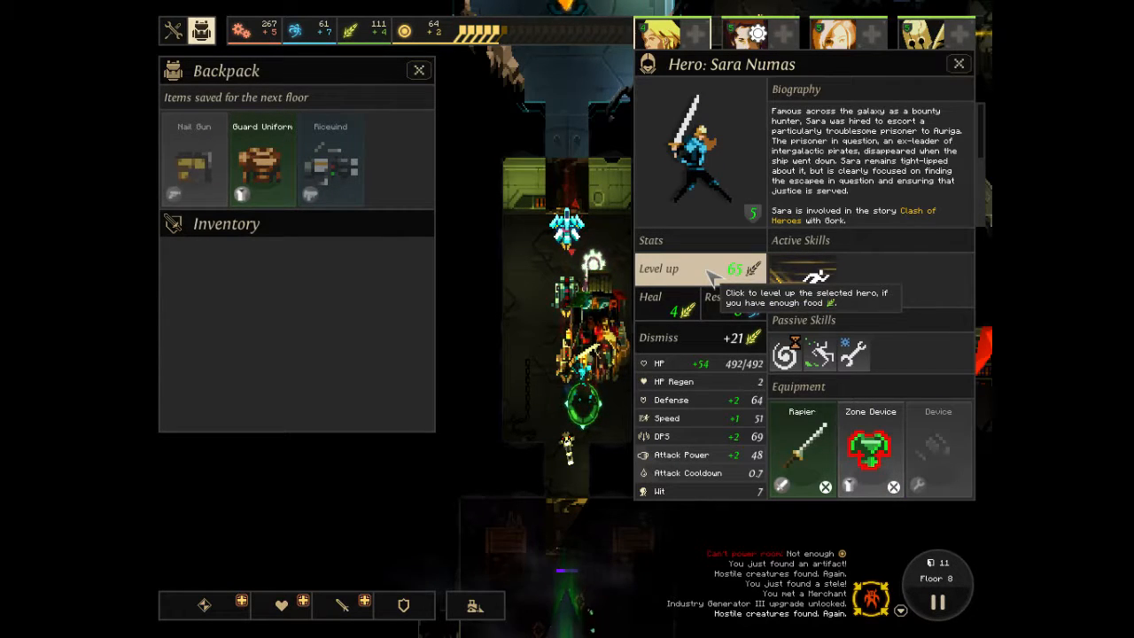
pyautogui.click(959, 64)
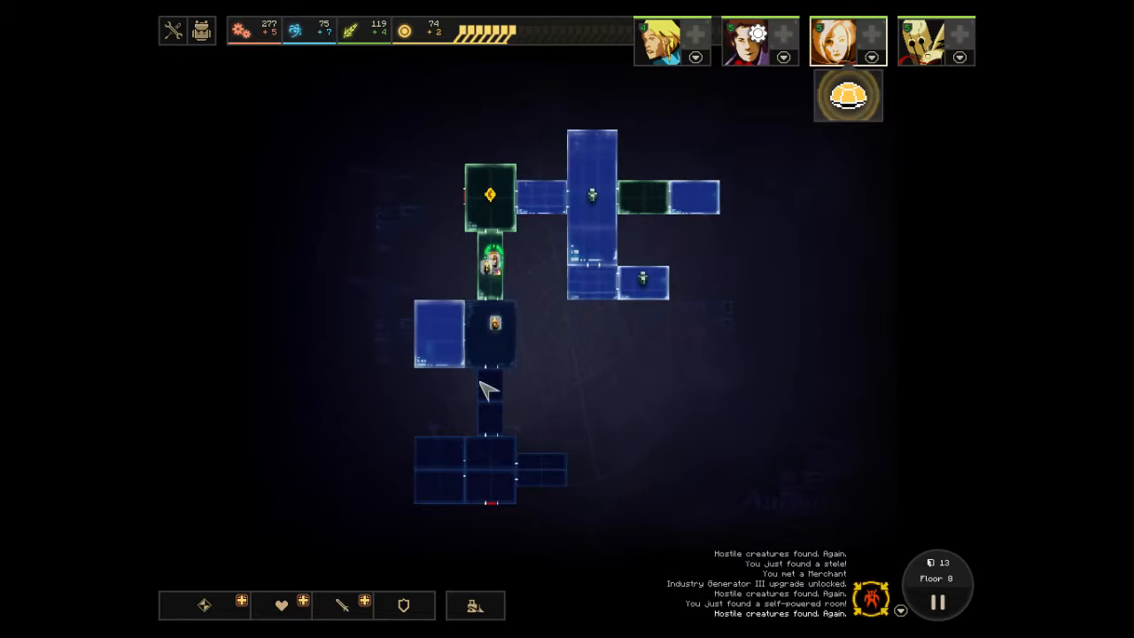
pyautogui.moveTo(677, 234)
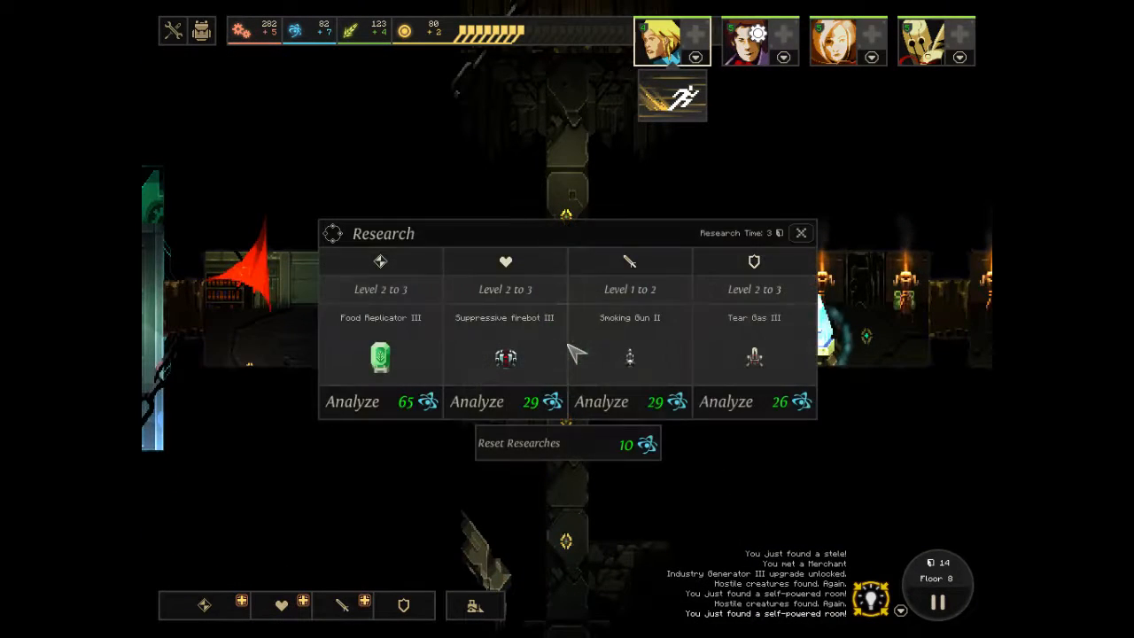
pyautogui.moveTo(500, 366)
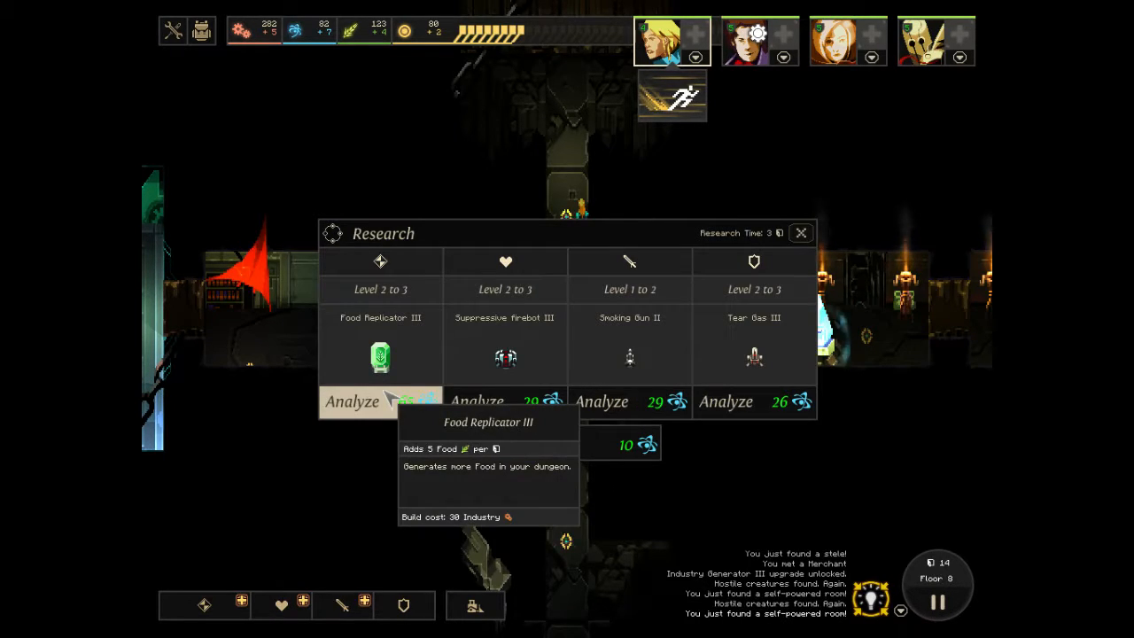
# Start analyzing the Food Replicator III upgrade and dismiss the Research panel.
pyautogui.click(354, 401)
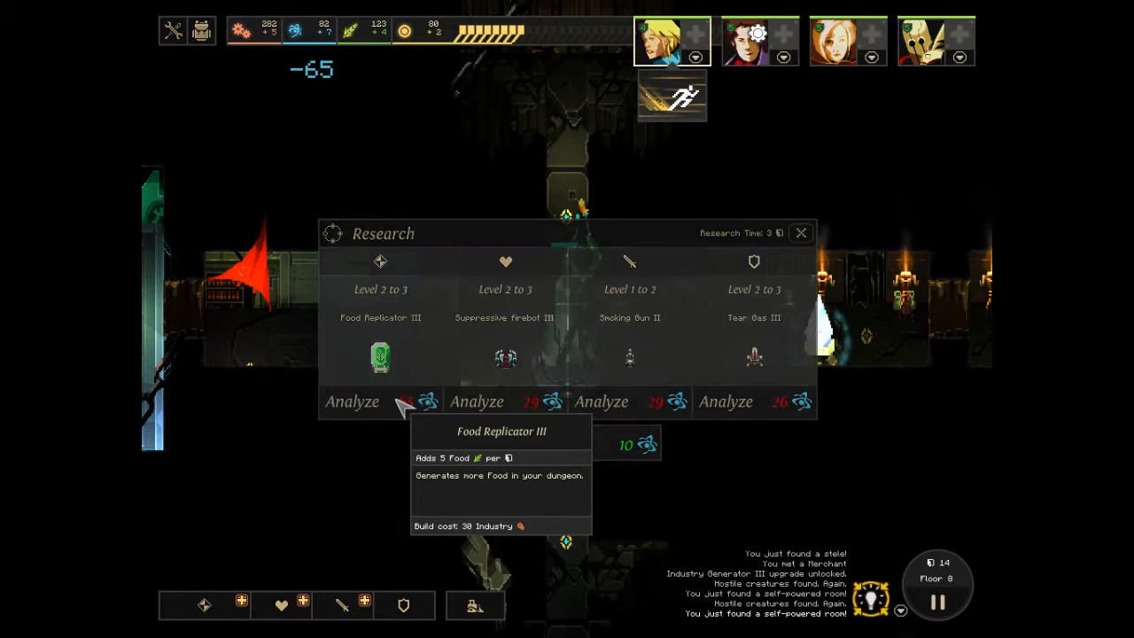
pyautogui.click(801, 234)
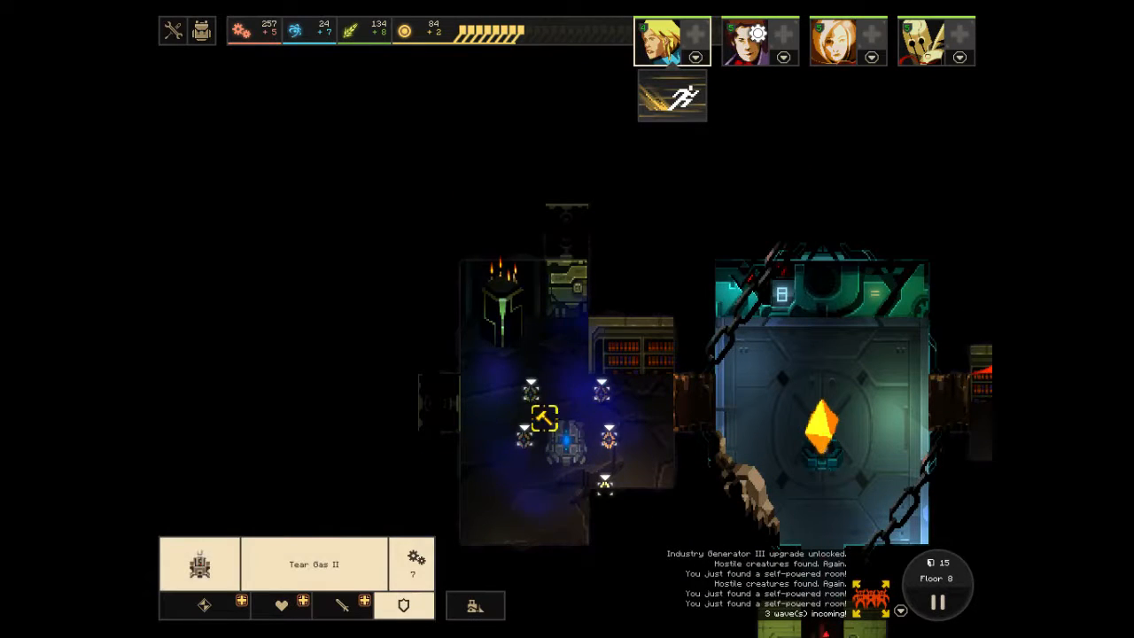
# Fight off the wave beside the crystal and browse the offensive modules available to build.
pyautogui.click(282, 606)
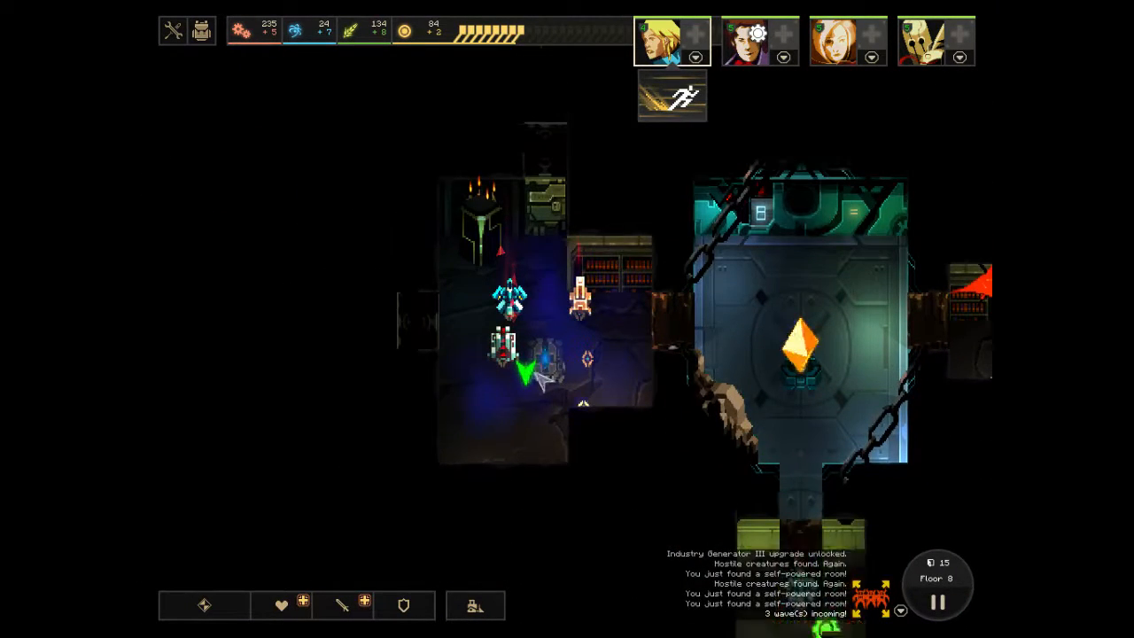
pyautogui.click(343, 606)
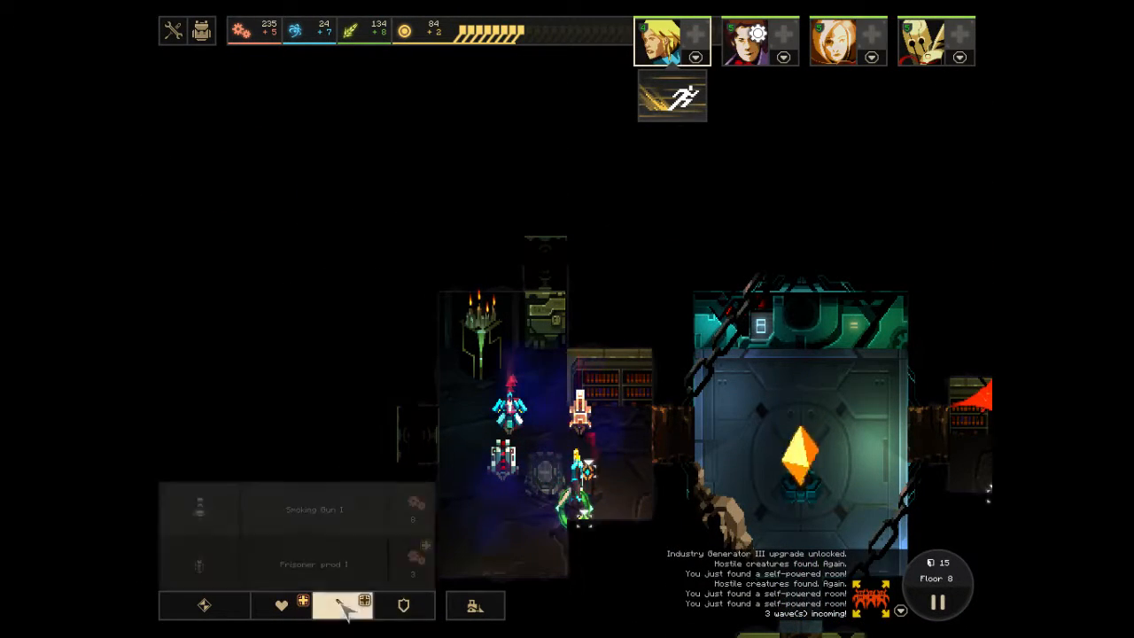
pyautogui.click(280, 606)
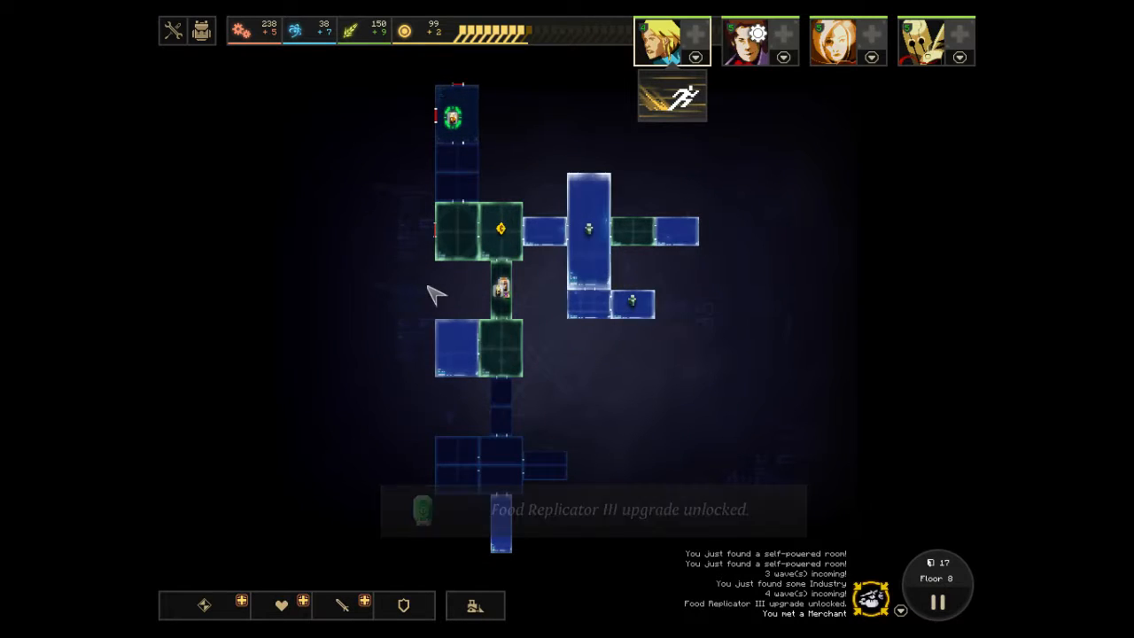
pyautogui.moveTo(461, 183)
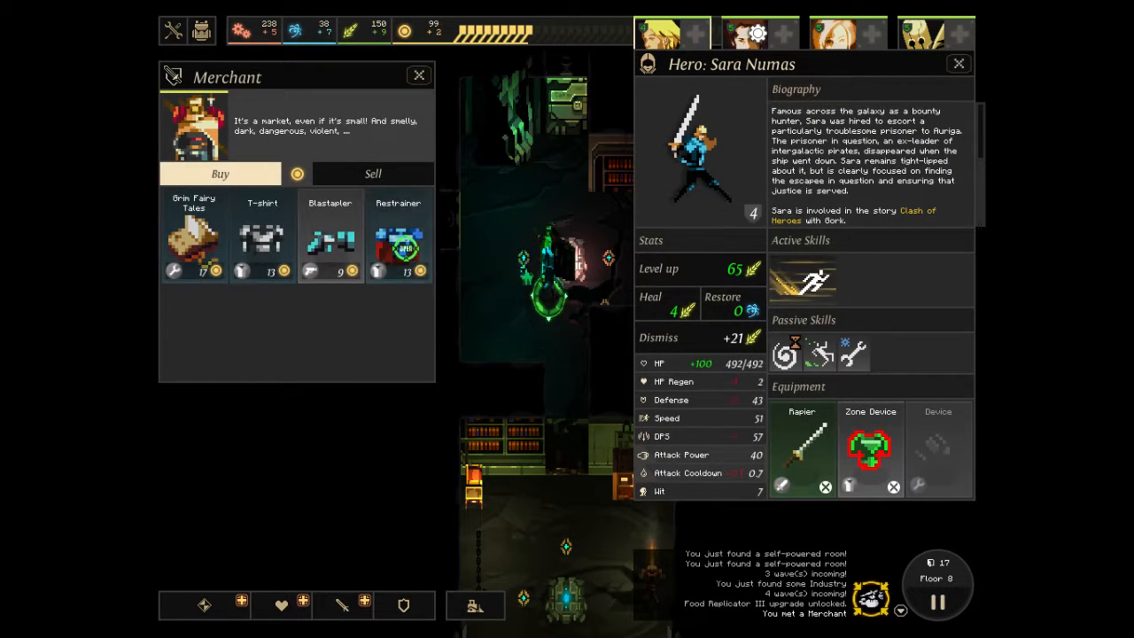
pyautogui.moveTo(330, 234)
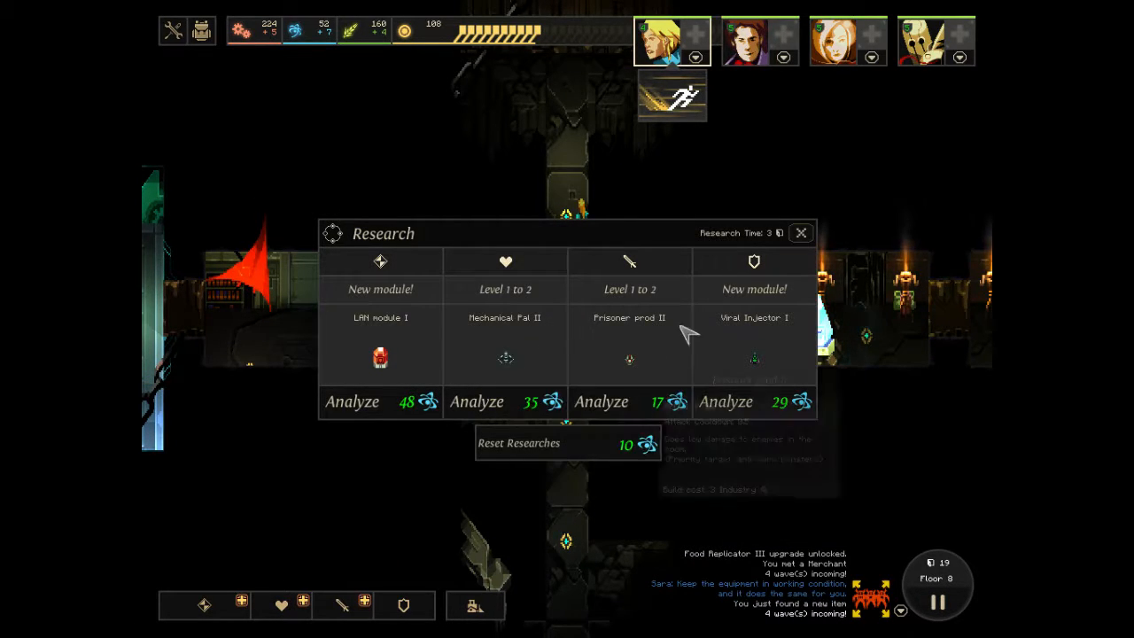
pyautogui.click(801, 234)
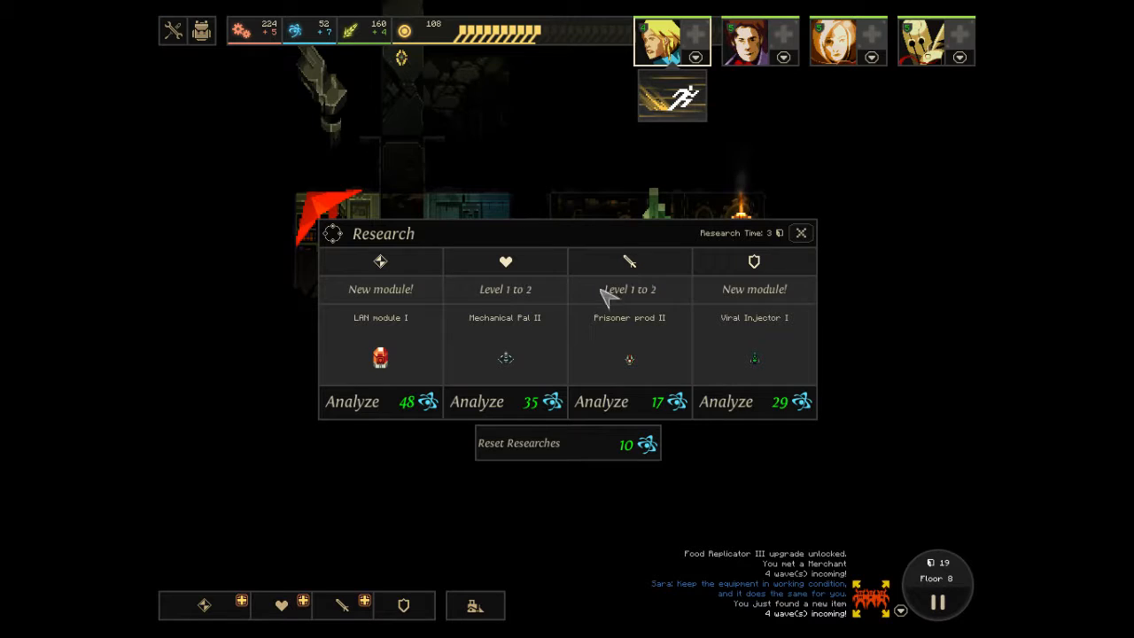
pyautogui.moveTo(726, 411)
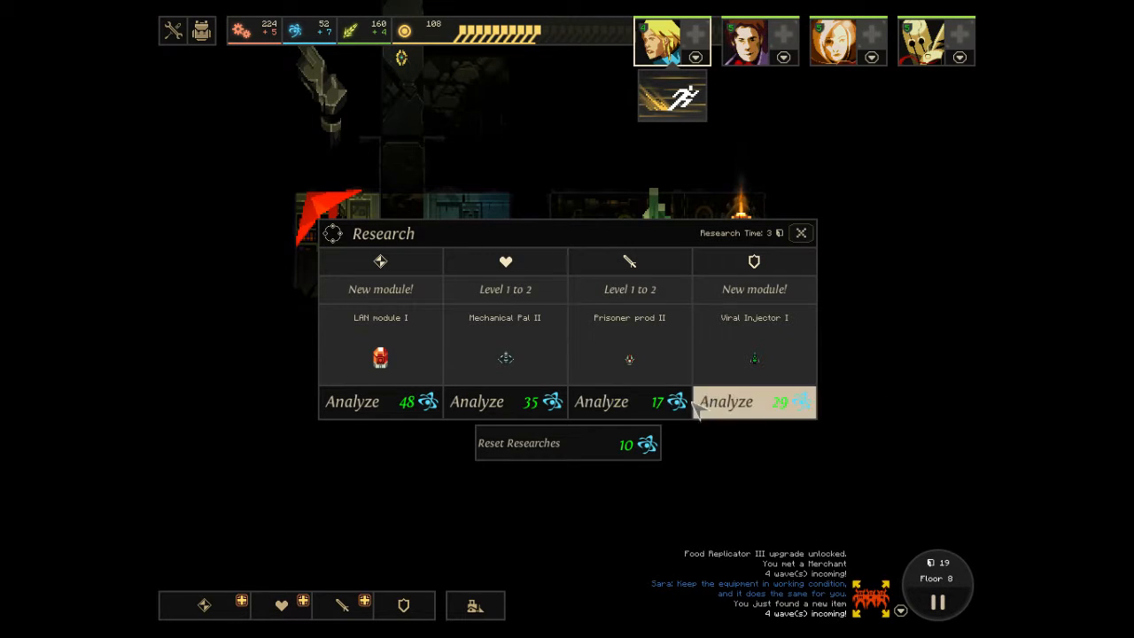
pyautogui.moveTo(755, 358)
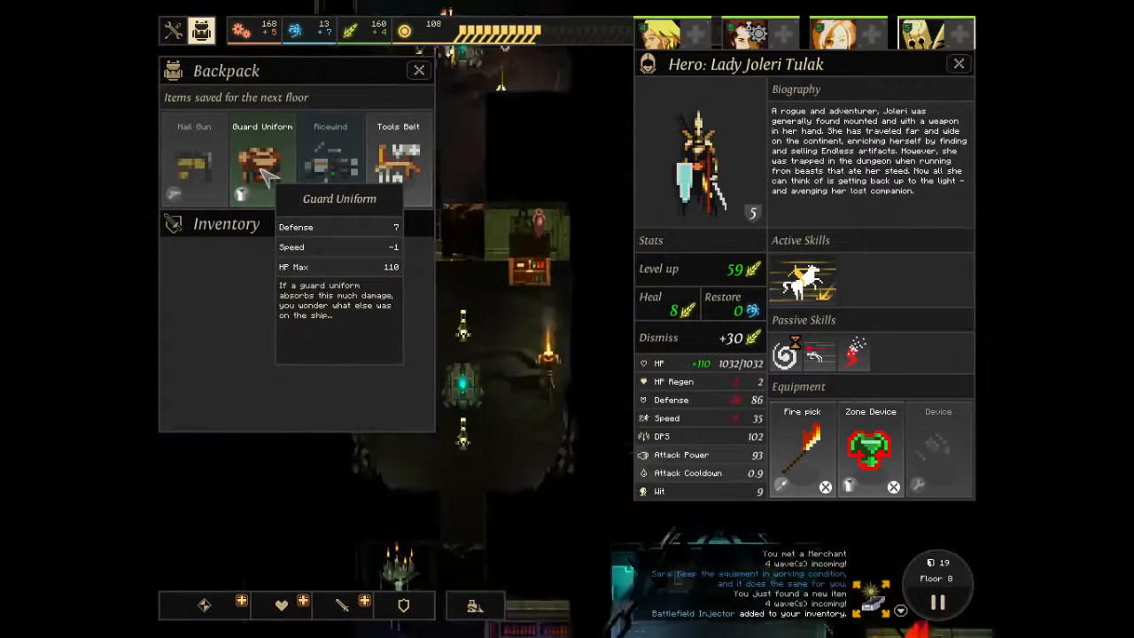
# Close the Backpack of saved items while keeping the Hero panel open.
pyautogui.click(419, 71)
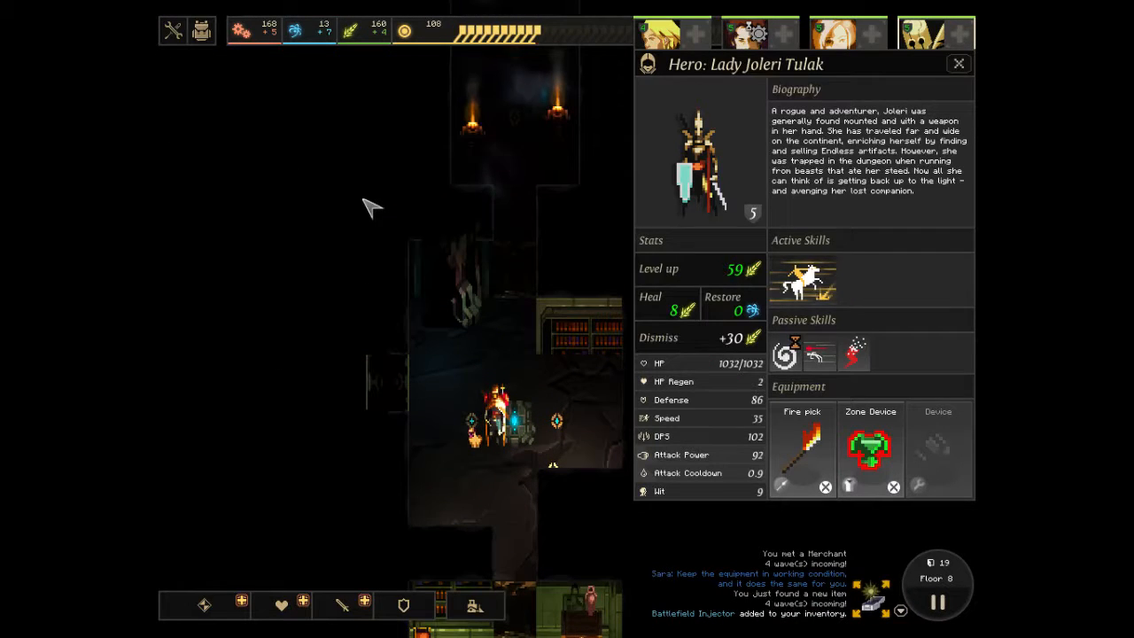
pyautogui.click(957, 64)
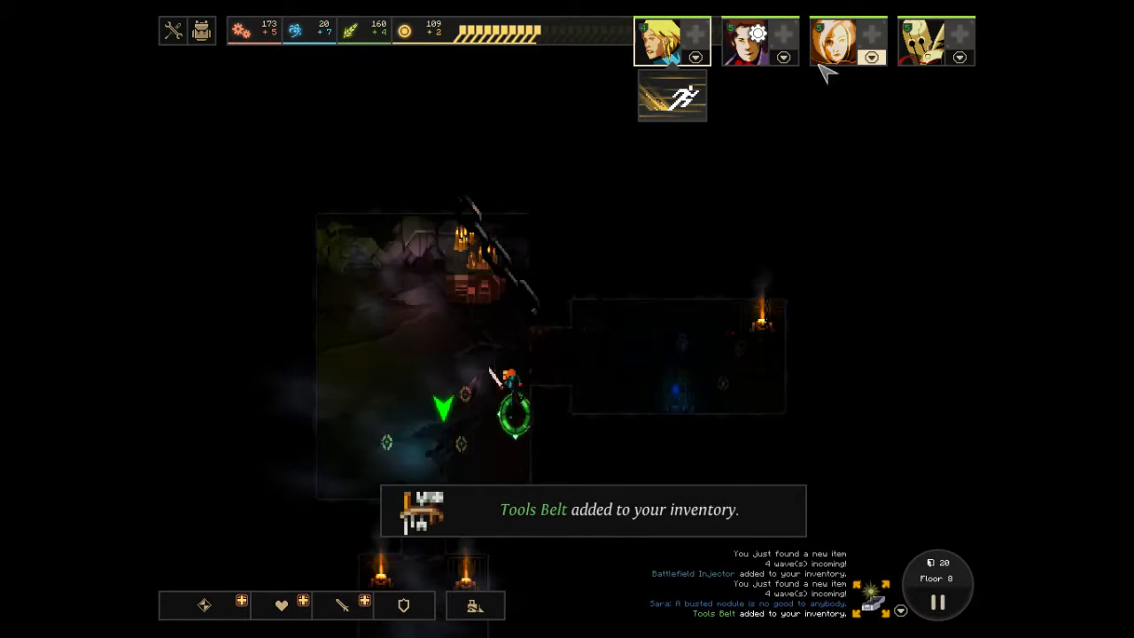
# Bring up the backpack inventory and another hero's details beside the merchant.
pyautogui.click(847, 39)
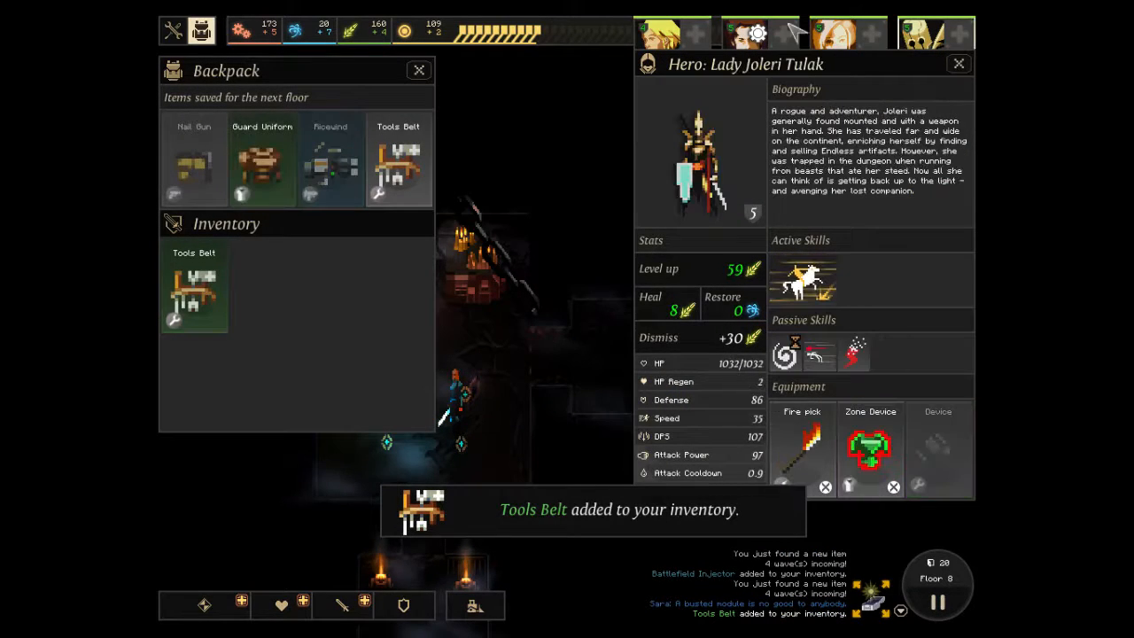
pyautogui.click(745, 31)
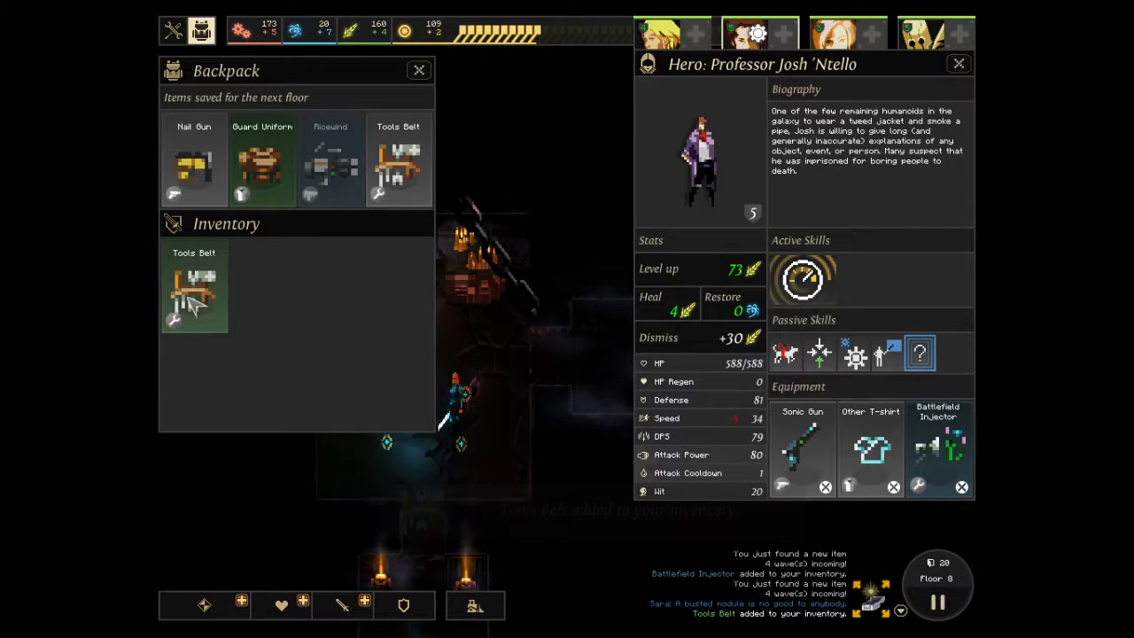
pyautogui.moveTo(195, 163)
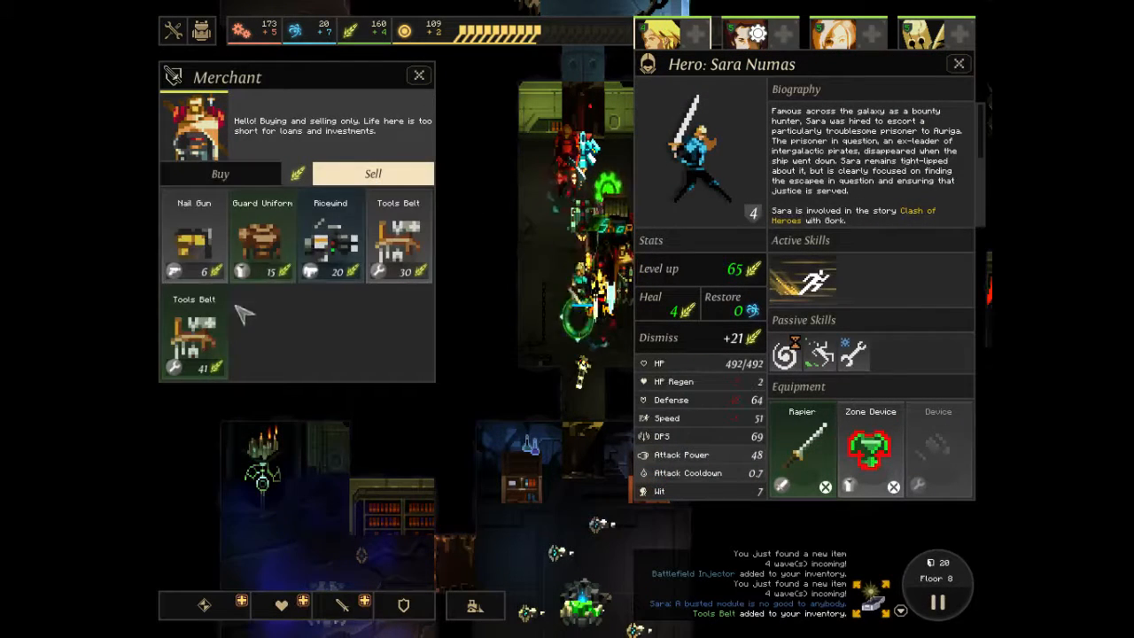
# Sell the Nail Gun, glance at the merchant's Buy list, then close the shop to return to the map.
pyautogui.click(193, 237)
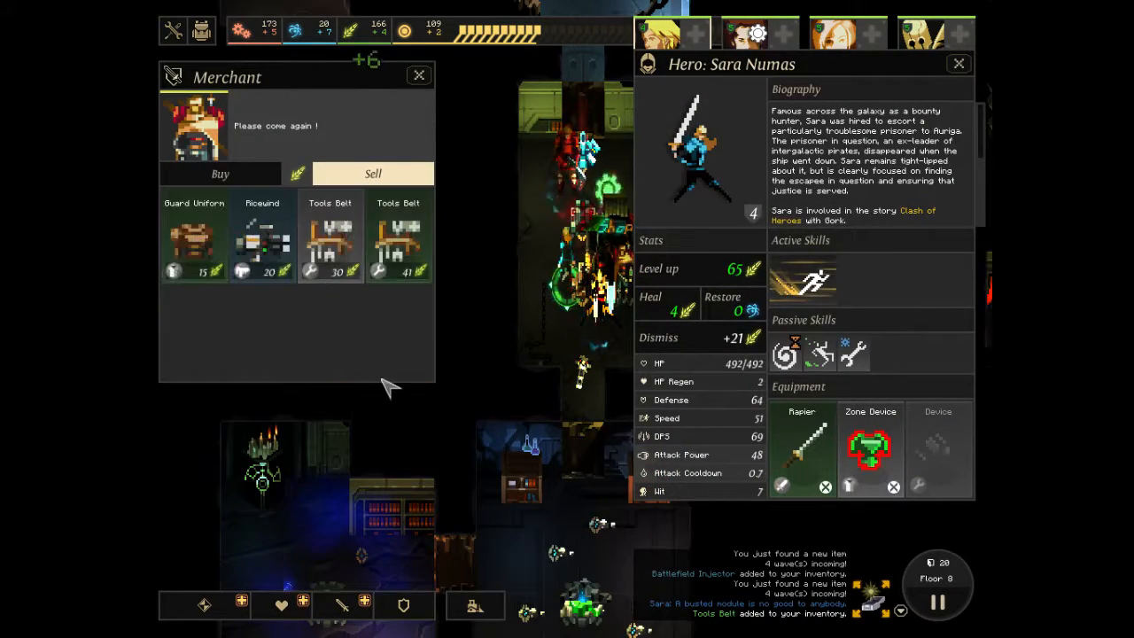
pyautogui.click(220, 174)
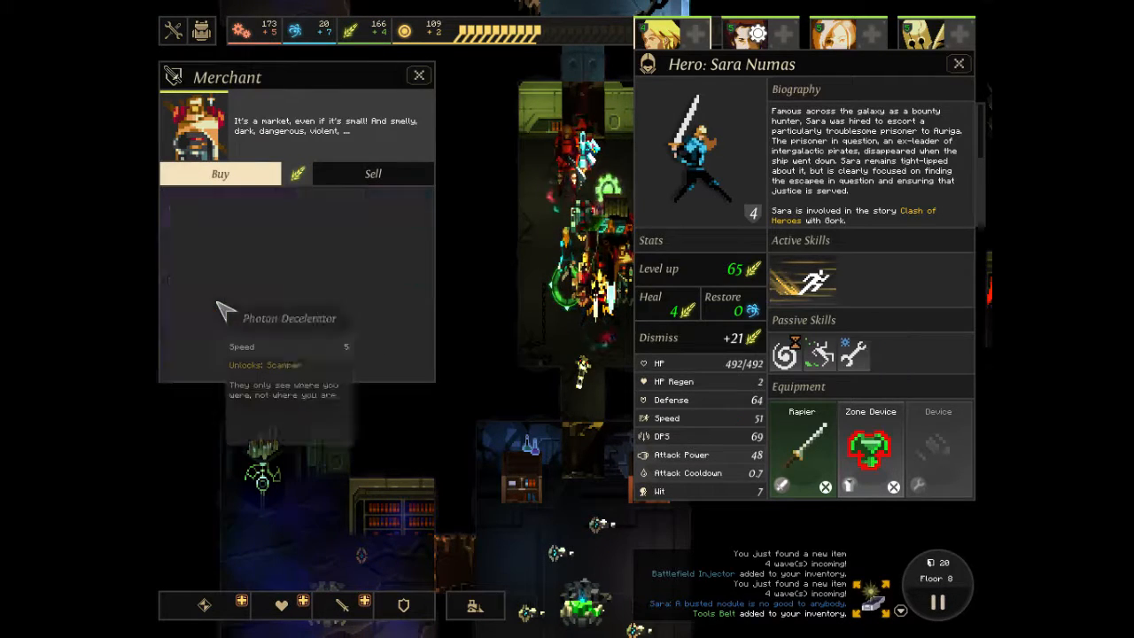
pyautogui.click(959, 64)
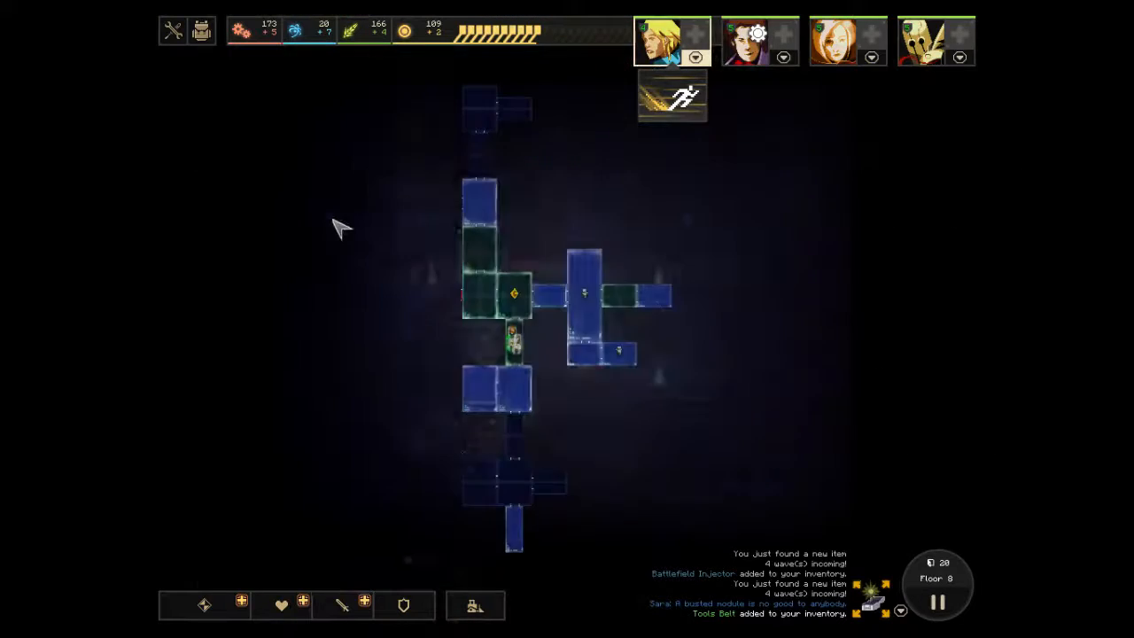
# Level up Sara Numas to level 5 from her hero sheet and close it.
pyautogui.click(202, 28)
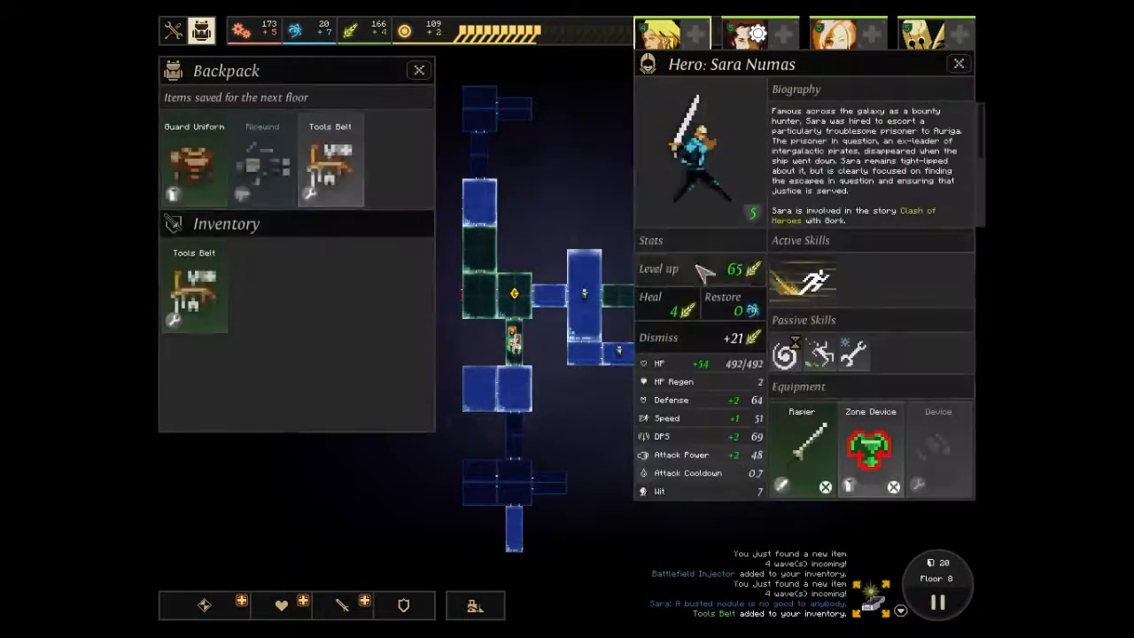
pyautogui.click(726, 269)
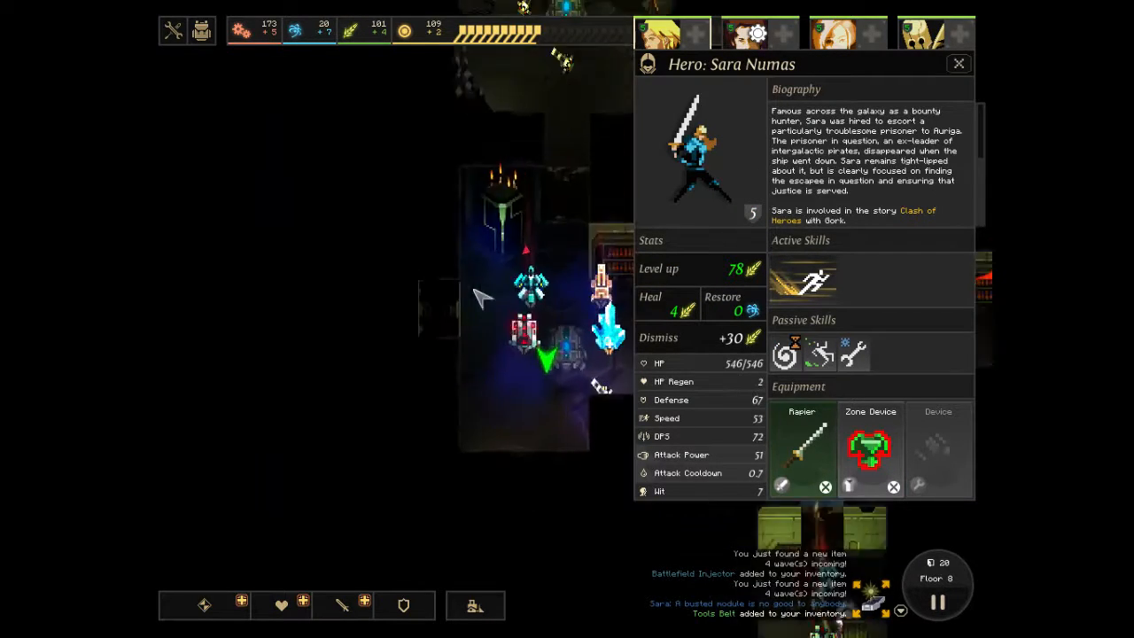
pyautogui.click(959, 64)
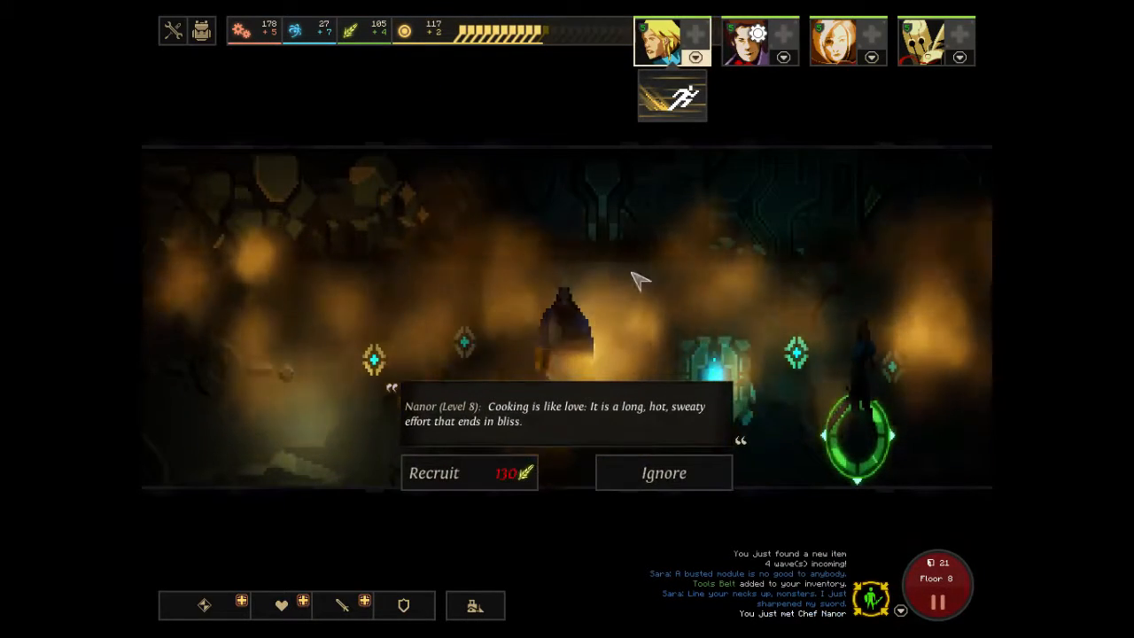
# Ignore Chef Nanor's 130-food recruitment offer and return to the floor map.
pyautogui.click(662, 471)
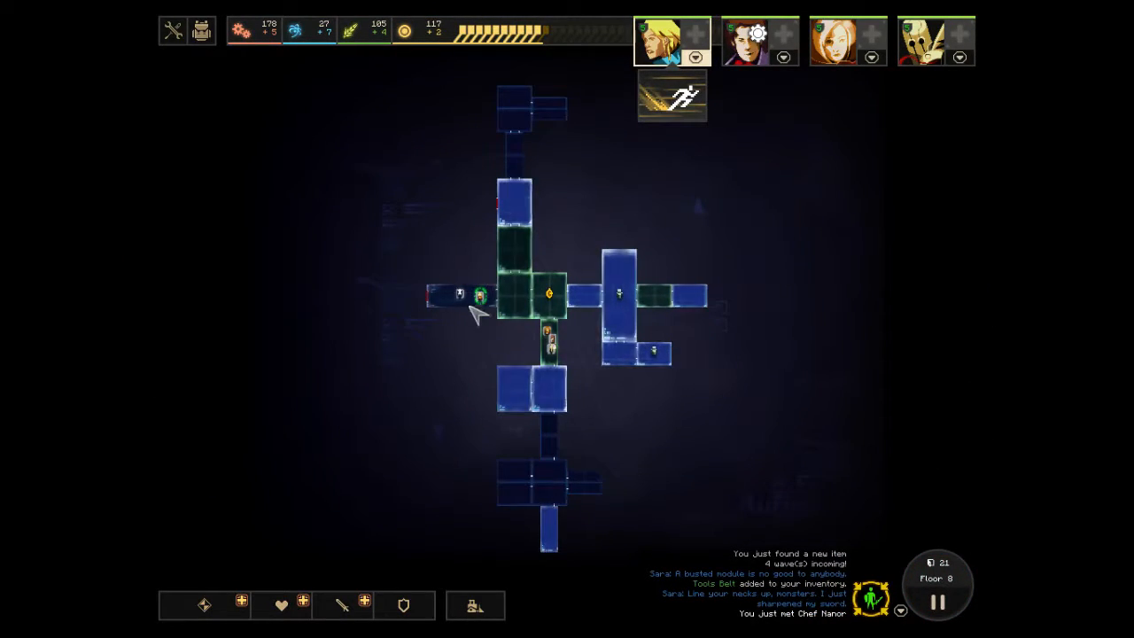
pyautogui.moveTo(523, 167)
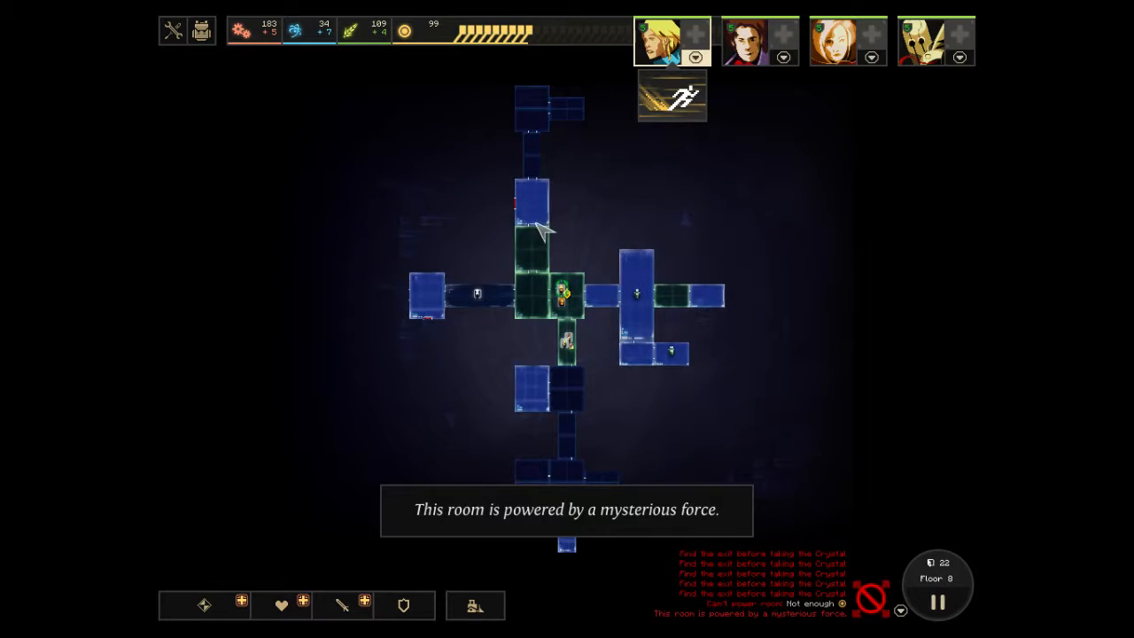
# Dismiss the room message to continue opening floor 8 doors.
pyautogui.click(847, 41)
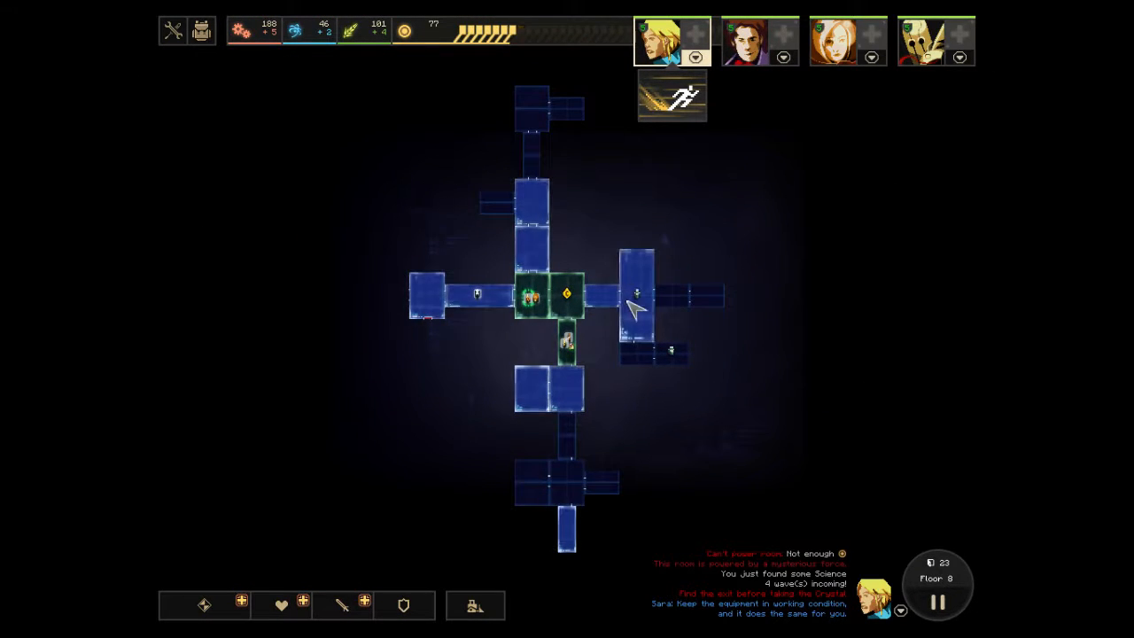
pyautogui.moveTo(510, 322)
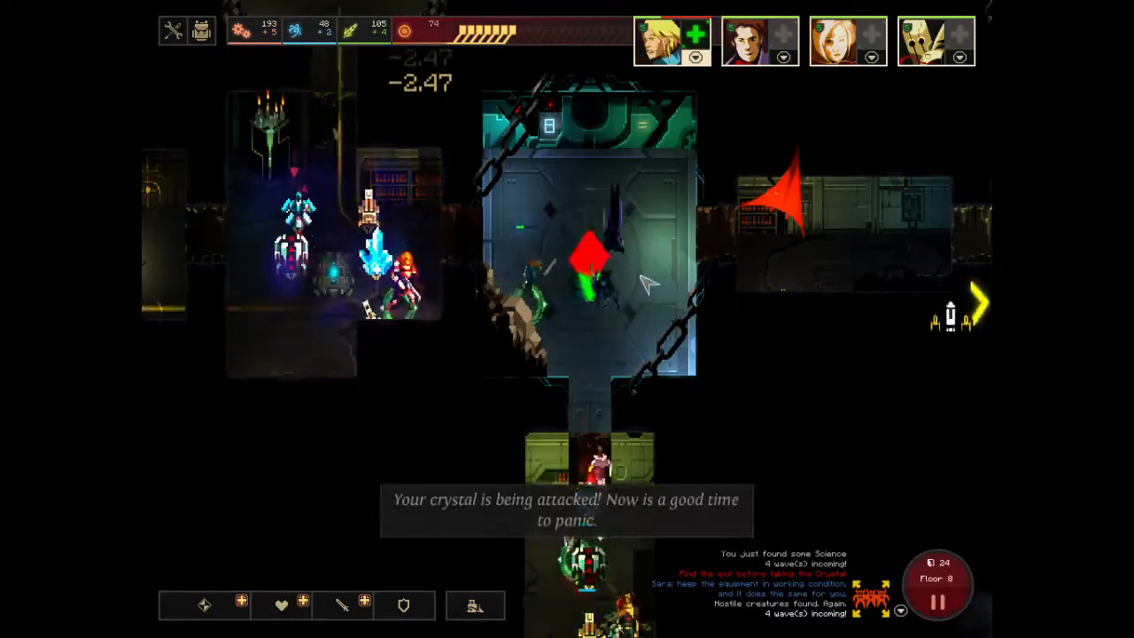
pyautogui.moveTo(692, 32)
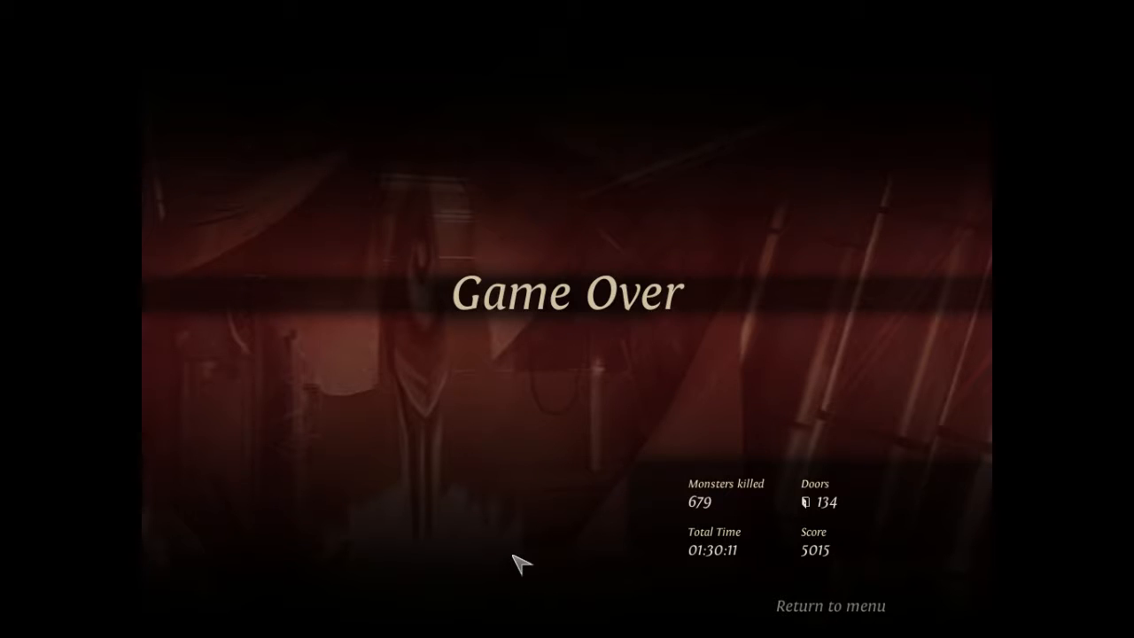
pyautogui.moveTo(859, 617)
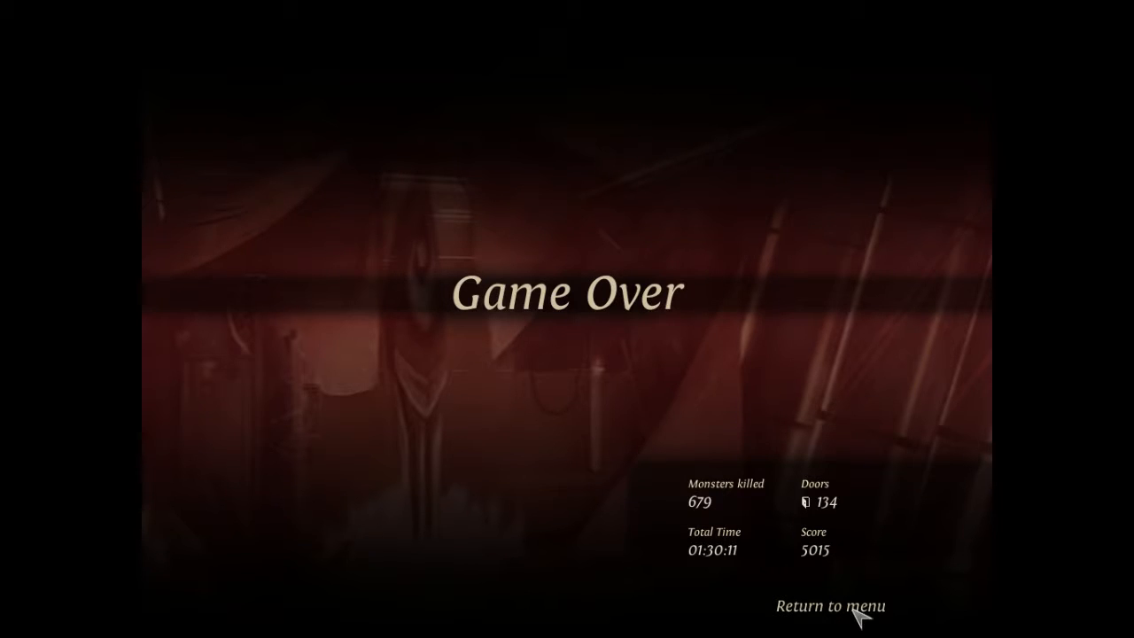
# Return to menu from Game Over and continue past the 5015 high score.
pyautogui.click(829, 606)
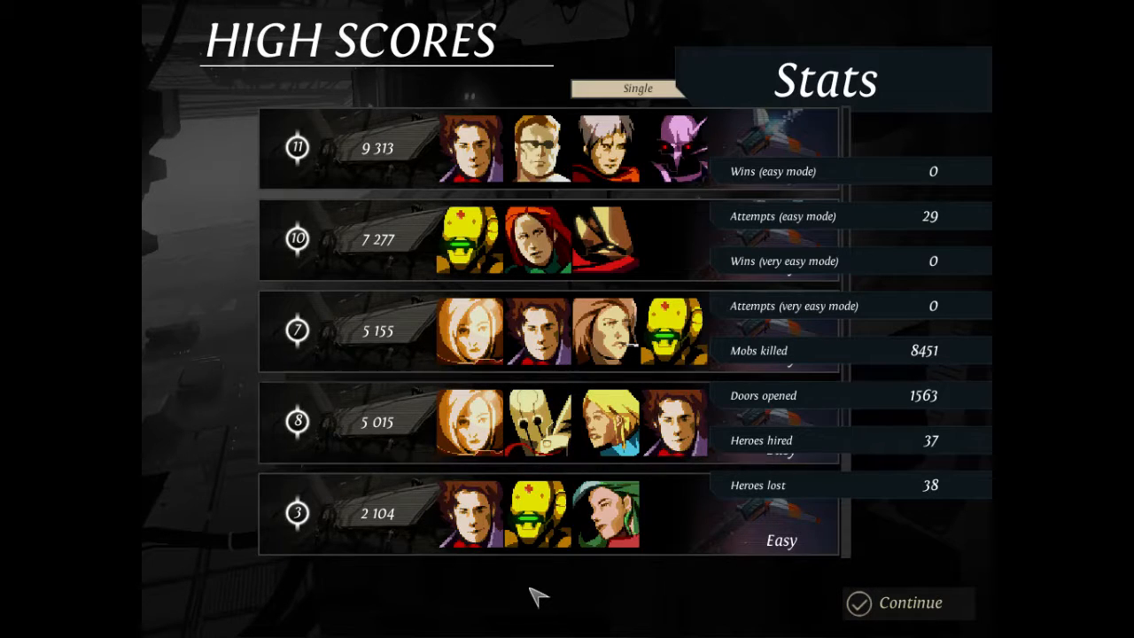
pyautogui.click(922, 603)
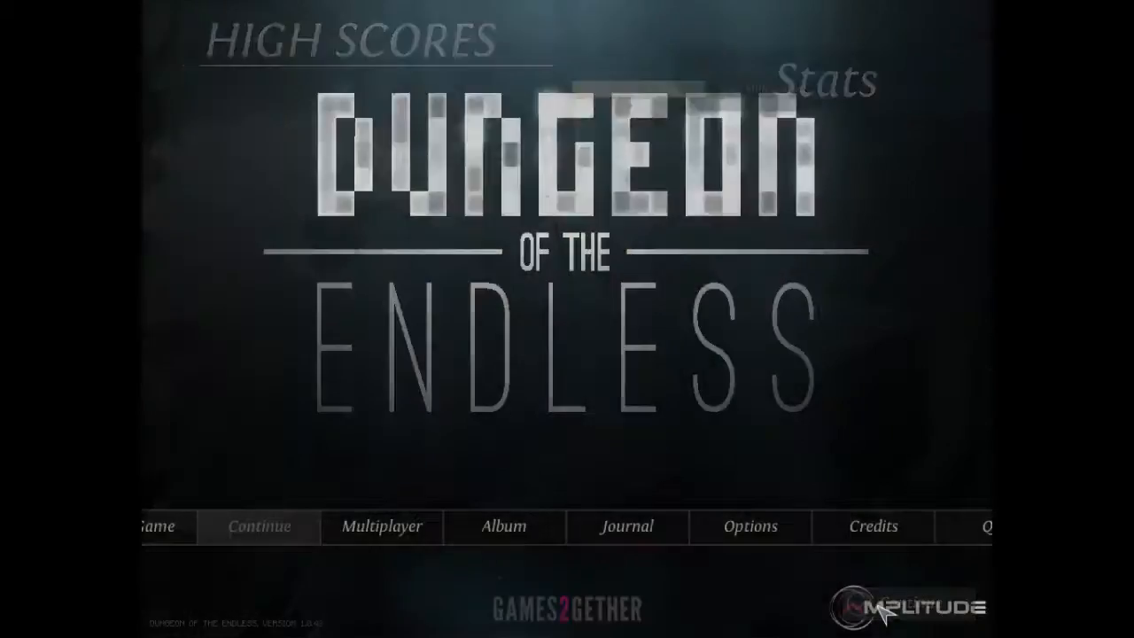